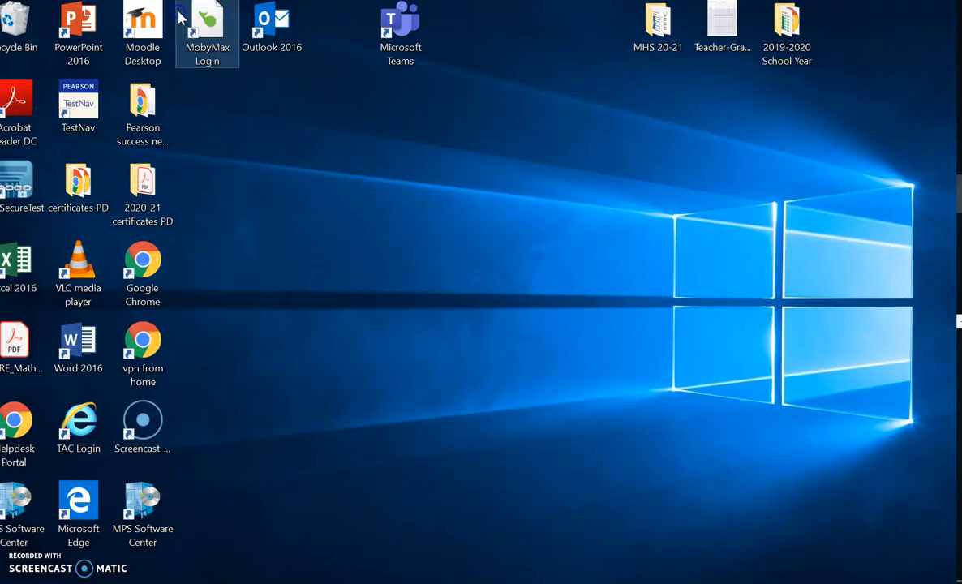
Launch Outlook 2016 from its desktop shortcut to view the welcome email.
double_click(272, 27)
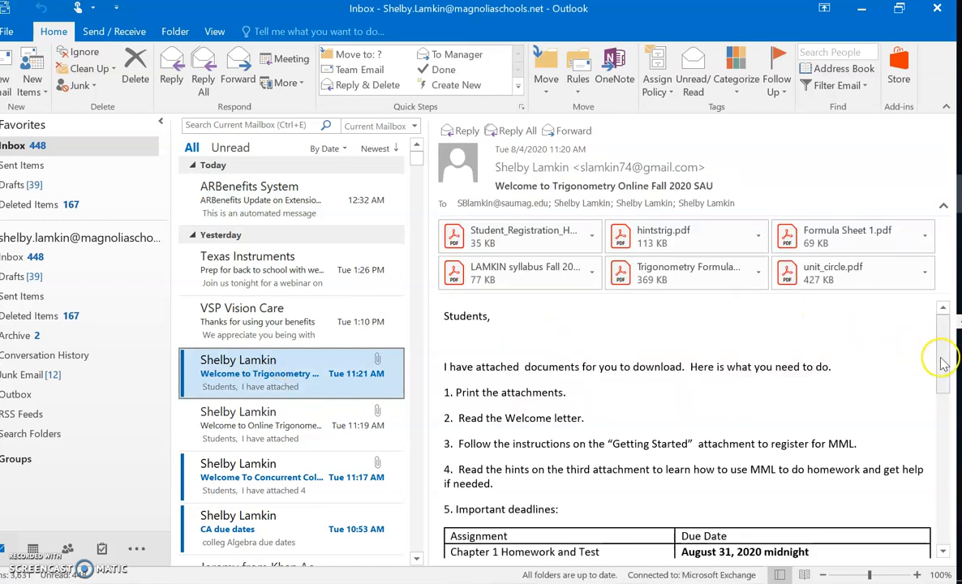
scroll("down", 3)
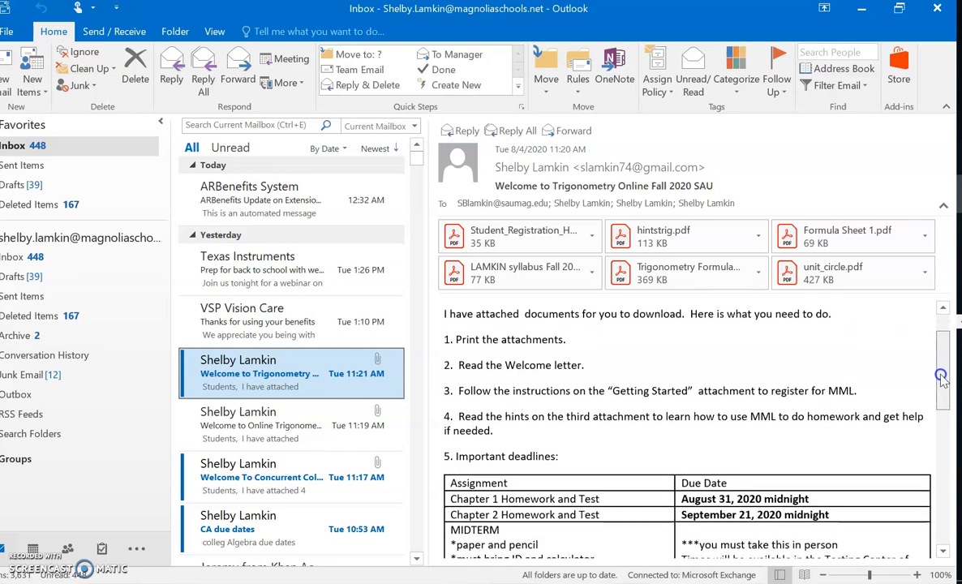
scroll("down", 3)
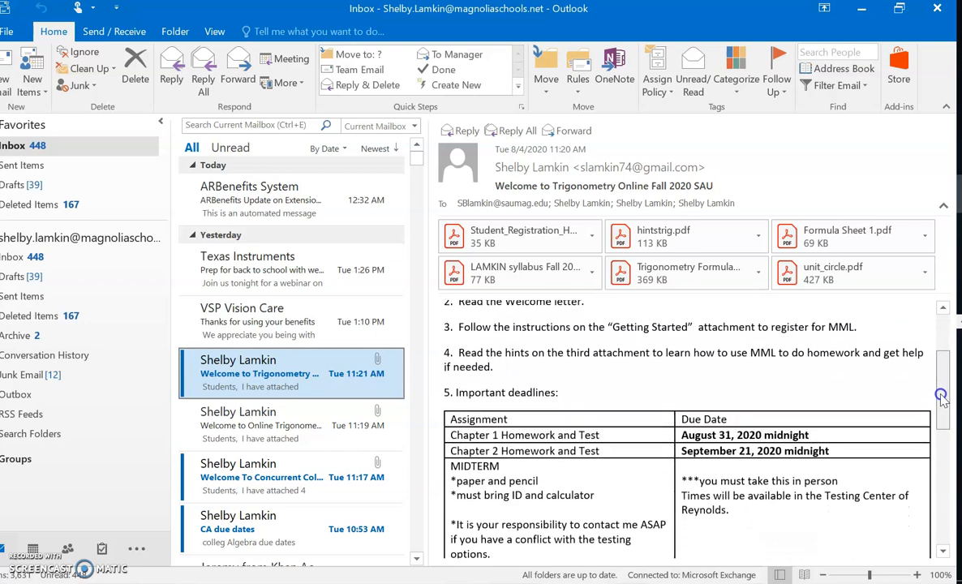
mouse_move(796, 370)
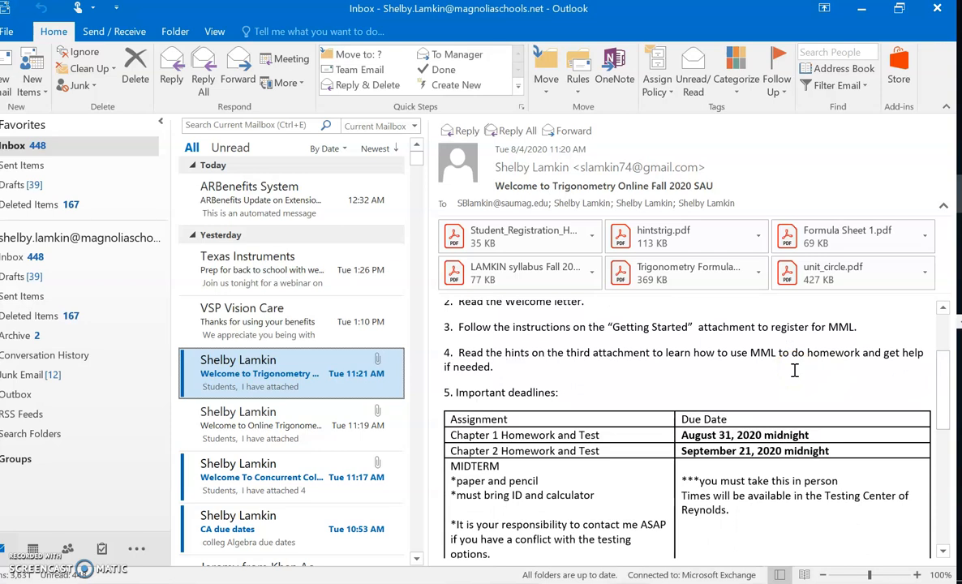
scroll("down", 3)
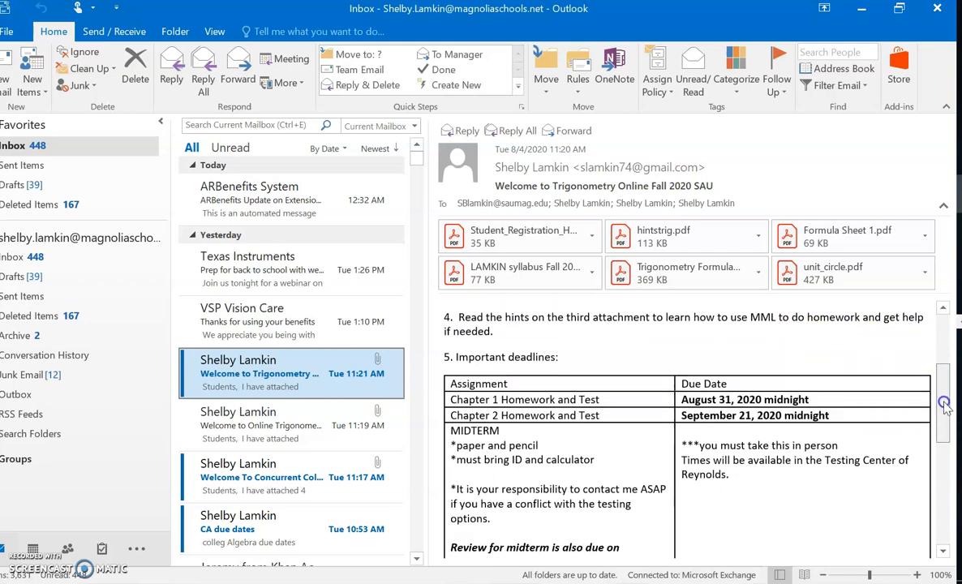
scroll("down", 3)
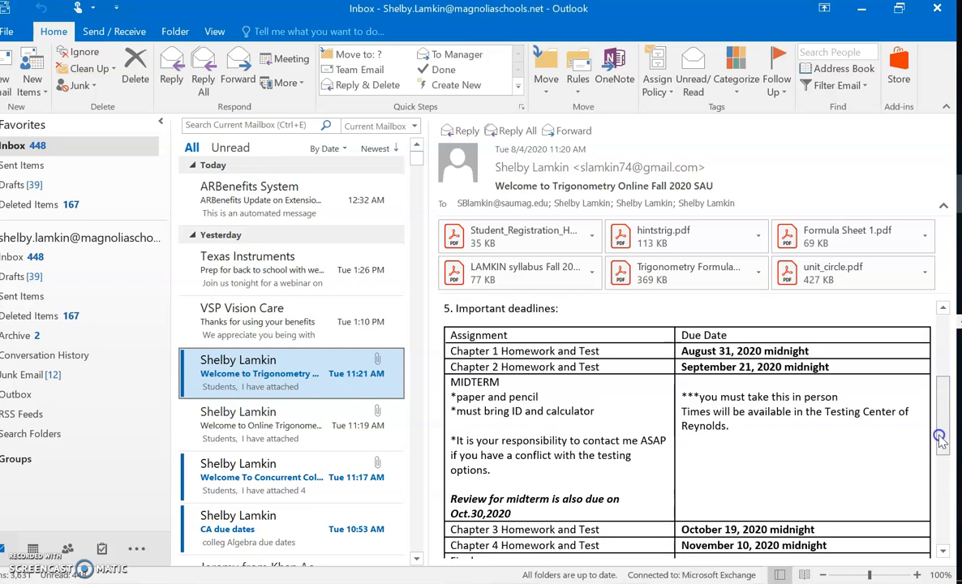
scroll("down", 3)
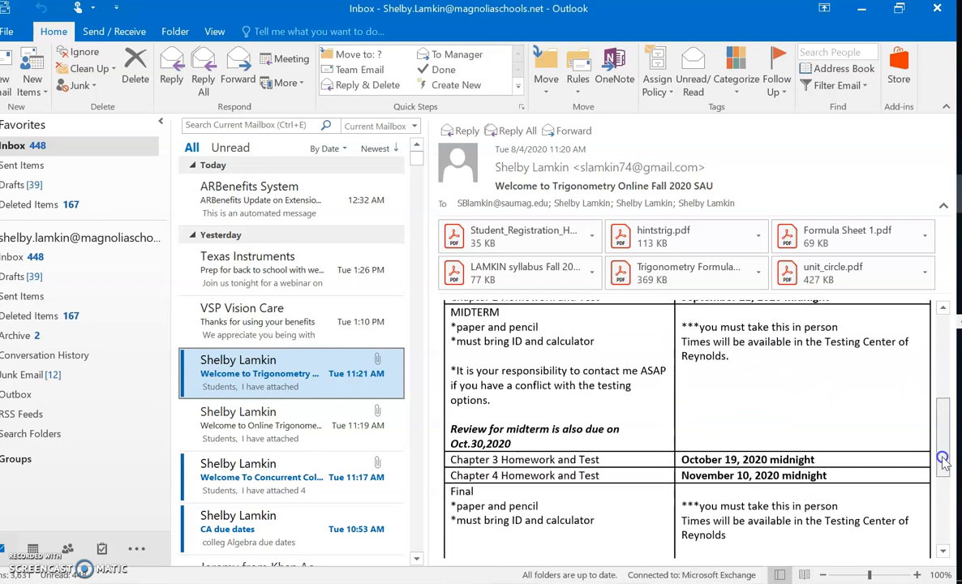
scroll("down", 3)
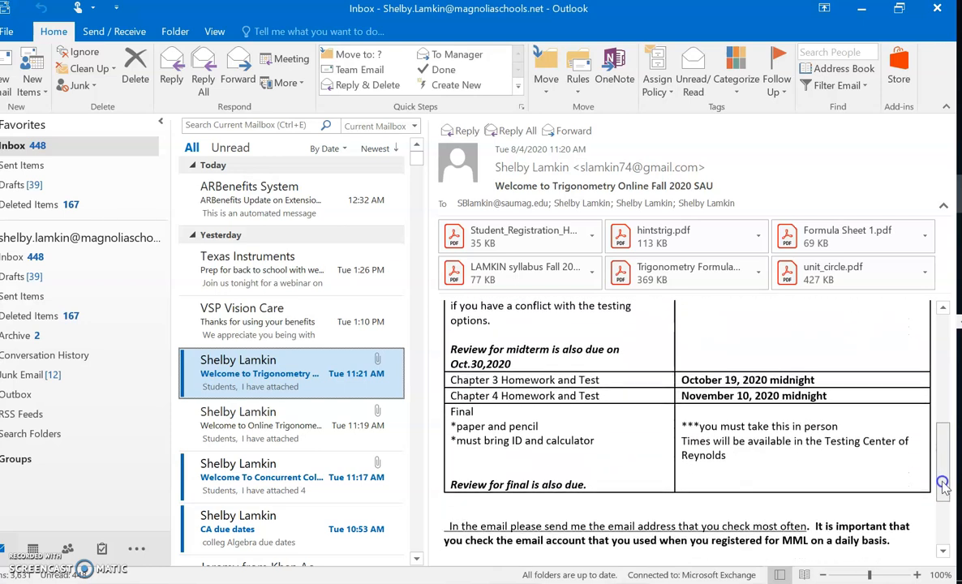
scroll("down", 3)
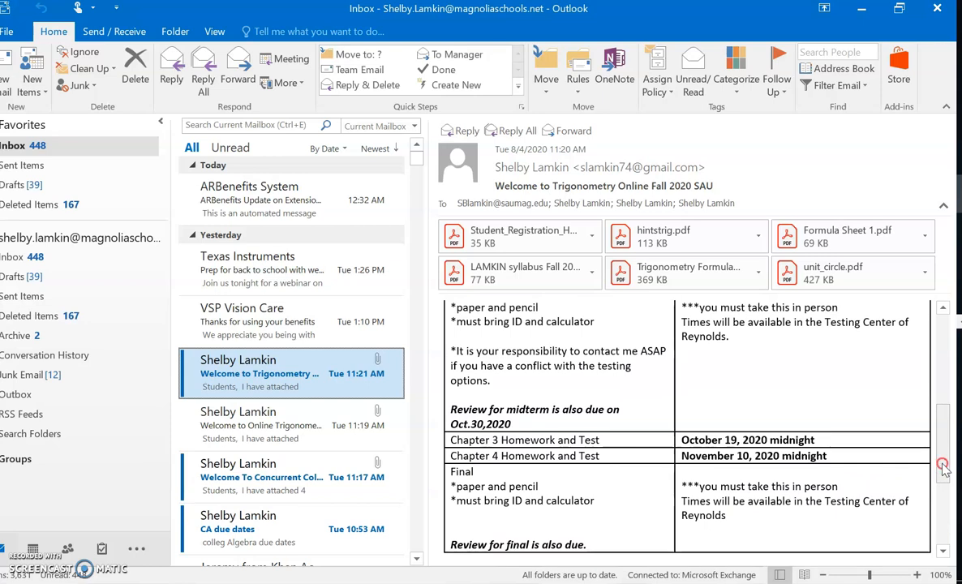
mouse_move(943, 426)
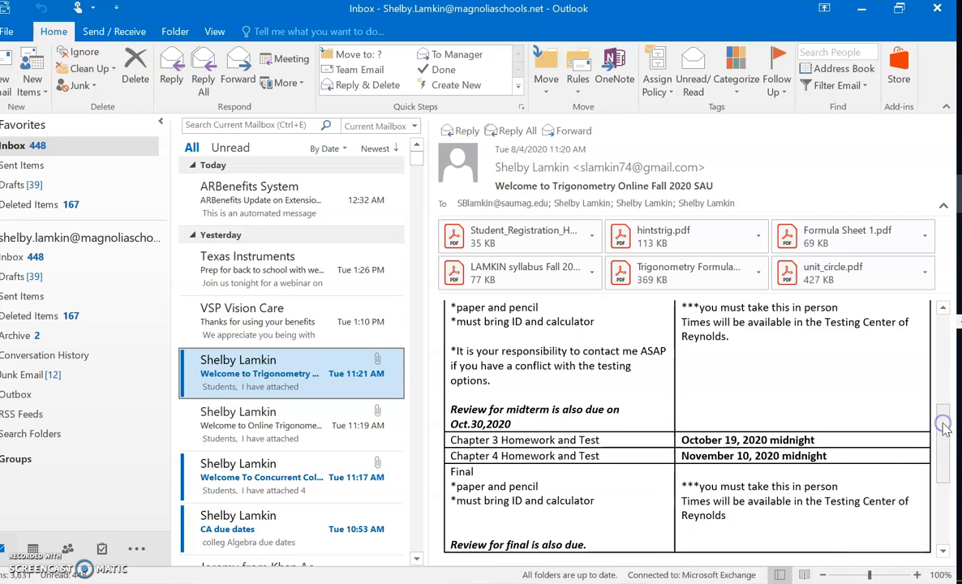
scroll("down", 3)
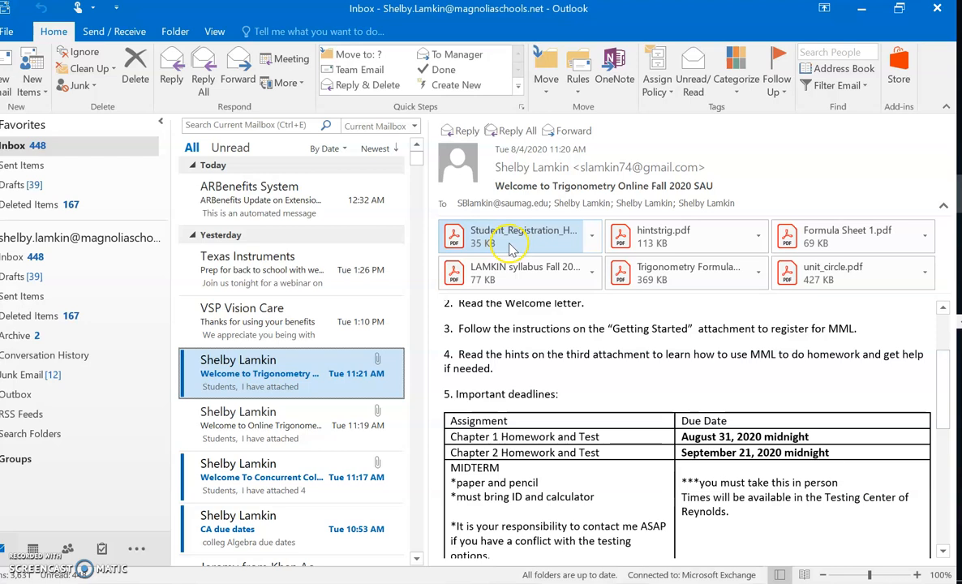
Preview the Student_Registration PDF and read down to the upgrade-access steps.
left_click(523, 235)
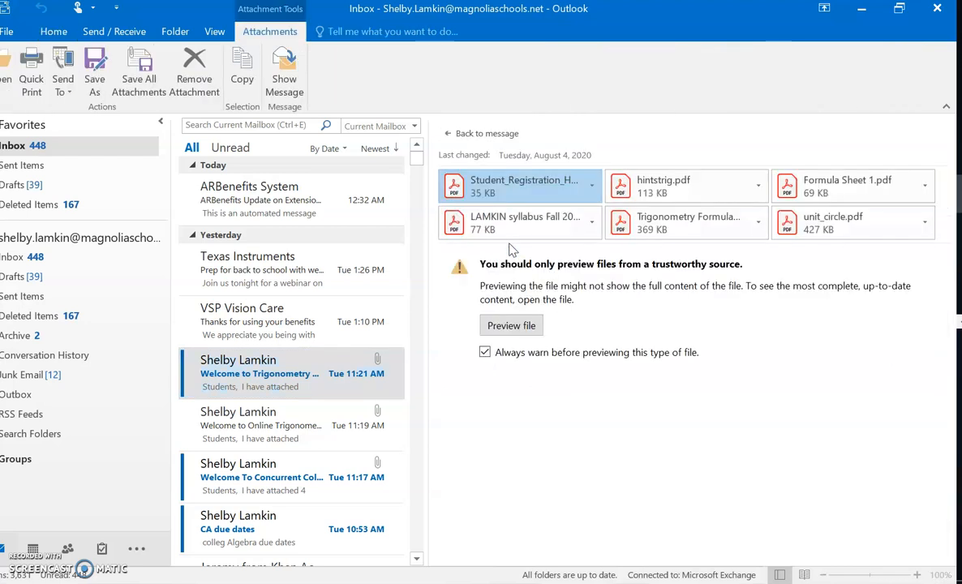
left_click(511, 325)
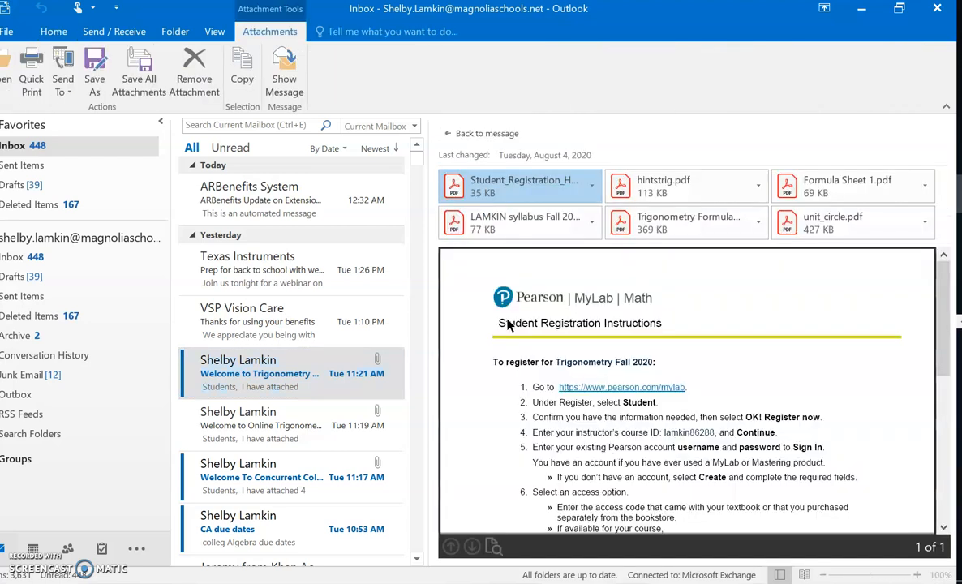
mouse_move(893, 315)
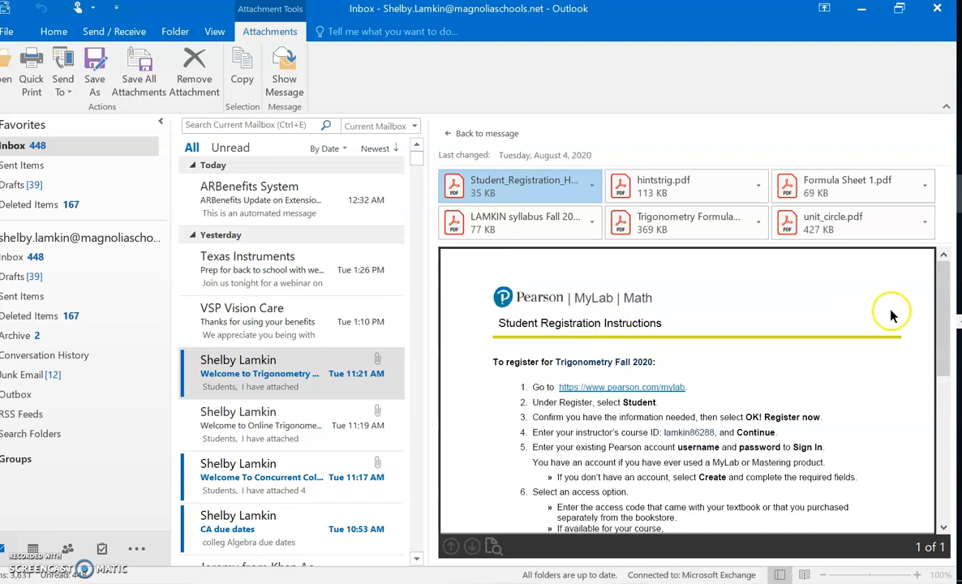
mouse_move(943, 321)
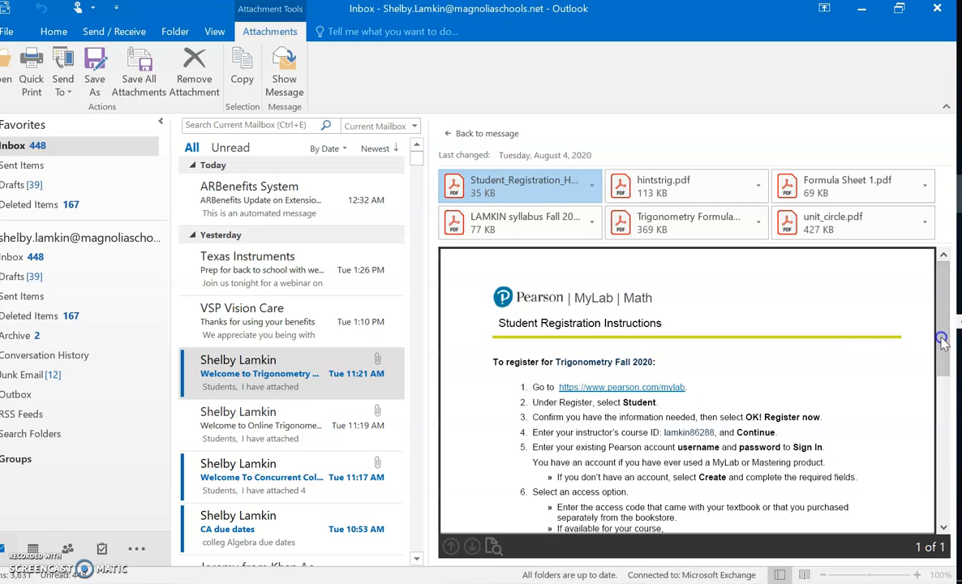
scroll("down", 3)
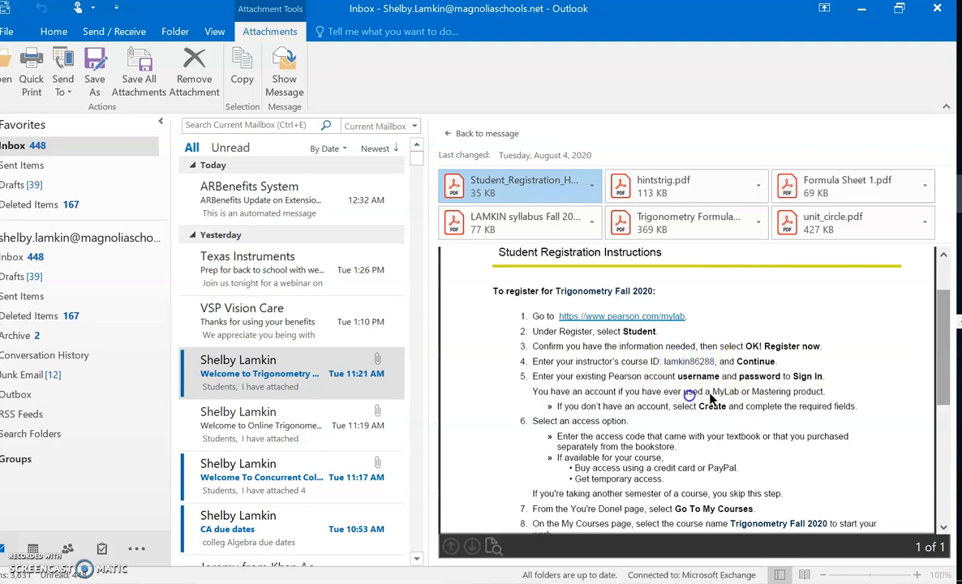
scroll("down", 3)
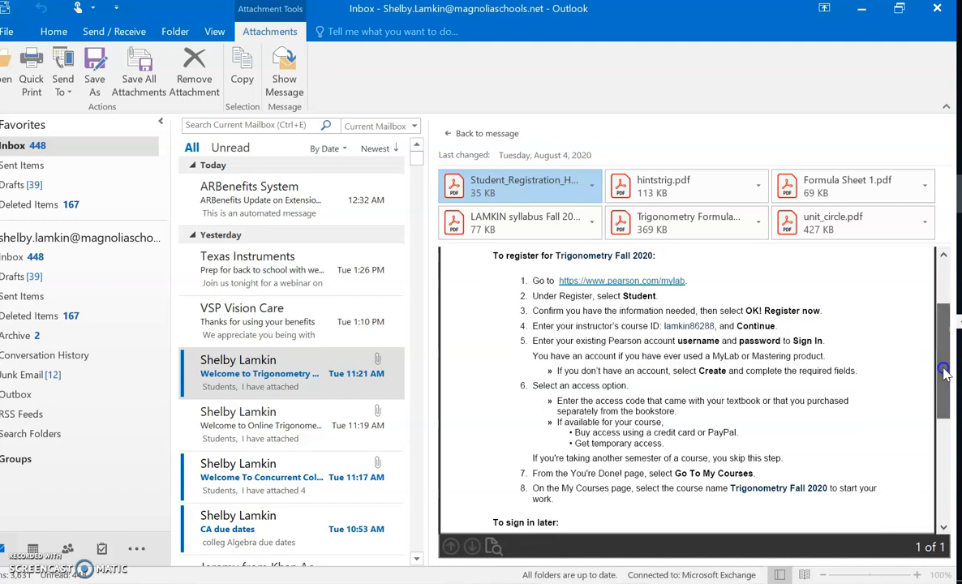
mouse_move(950, 369)
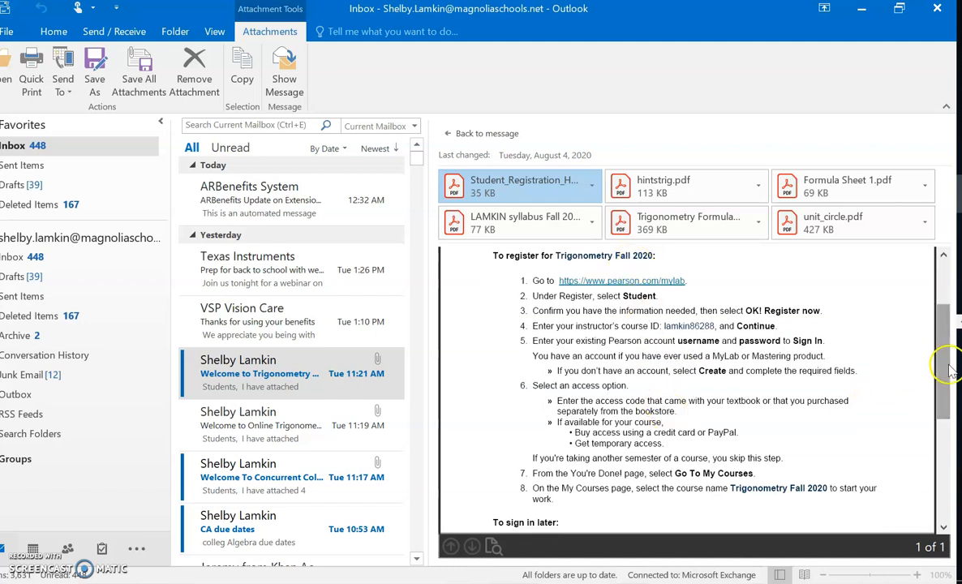
scroll("down", 3)
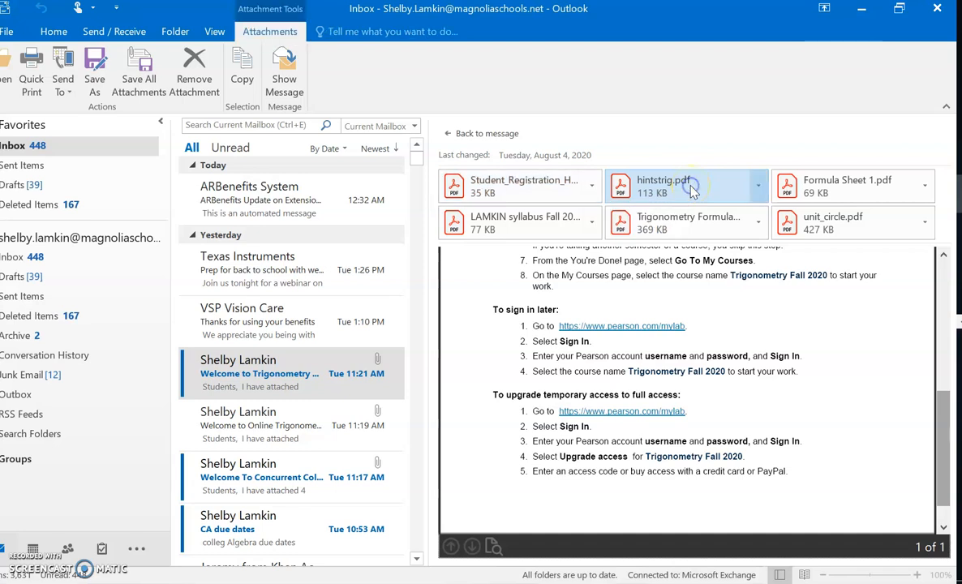
Preview and scroll through hintstrig.pdf and Formula Sheet 1.pdf.
left_click(686, 186)
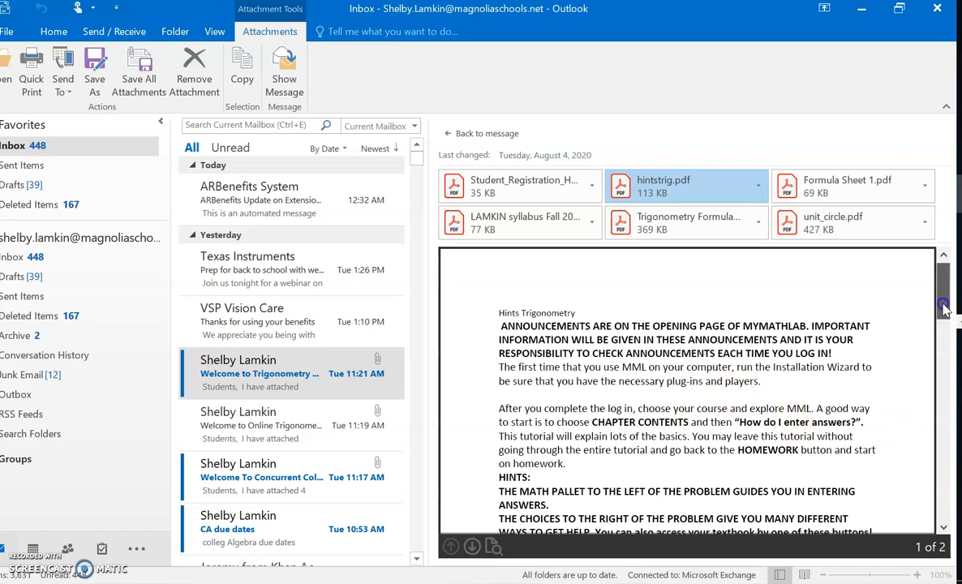
scroll("down", 3)
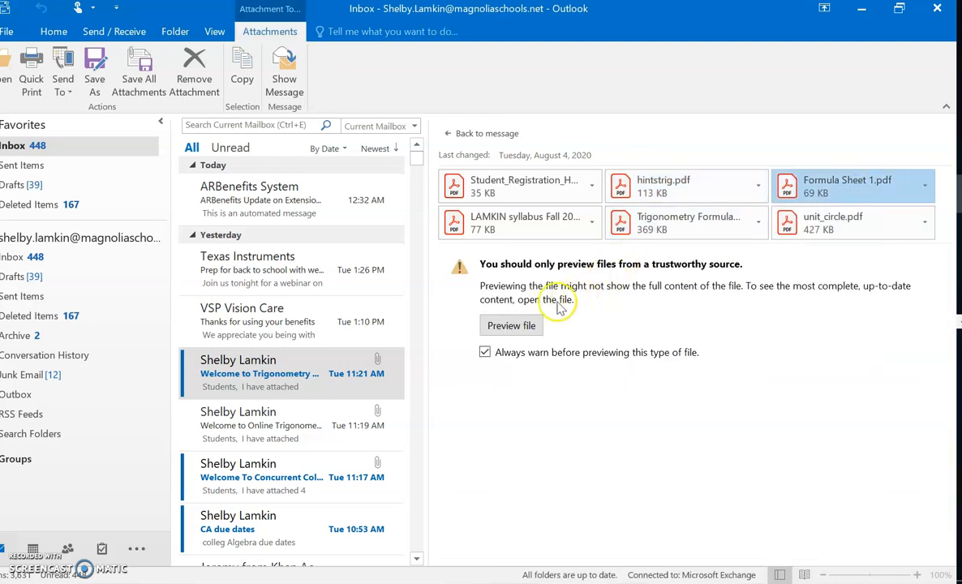
left_click(511, 325)
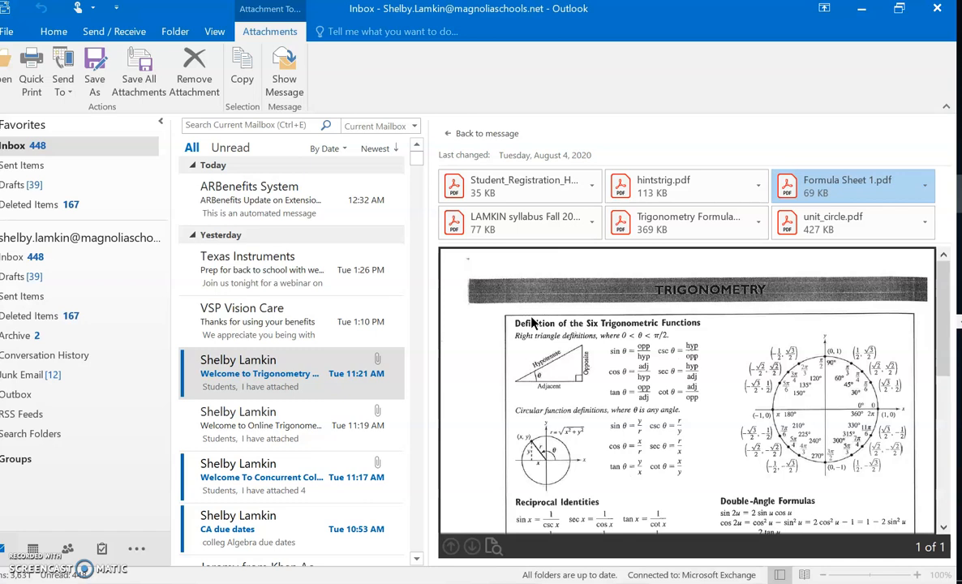
scroll("down", 3)
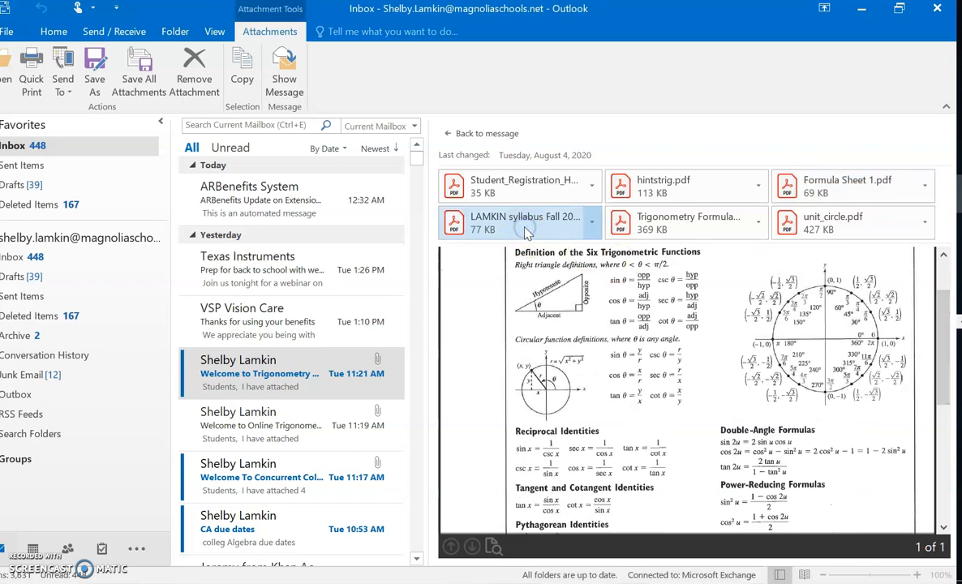
Preview the LAMKIN Fall 2020 syllabus attachment and scroll through it.
left_click(523, 223)
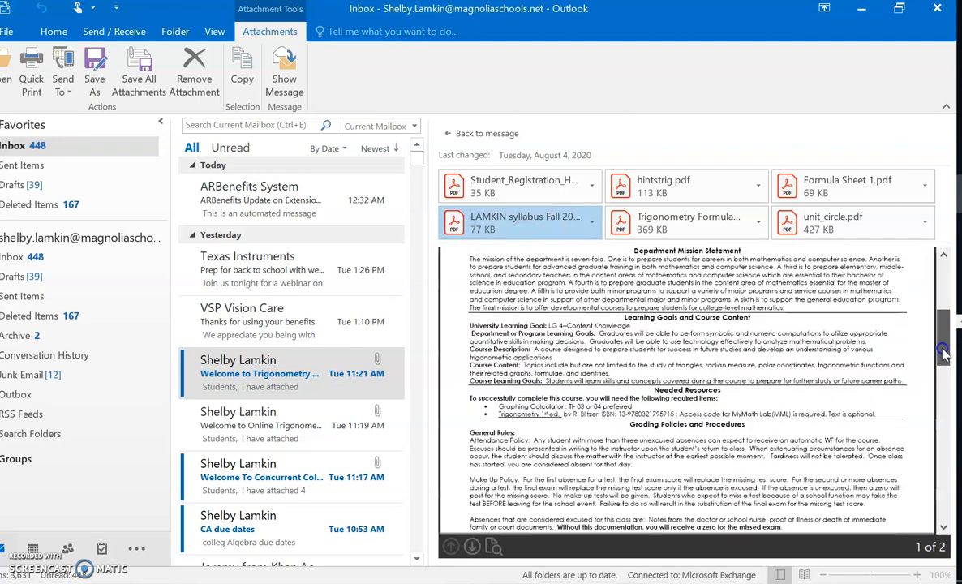
scroll("down", 3)
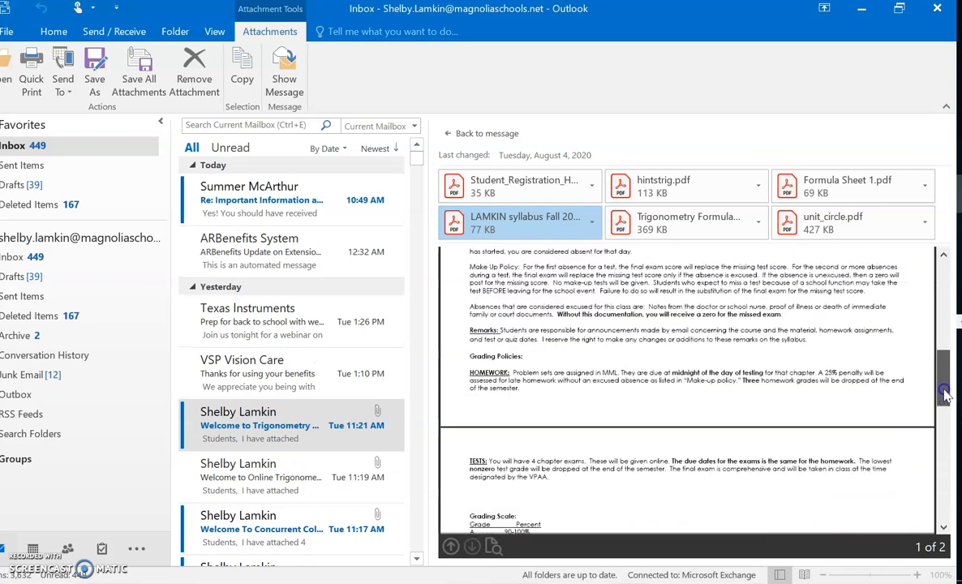
scroll("down", 3)
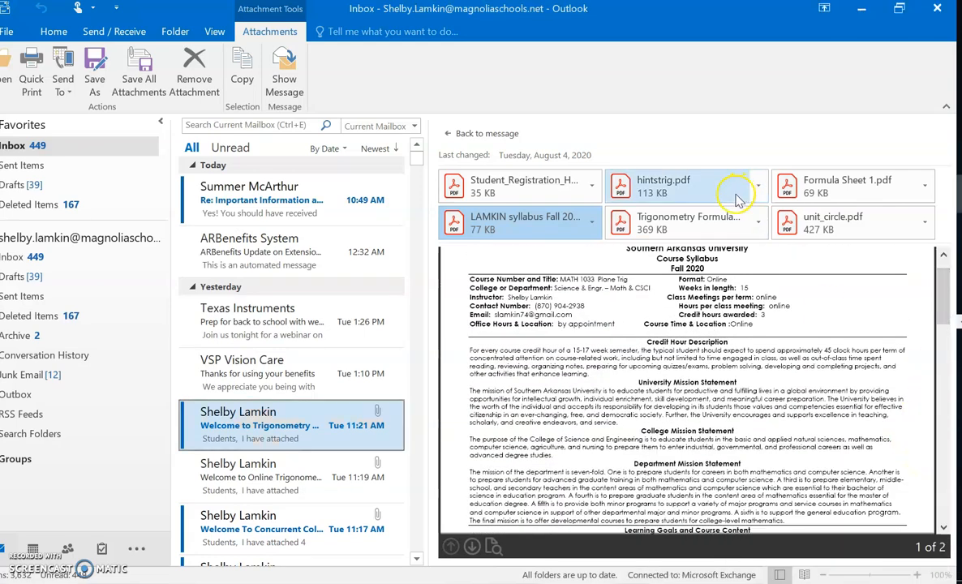
mouse_move(706, 223)
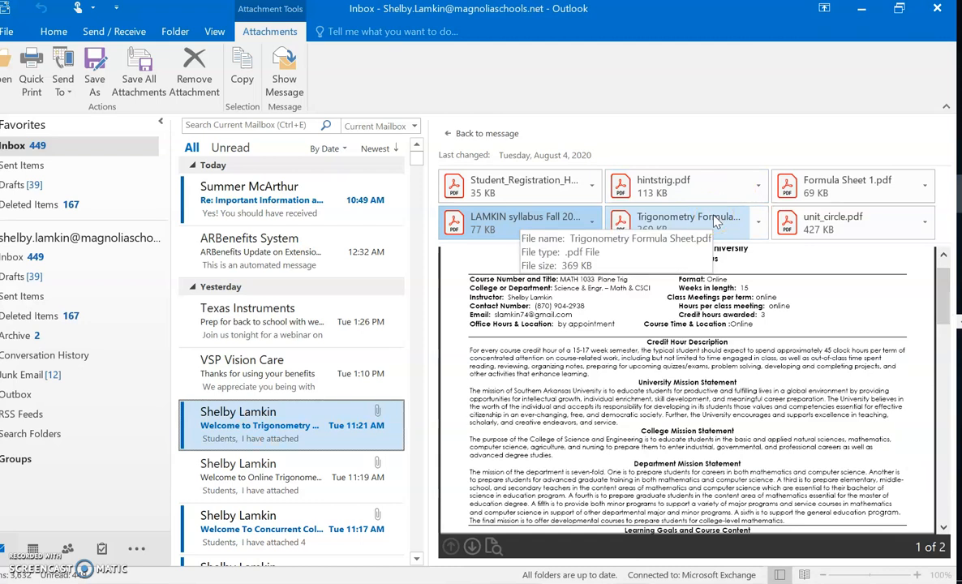
Preview the Trigonometry Formula Sheet, then the unit_circle.pdf chart.
left_click(685, 223)
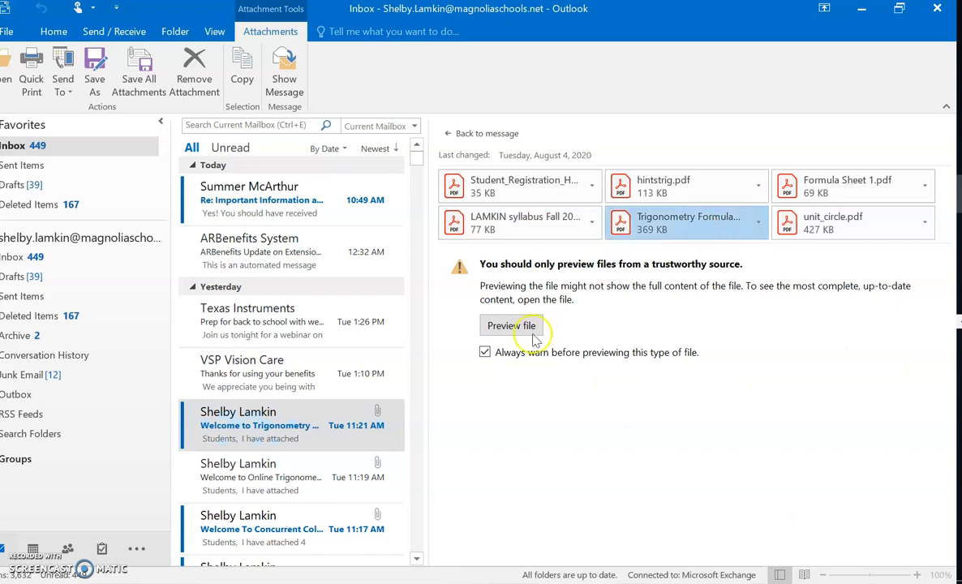
left_click(511, 326)
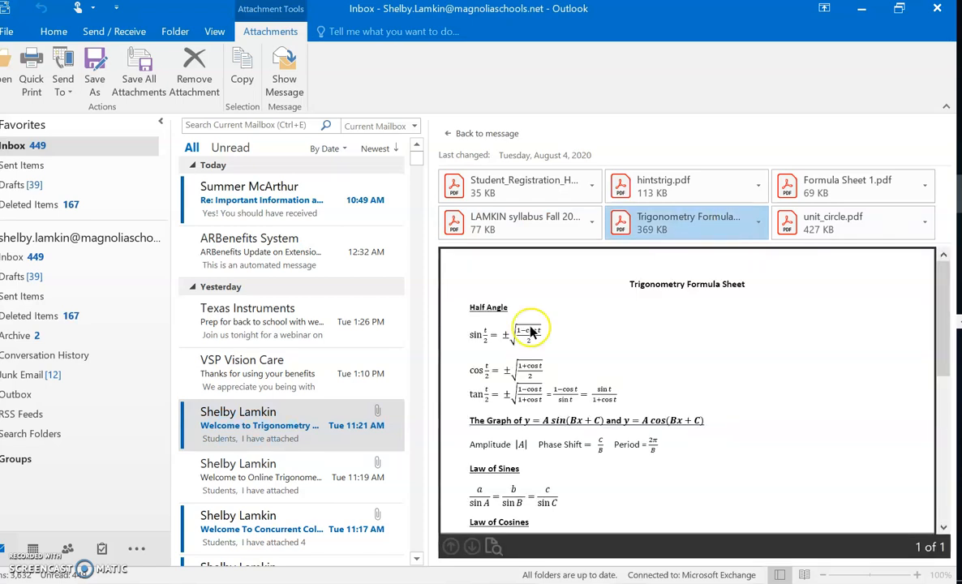
mouse_move(848, 241)
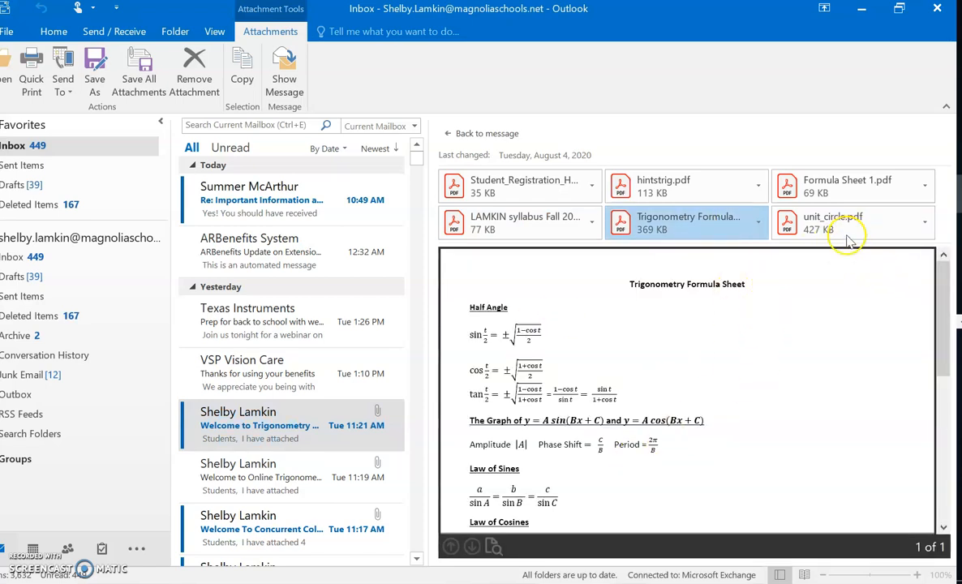
left_click(833, 222)
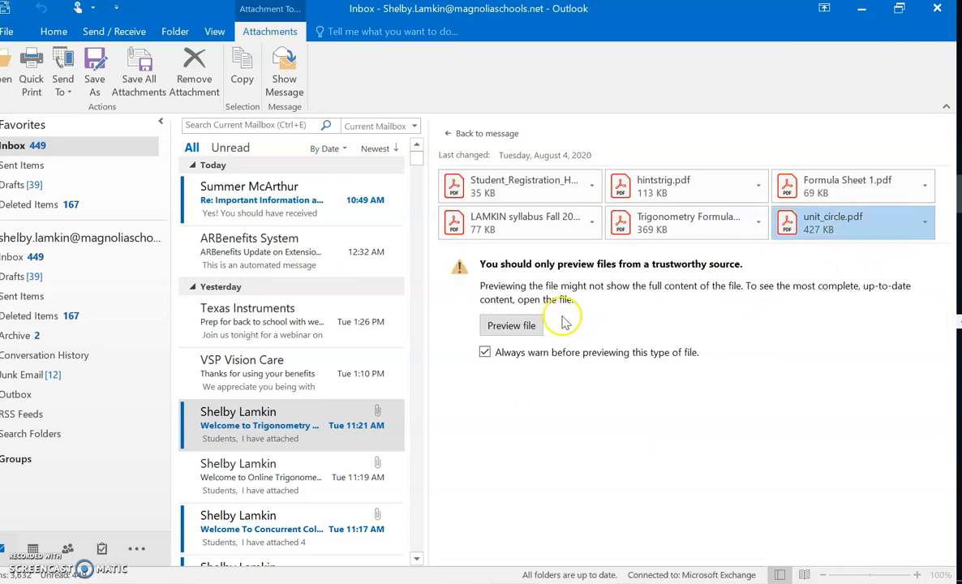
left_click(511, 326)
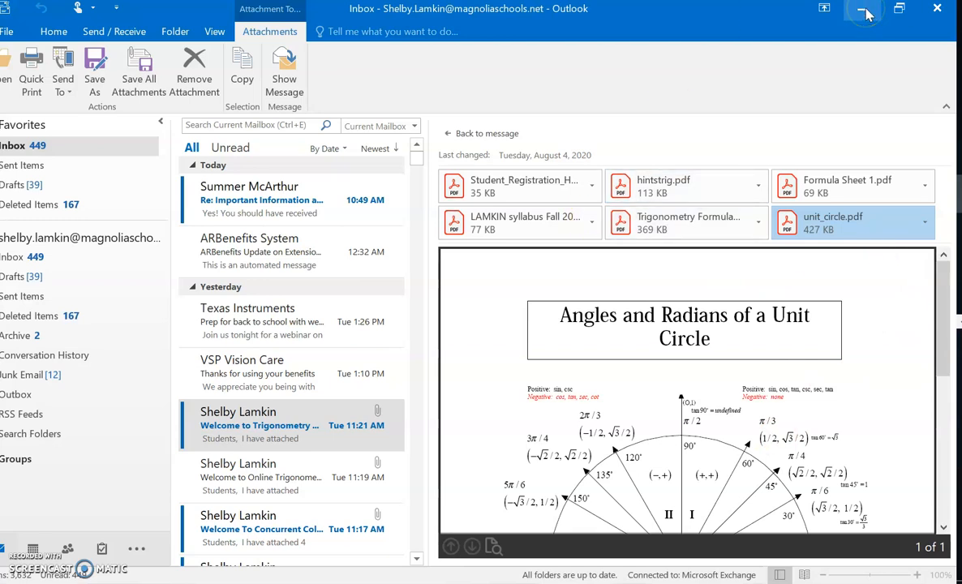
Minimize Outlook to reach the MyLab & Mastering North America page in Chrome.
left_click(865, 9)
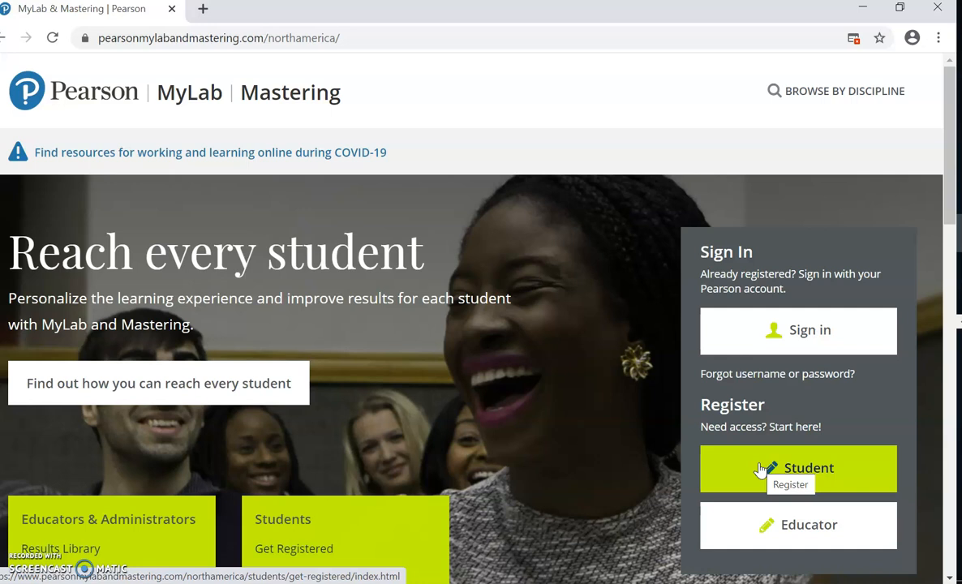
Start Register > Student, view the pop-up settings help, and close the Troubleshooter tab.
left_click(798, 468)
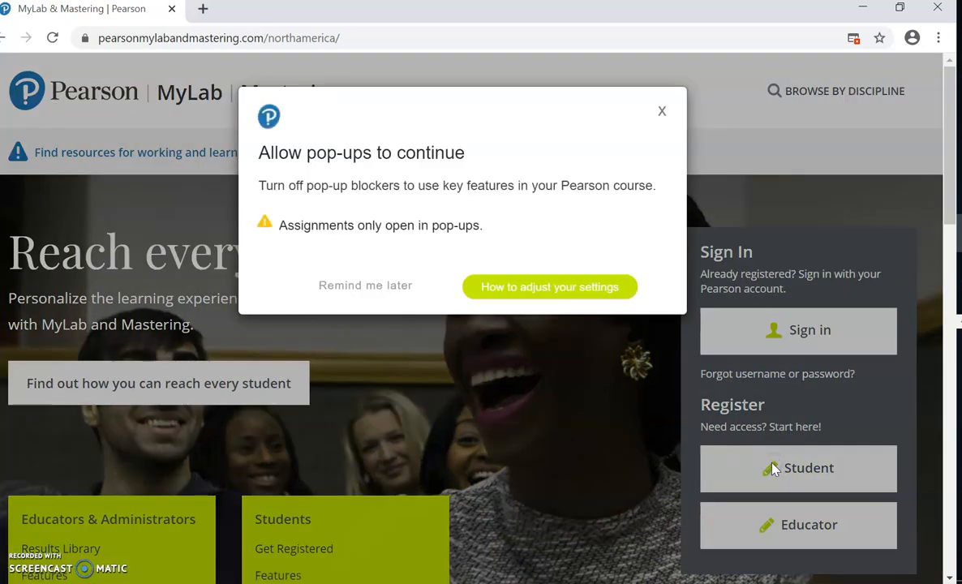
mouse_move(549, 286)
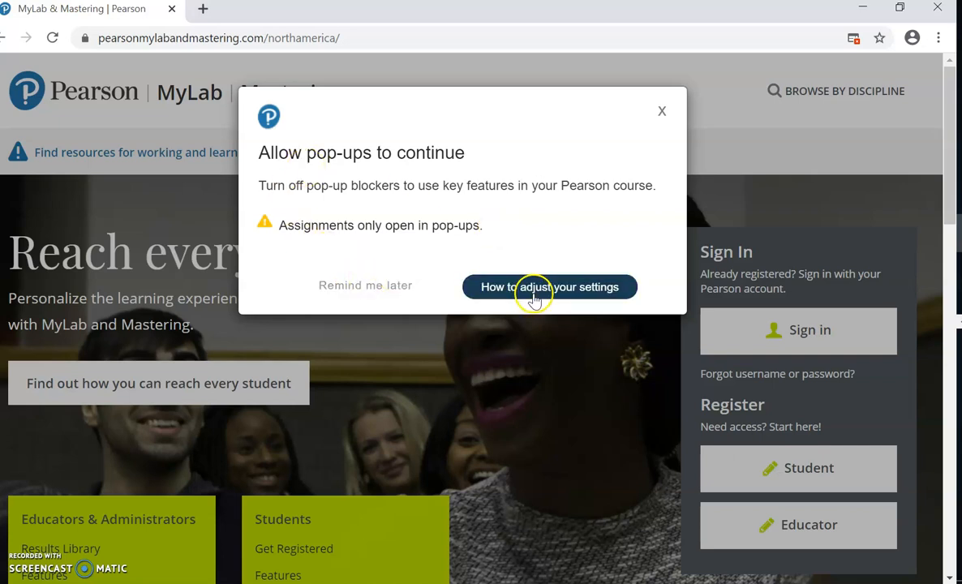
mouse_move(399, 245)
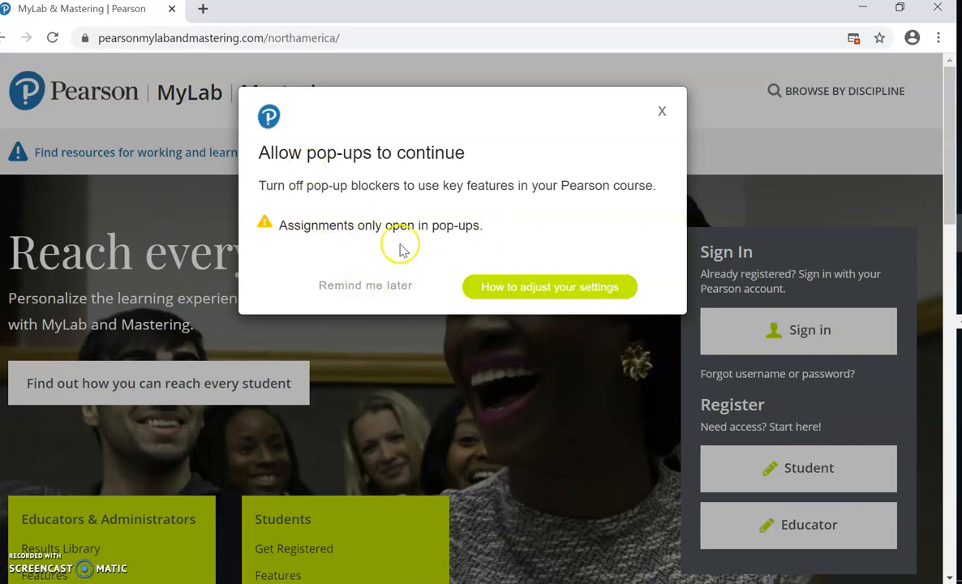
left_click(549, 286)
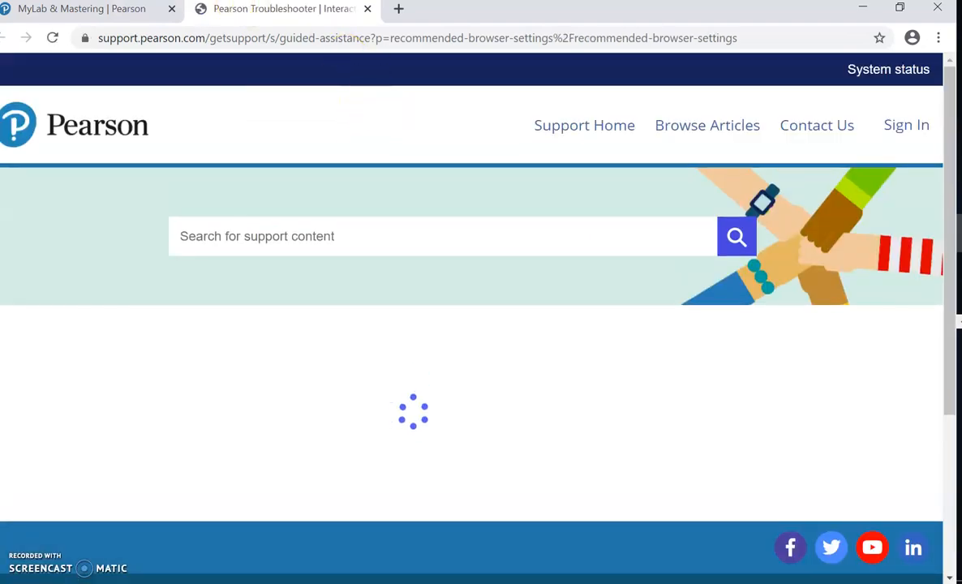
mouse_move(282, 9)
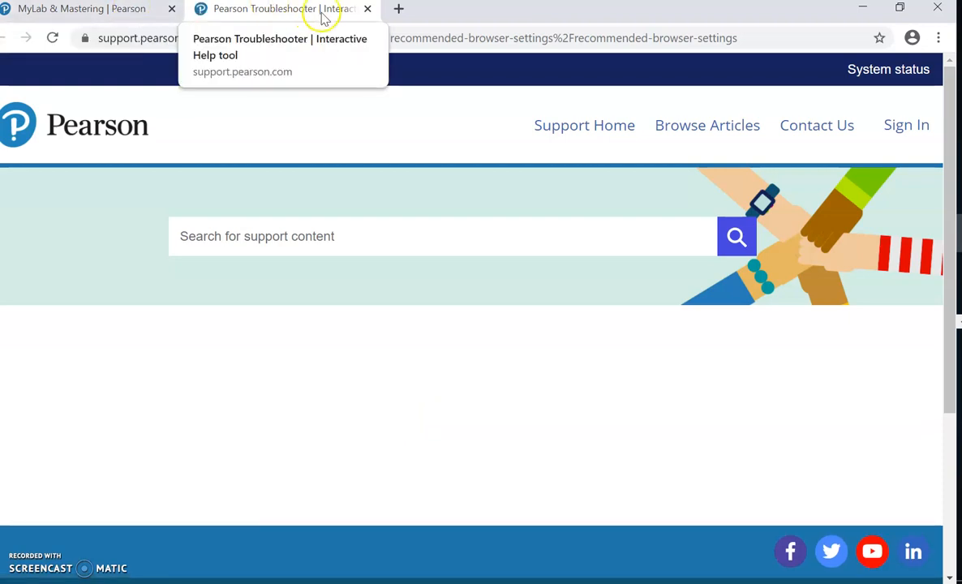
left_click(81, 9)
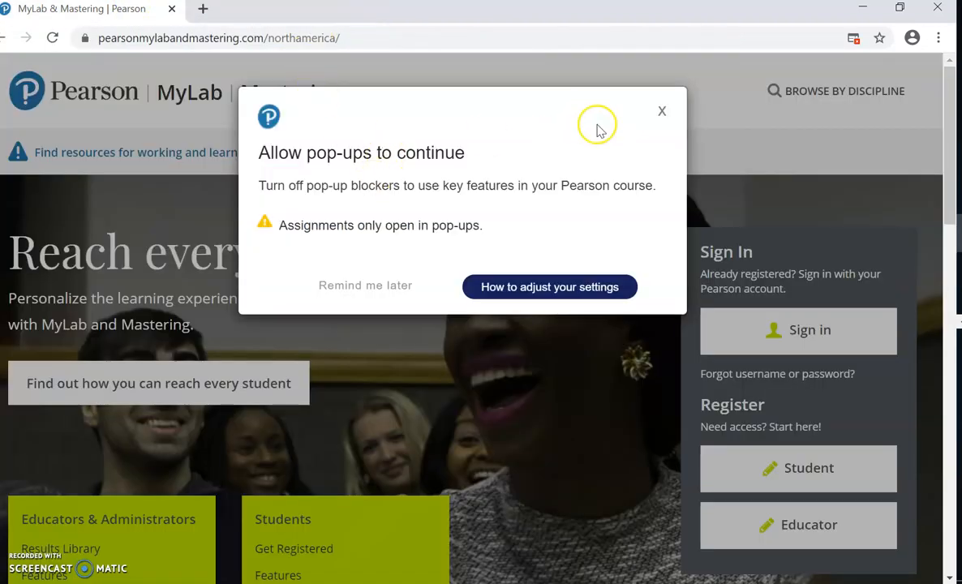
Always allow pop-ups from pearsonmylabandmastering.com and restart student registration.
left_click(662, 111)
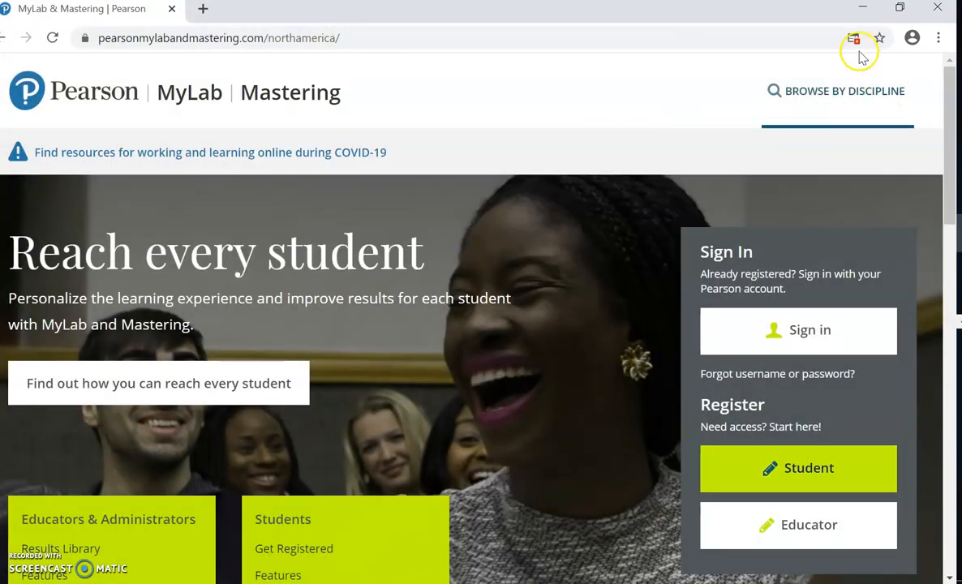
left_click(854, 39)
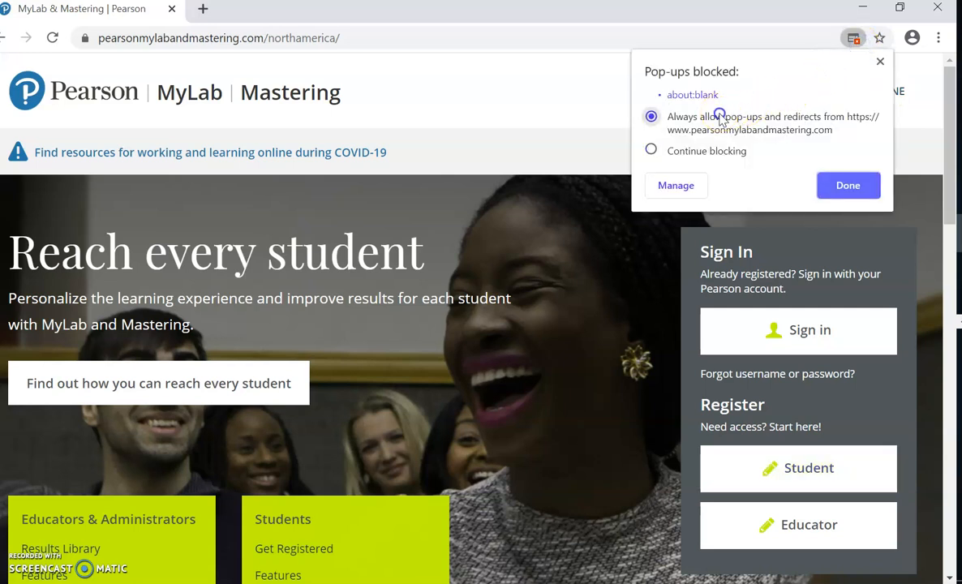
left_click(848, 185)
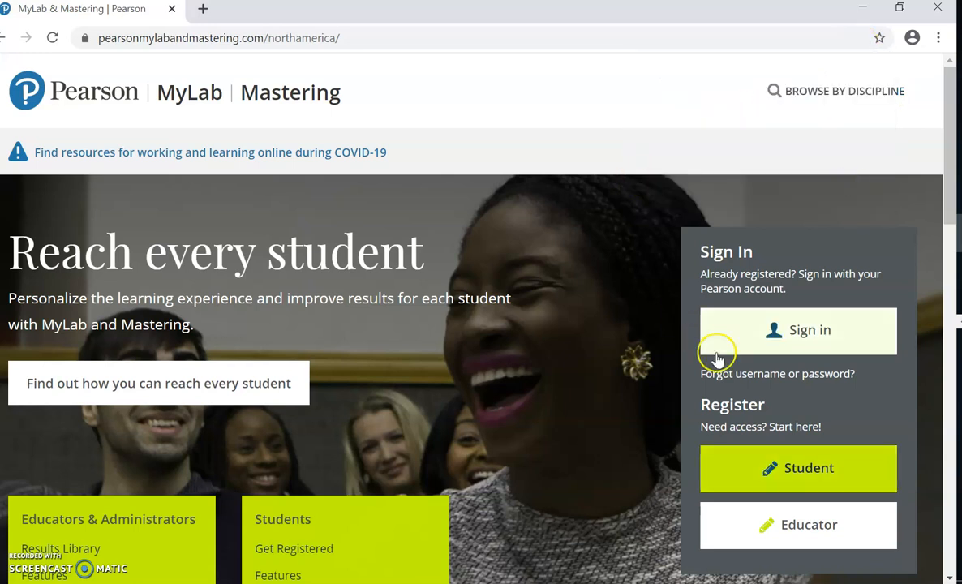
left_click(798, 468)
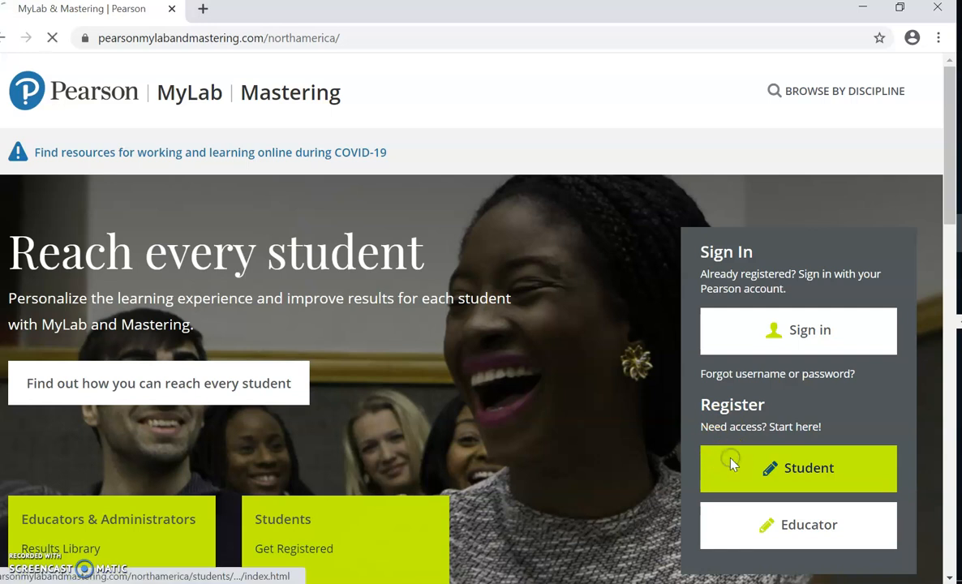
Open Register > Student to see the email, Course ID and access code requirements.
left_click(798, 468)
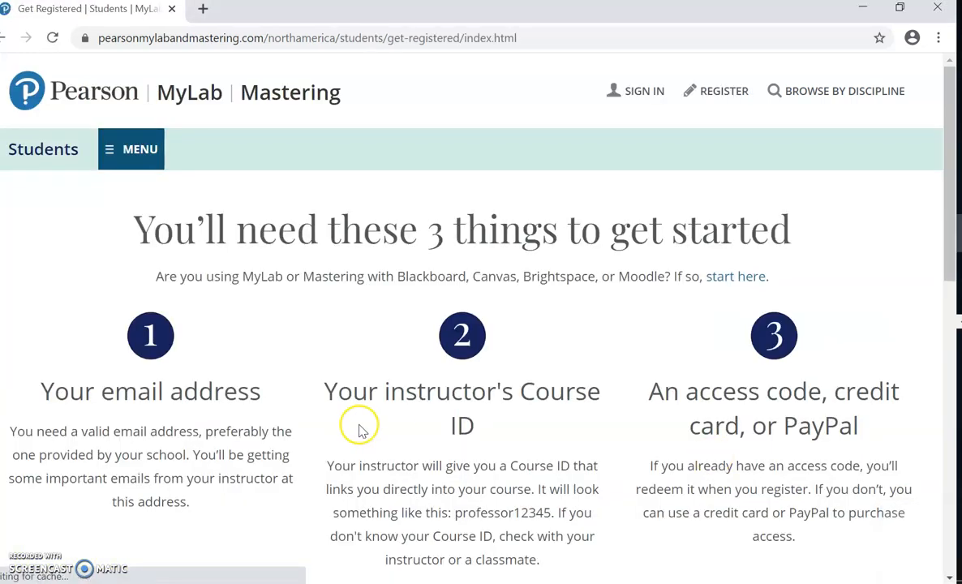
mouse_move(171, 414)
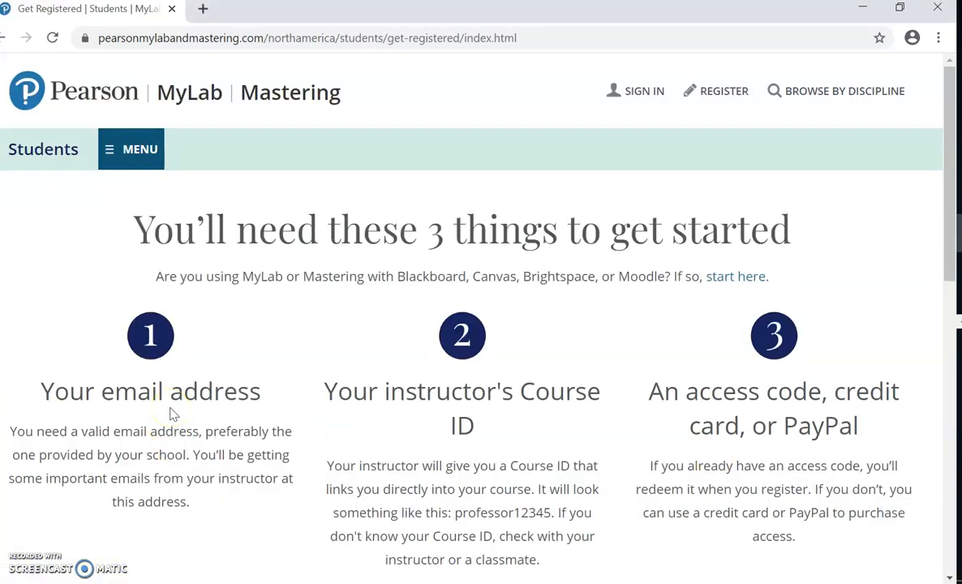
mouse_move(556, 239)
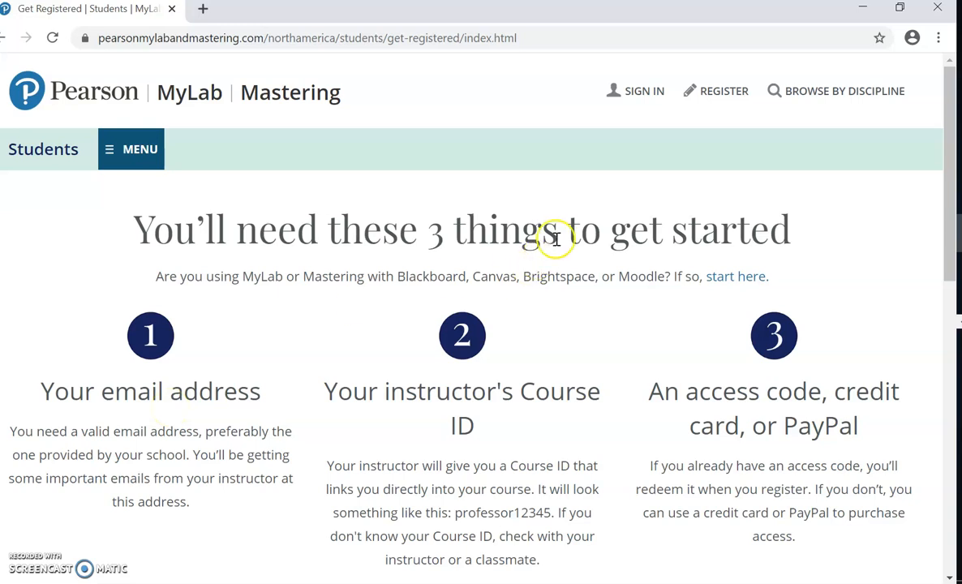
mouse_move(176, 403)
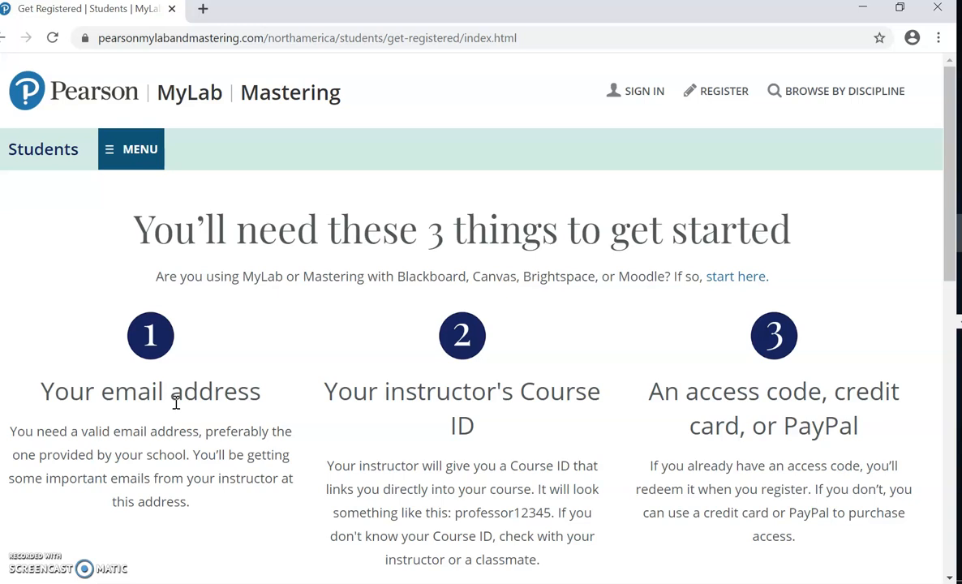
mouse_move(426, 378)
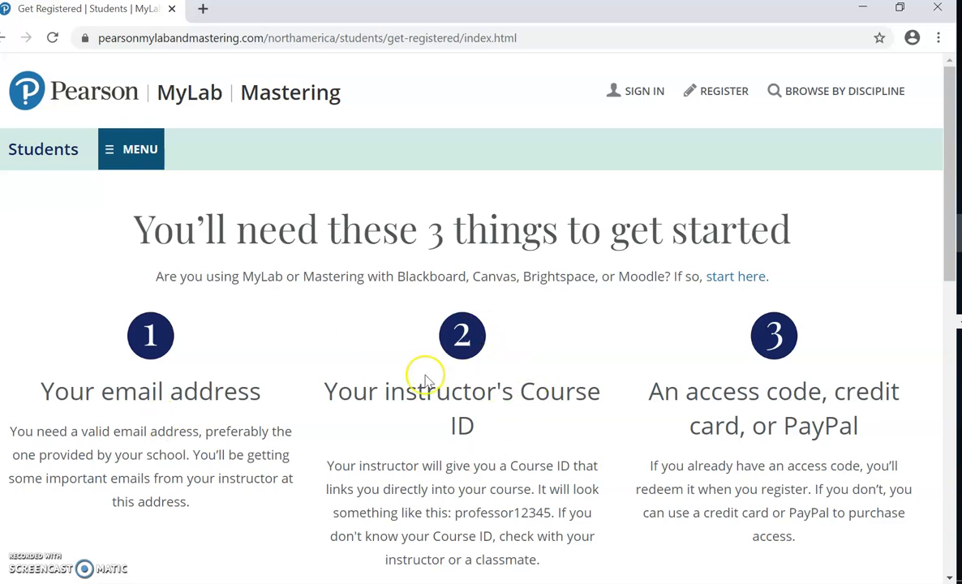
mouse_move(775, 374)
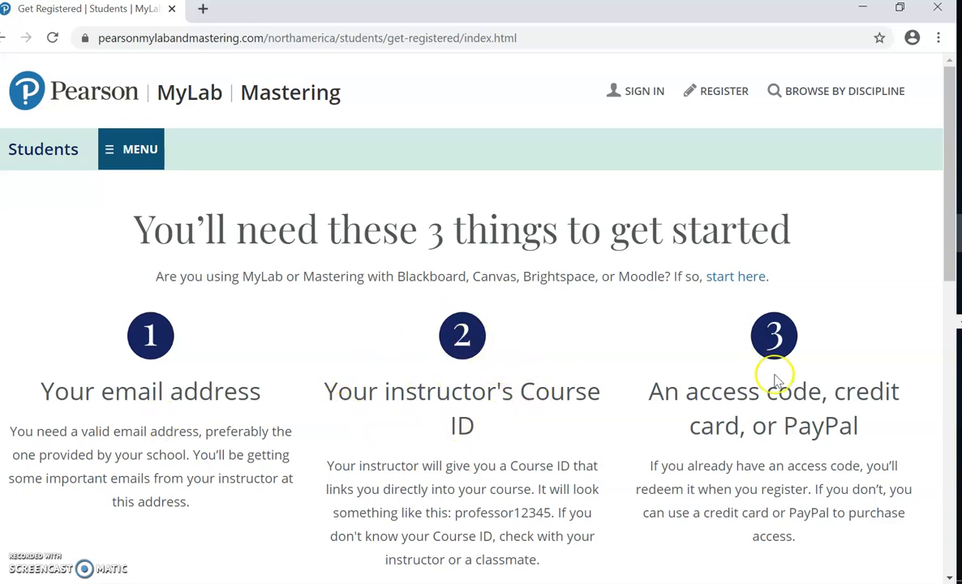
mouse_move(882, 185)
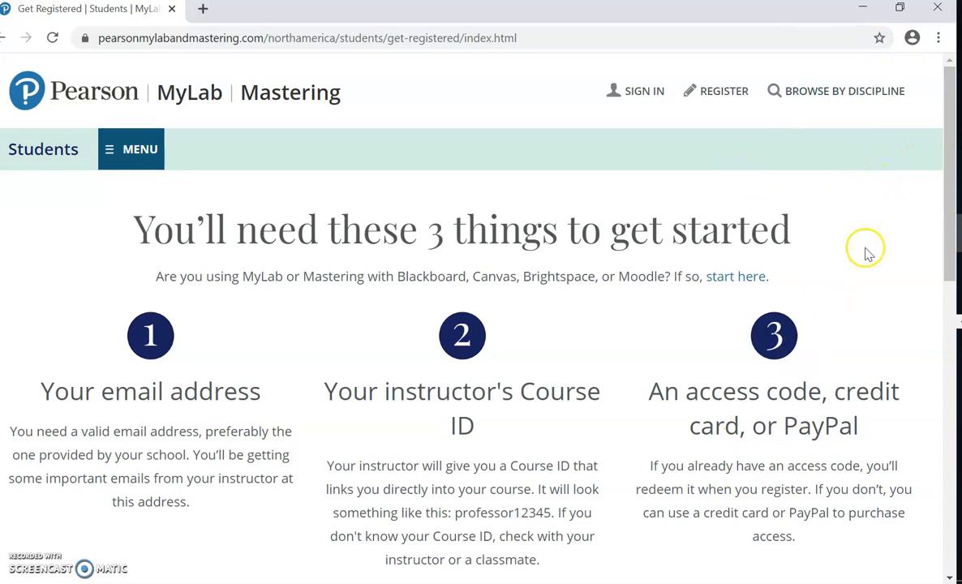
mouse_move(939, 9)
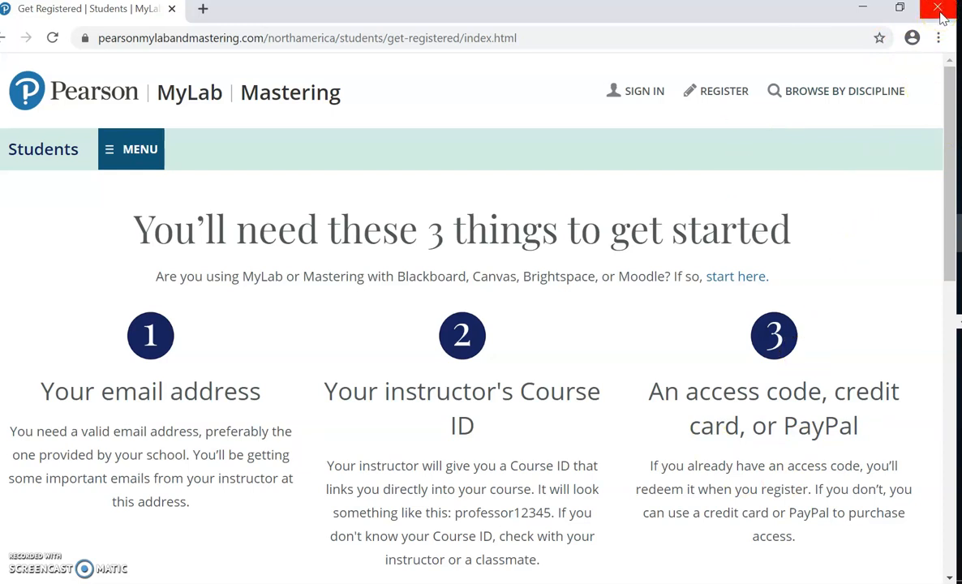
mouse_move(940, 9)
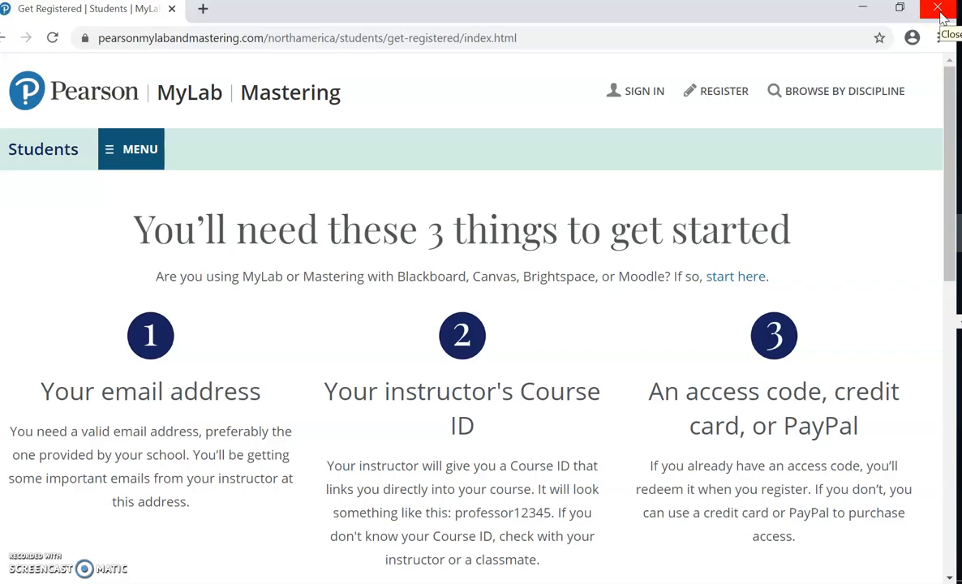
Close Chrome and relaunch it from the Google Chrome desktop shortcut.
left_click(939, 8)
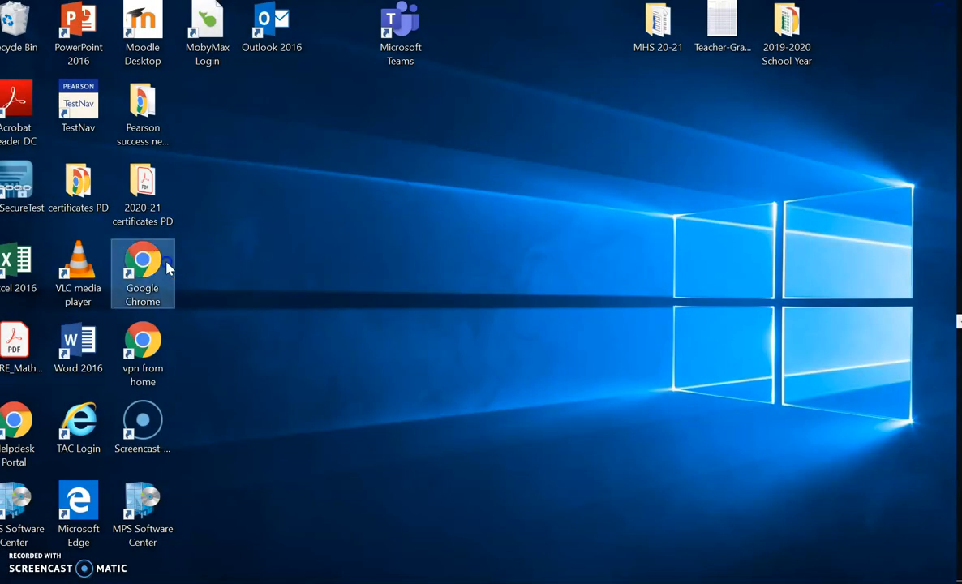
double_click(142, 274)
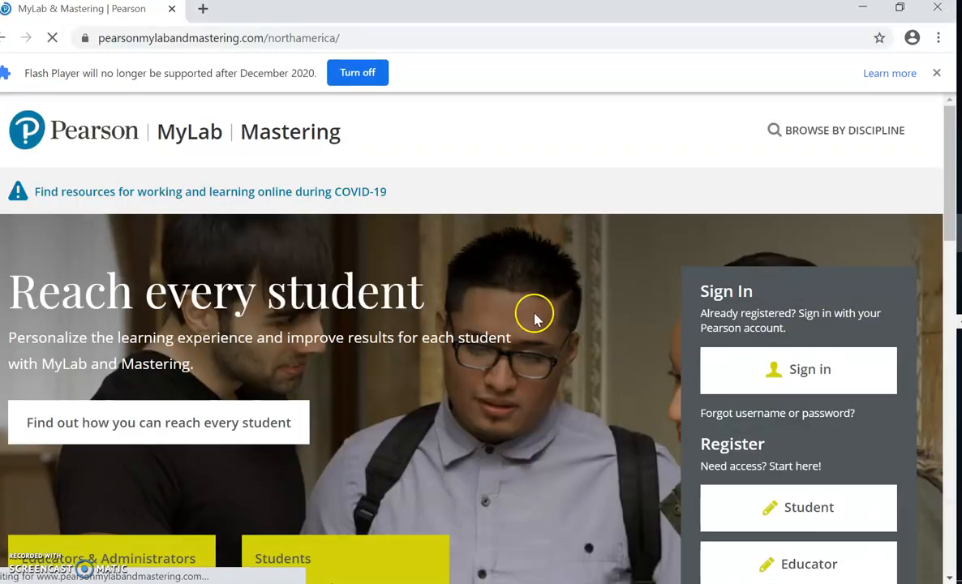
mouse_move(740, 370)
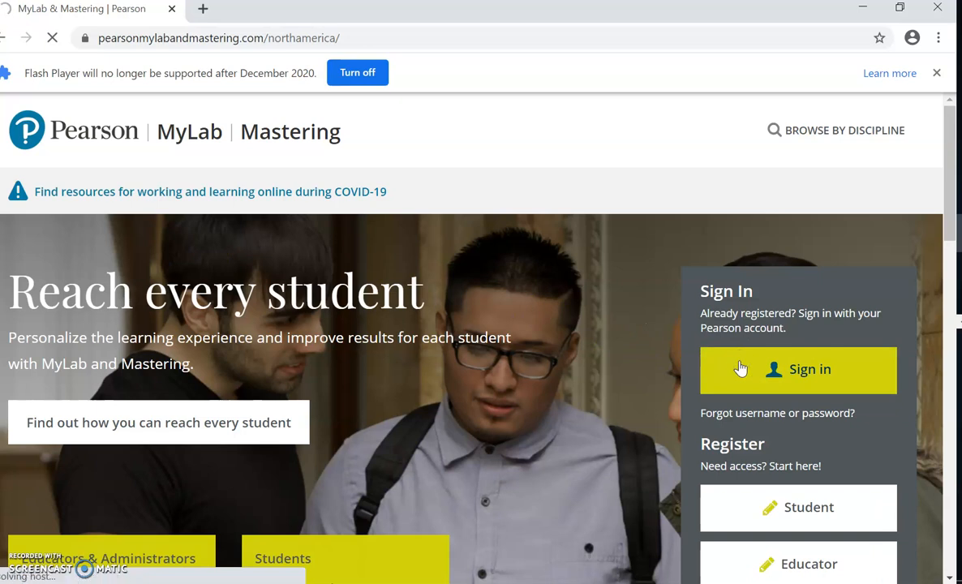
Open the Pearson sign-in page and dismiss the blocked pop-ups panel.
left_click(798, 369)
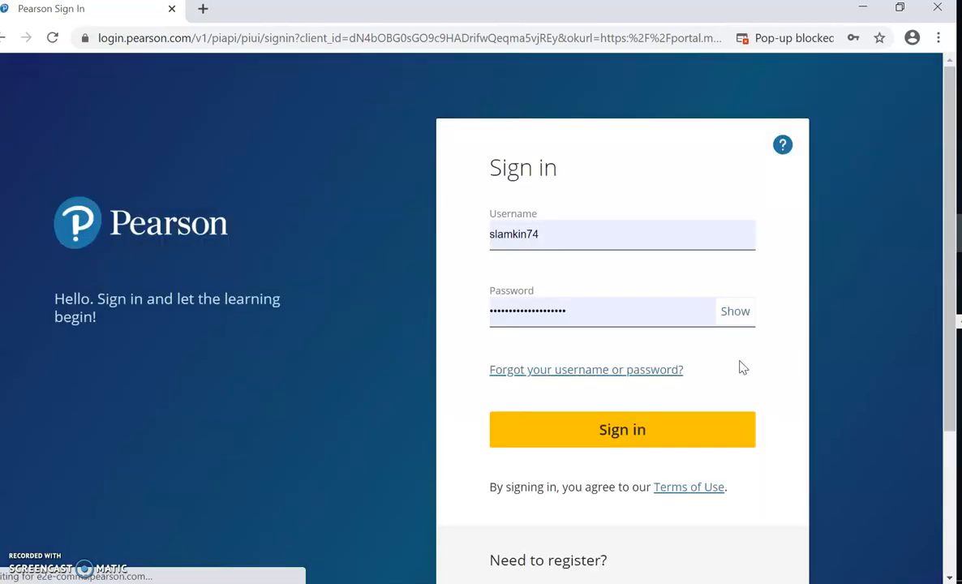
left_click(623, 429)
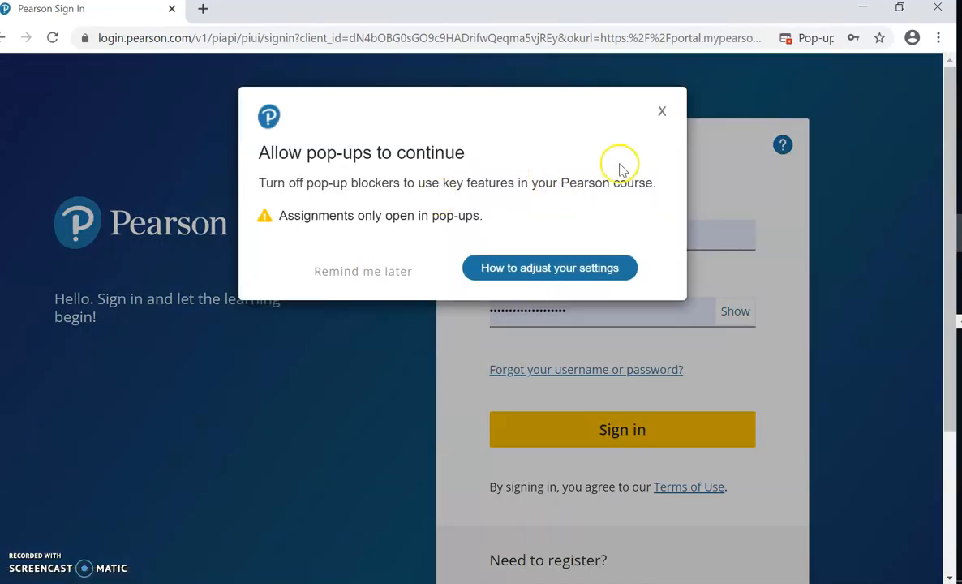
left_click(828, 38)
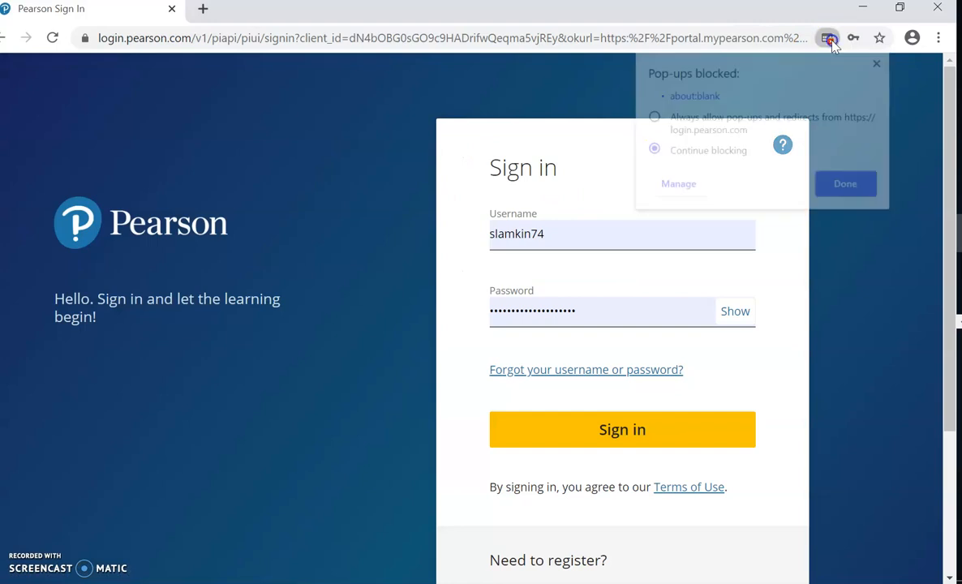
left_click(845, 184)
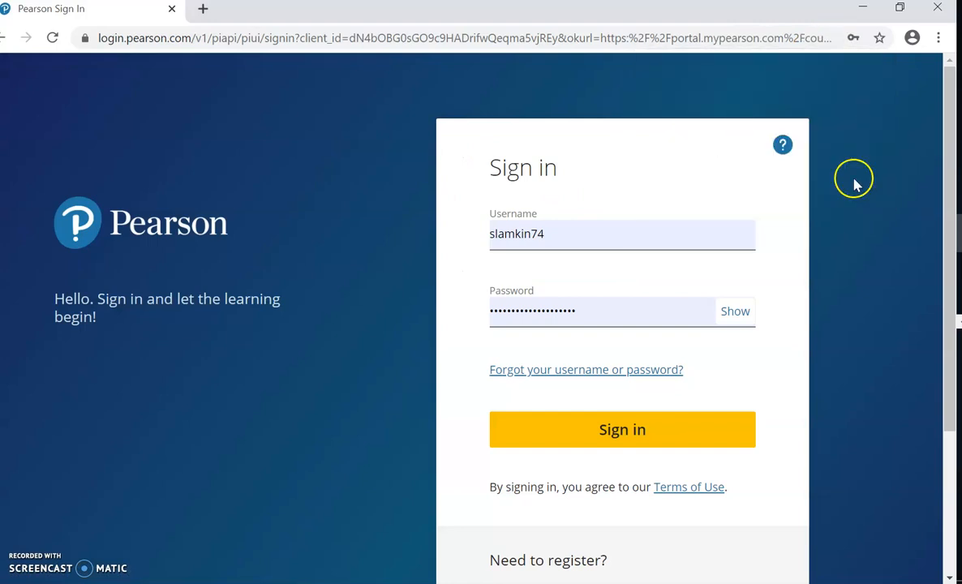
Submit username and password, re-enter the password after the error, and sign in.
left_click(622, 430)
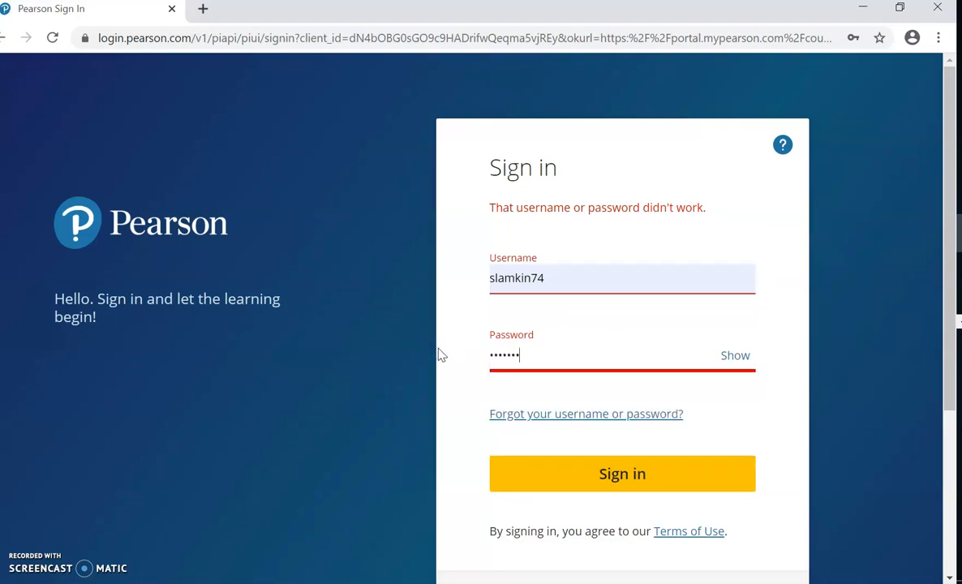
left_click(622, 474)
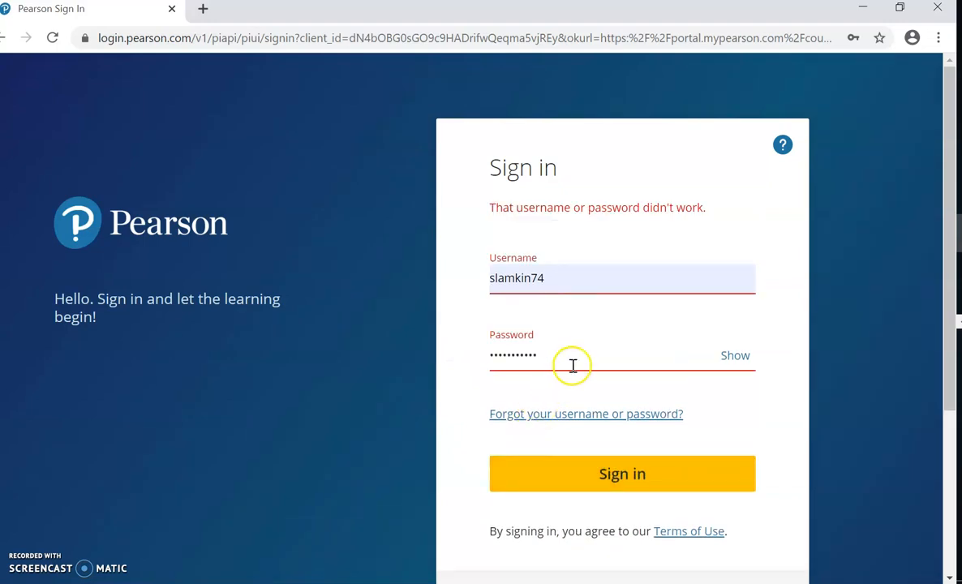
left_click(573, 366)
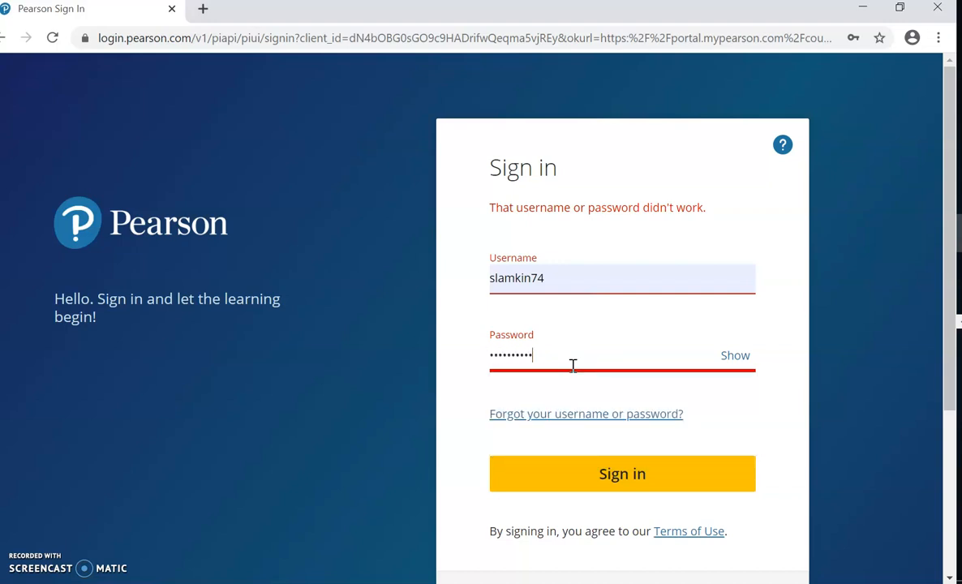
left_click(623, 474)
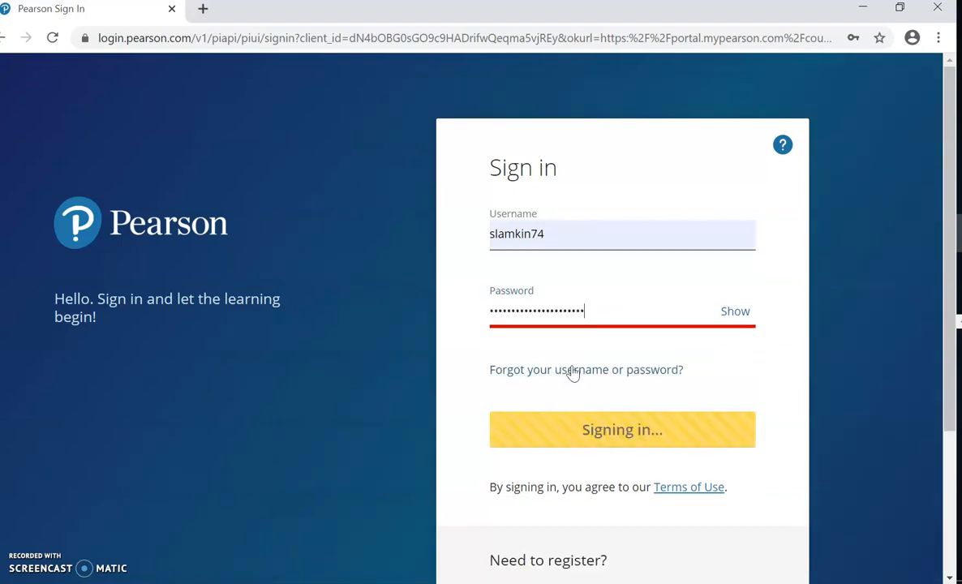
left_click(622, 429)
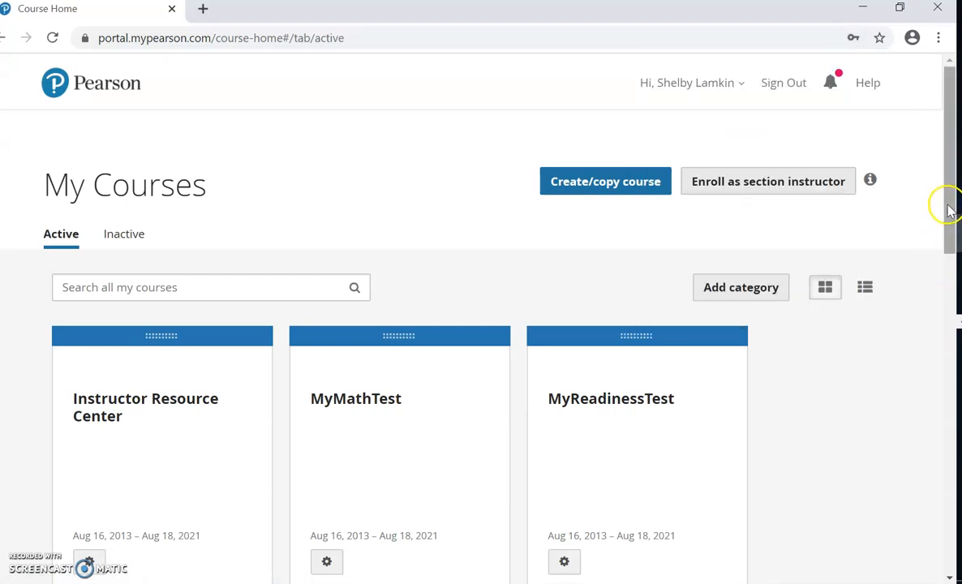
Scroll the My Courses list and open the Trigonometry Fall 2020 course.
scroll("down", 3)
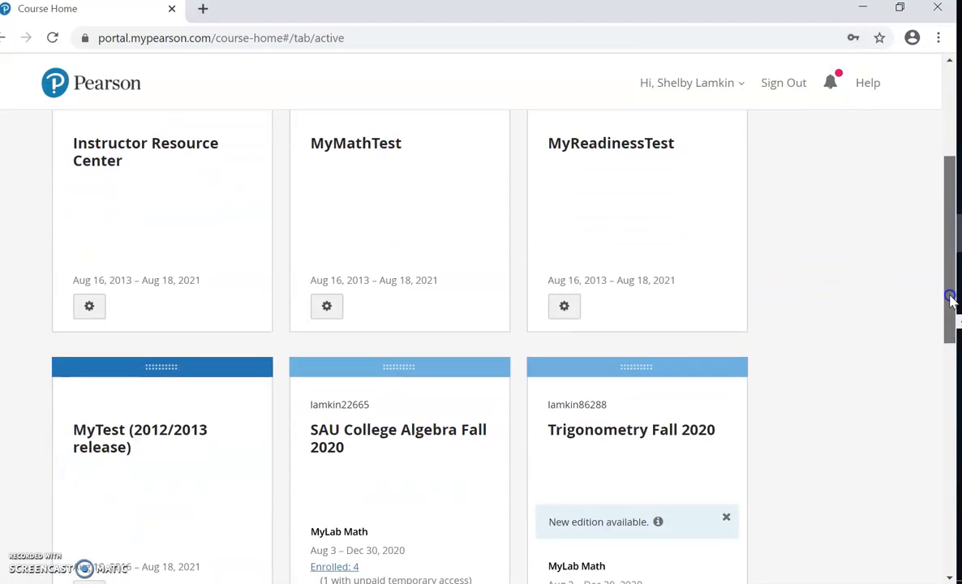
scroll("down", 3)
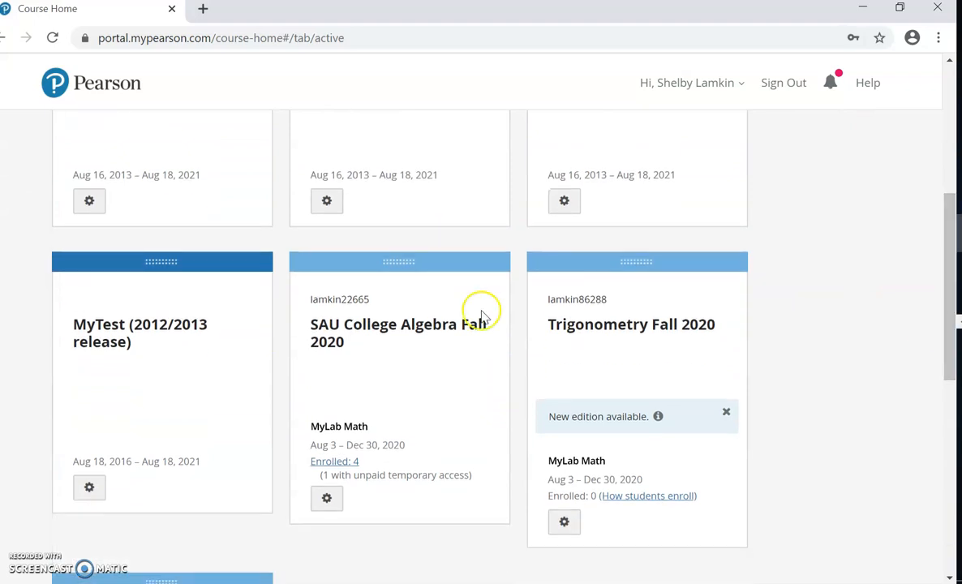
mouse_move(546, 333)
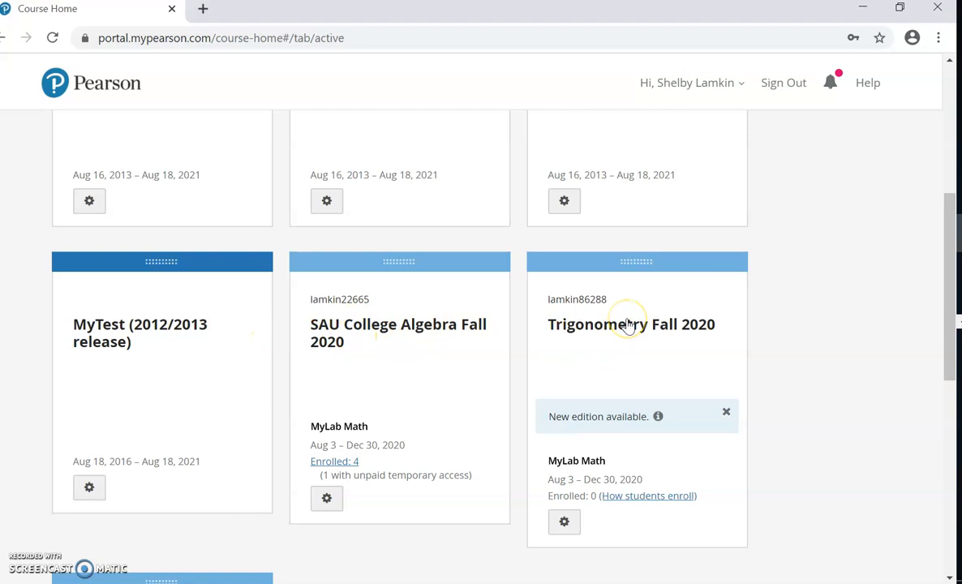
left_click(632, 324)
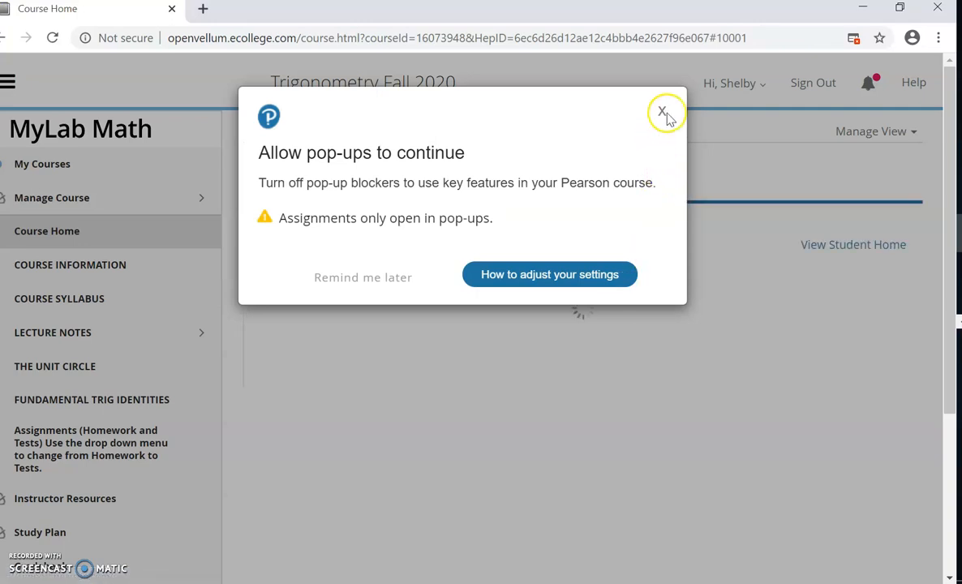
Dismiss the pop-up warning and always allow pop-ups from the ecollege course site.
left_click(664, 111)
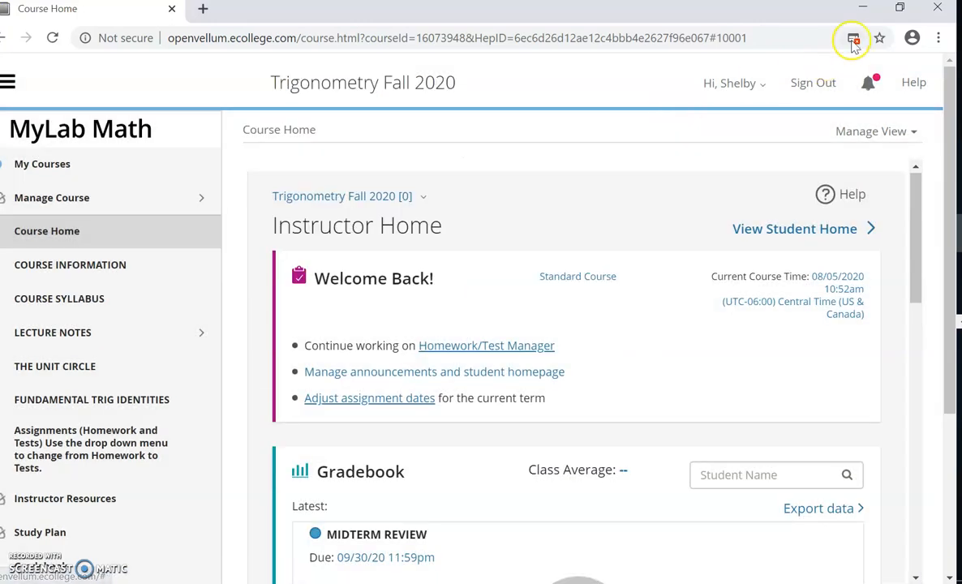
left_click(853, 38)
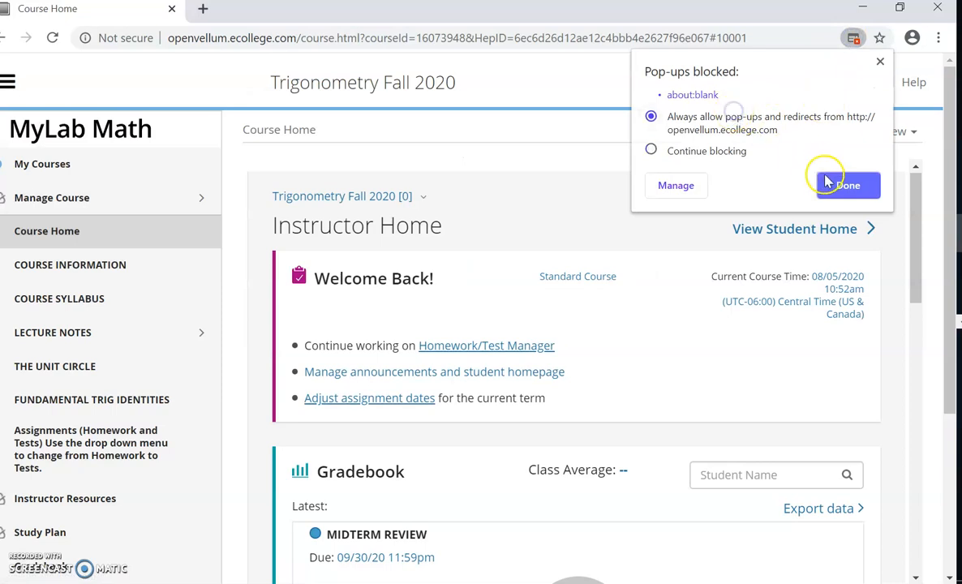
left_click(847, 185)
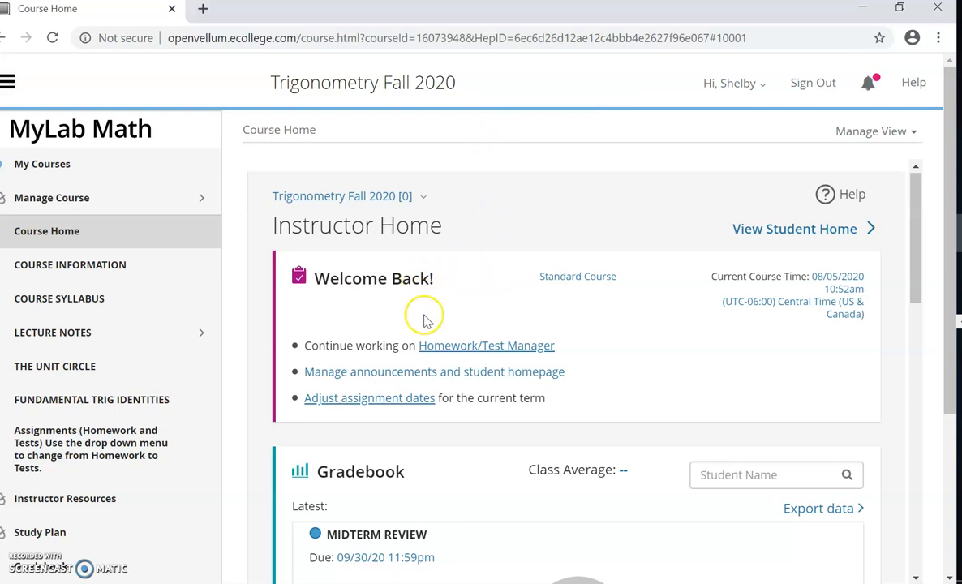
mouse_move(795, 266)
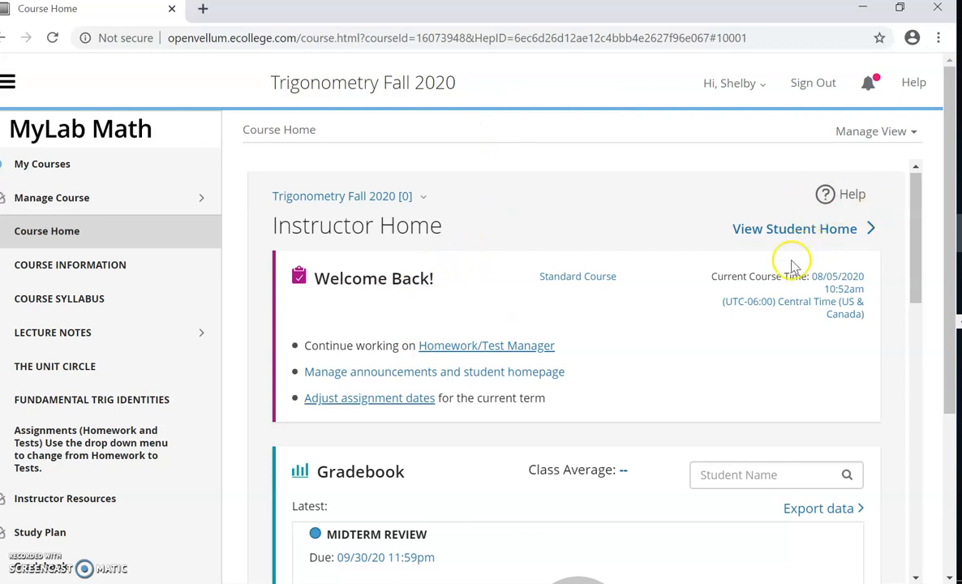
mouse_move(917, 258)
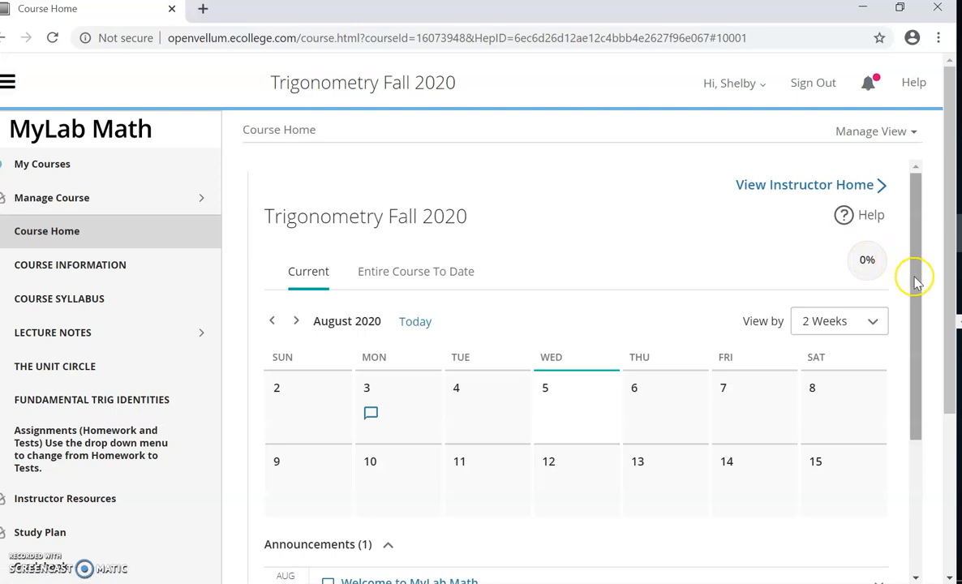
scroll("down", 3)
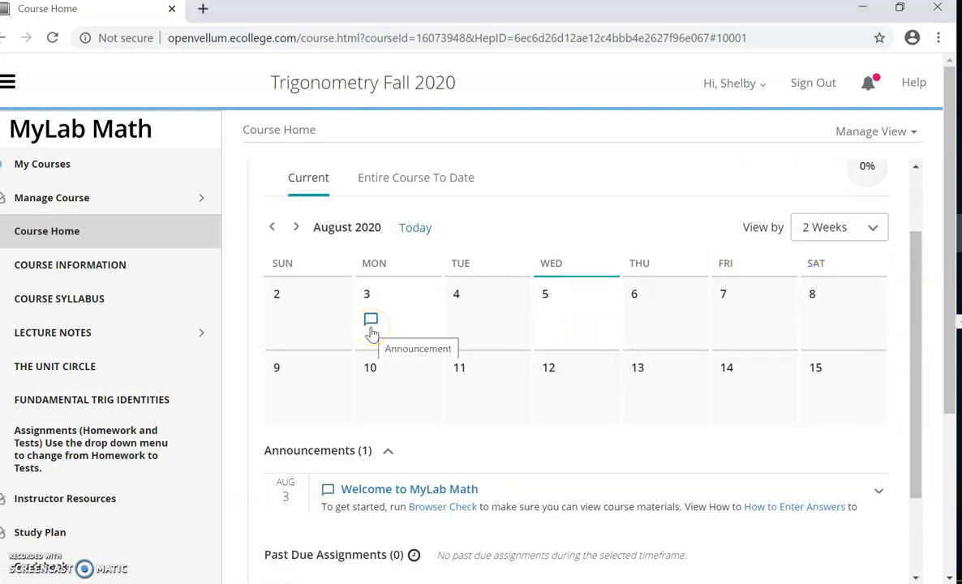
mouse_move(704, 495)
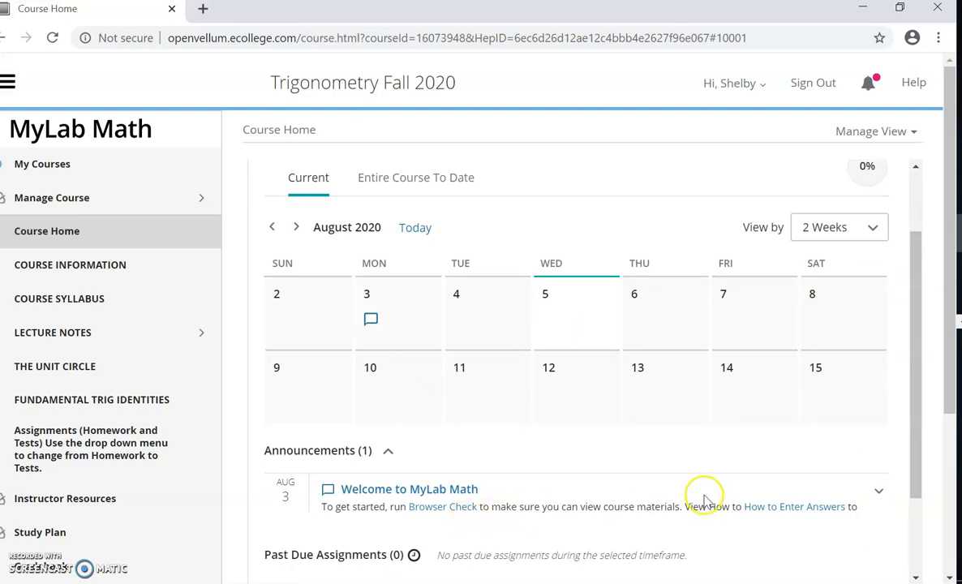
scroll("down", 3)
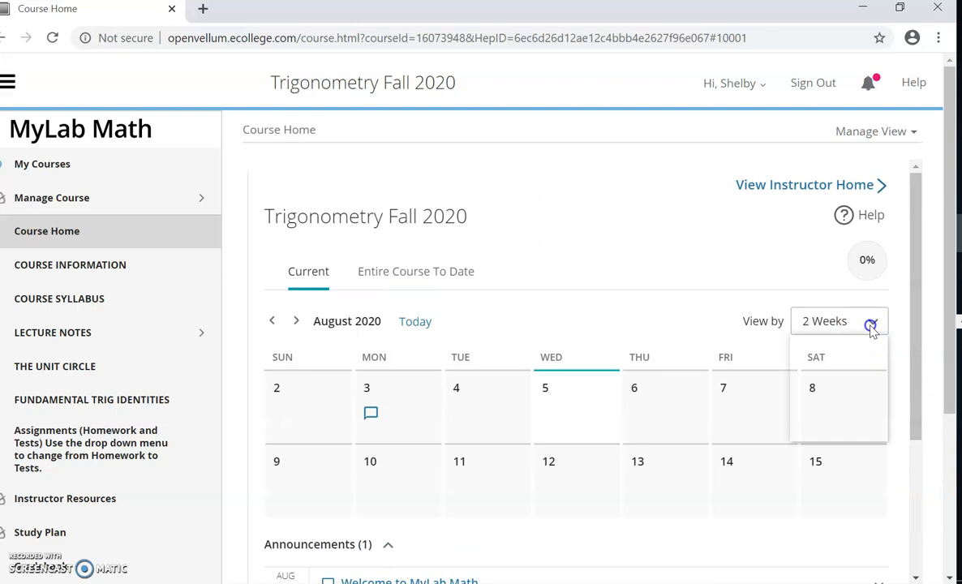
left_click(840, 321)
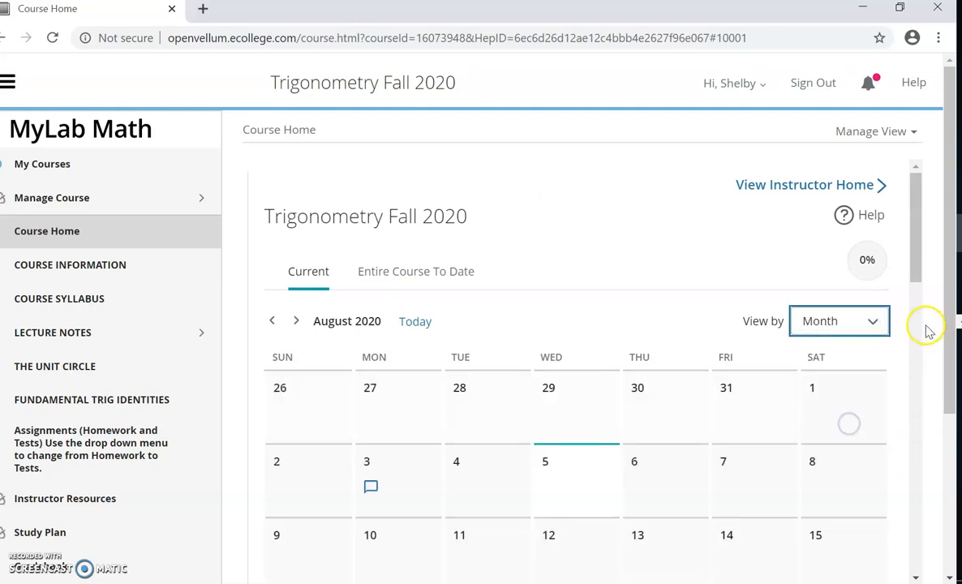
scroll("down", 3)
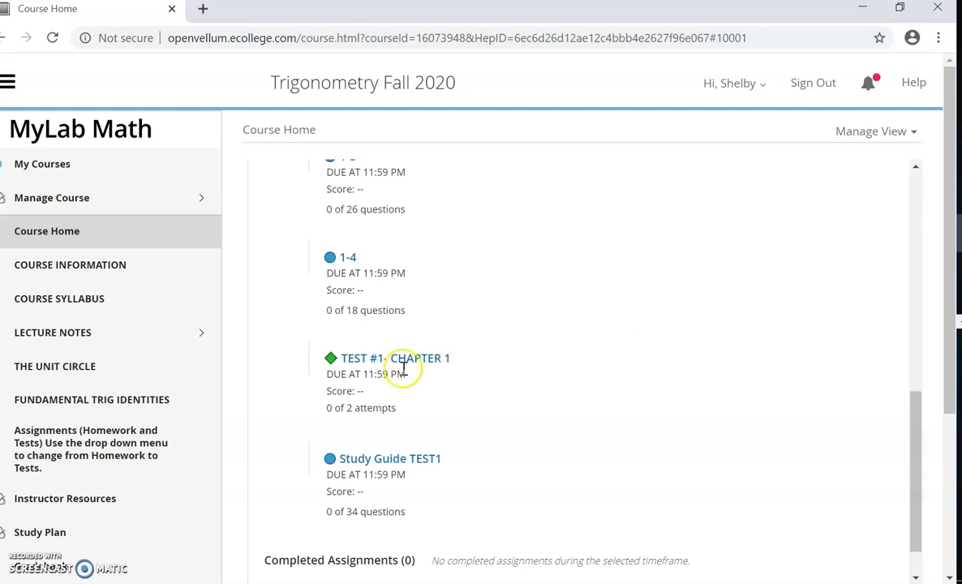
mouse_move(487, 438)
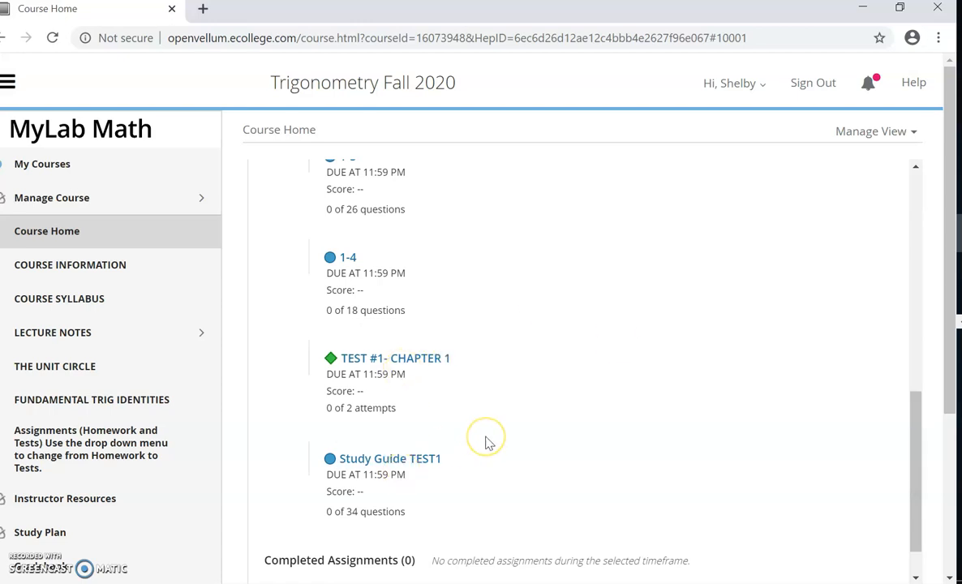
mouse_move(413, 426)
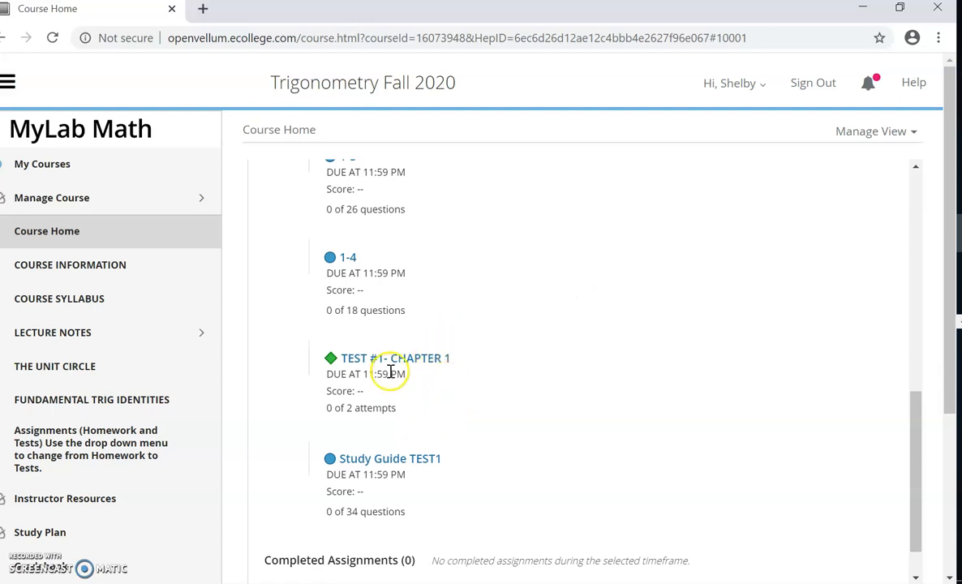
mouse_move(395, 358)
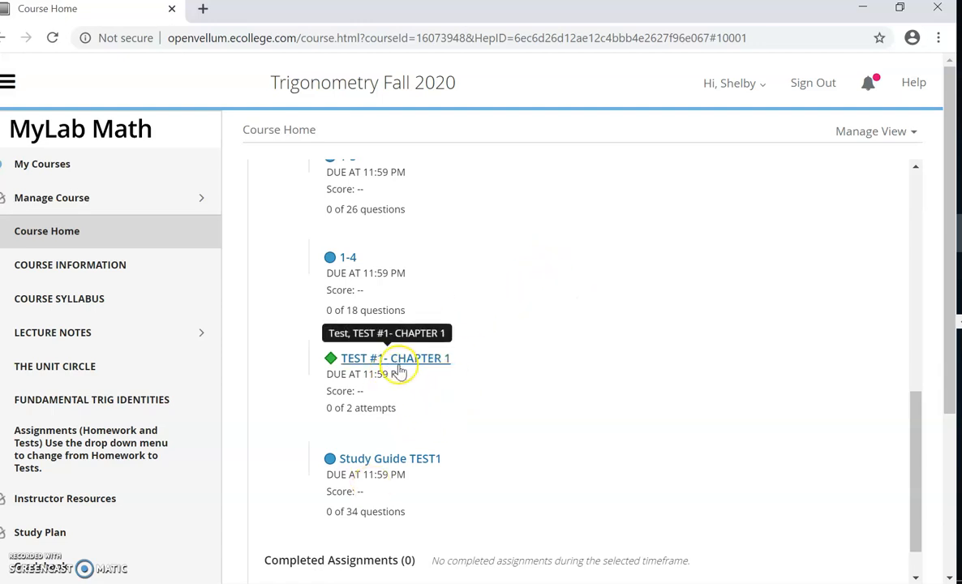
mouse_move(485, 390)
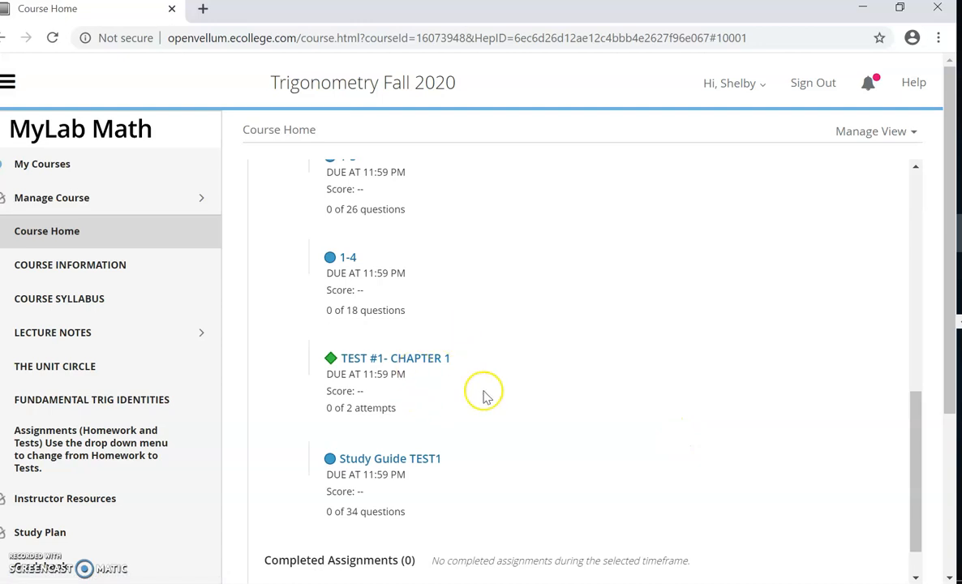
mouse_move(259, 305)
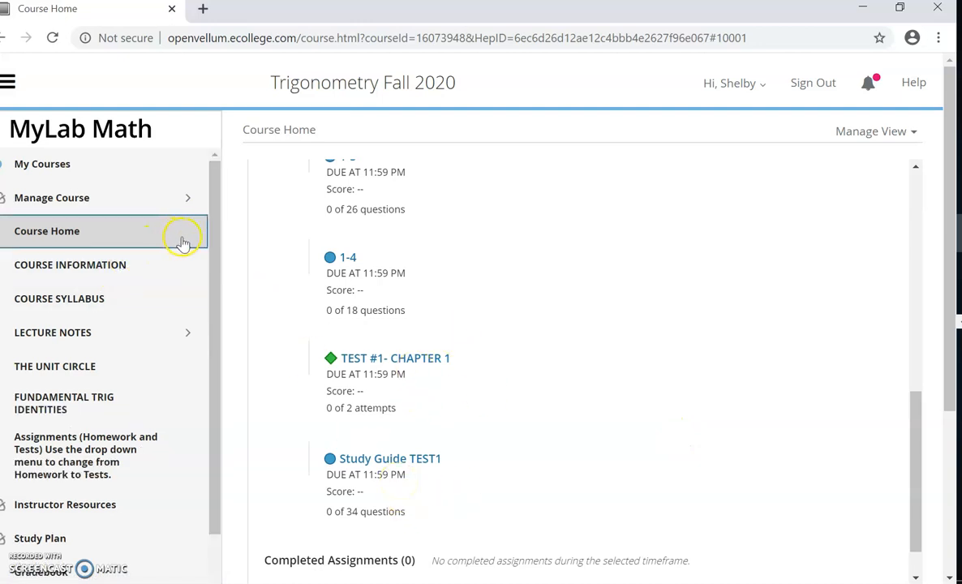
mouse_move(142, 265)
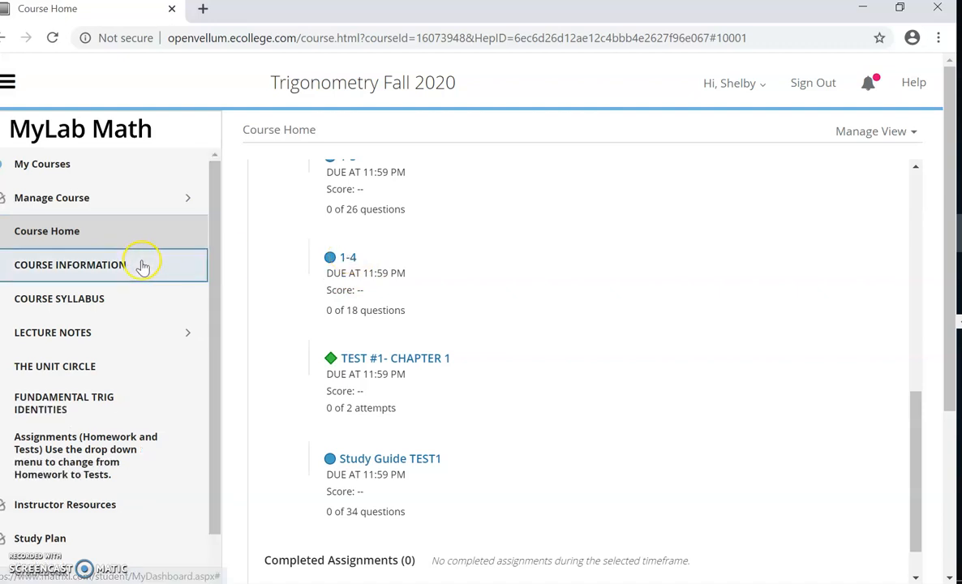
left_click(46, 231)
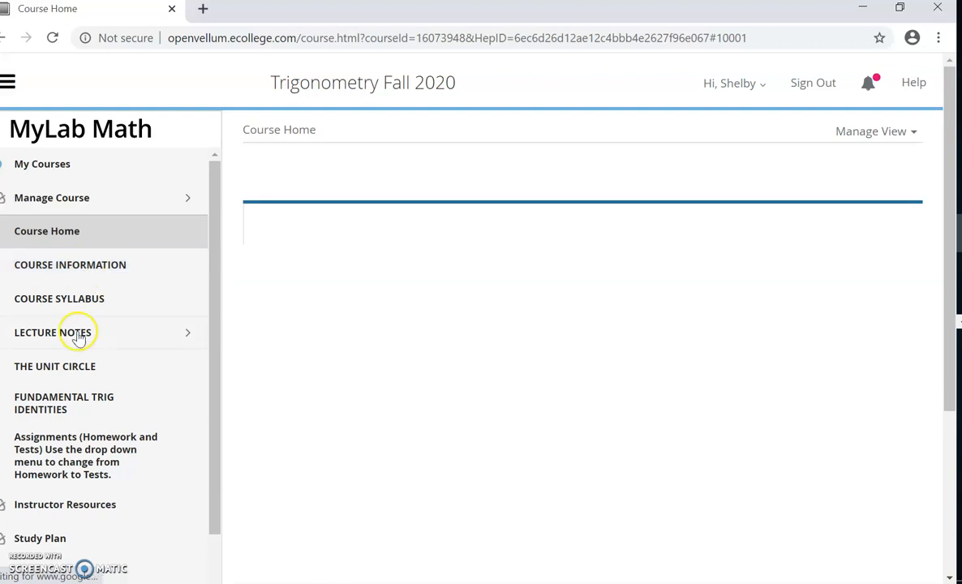
left_click(46, 231)
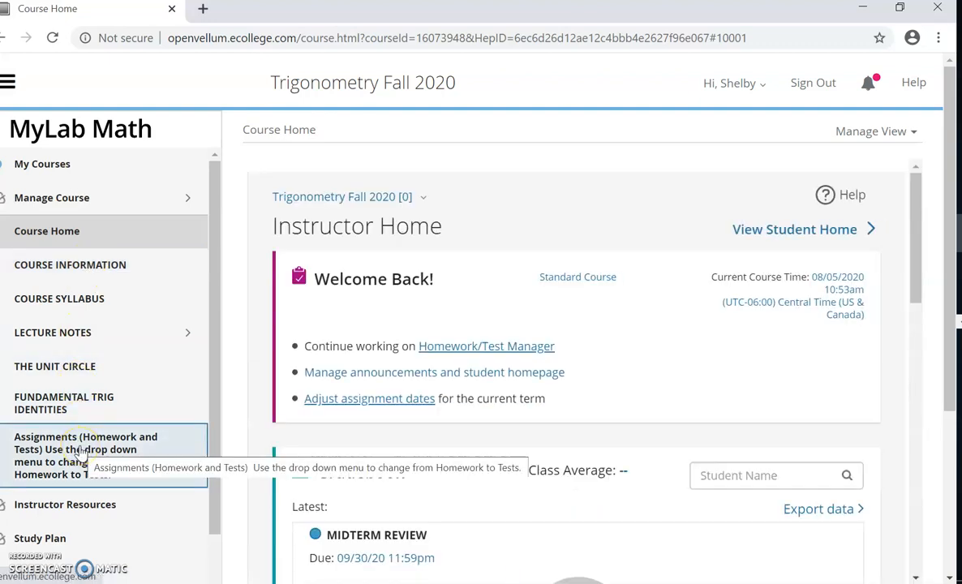
Browse the 25 homework assignments under Assignments (Homework and Tests) and expand the type filter.
left_click(86, 455)
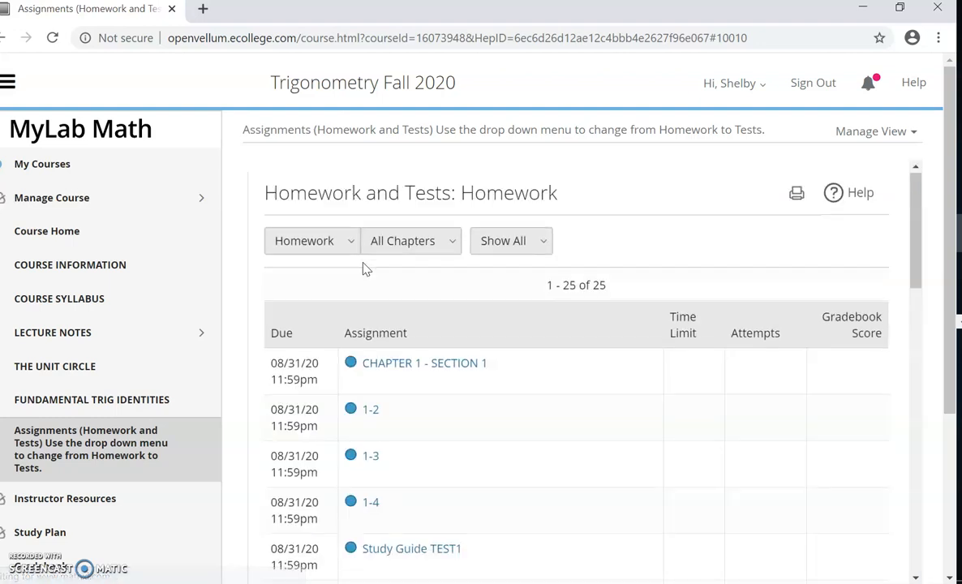
scroll("down", 3)
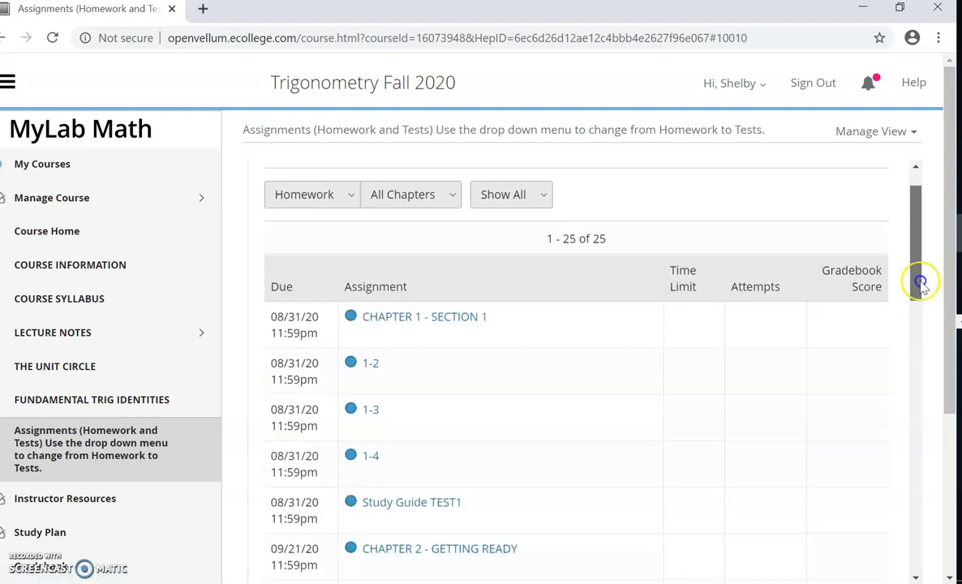
scroll("down", 3)
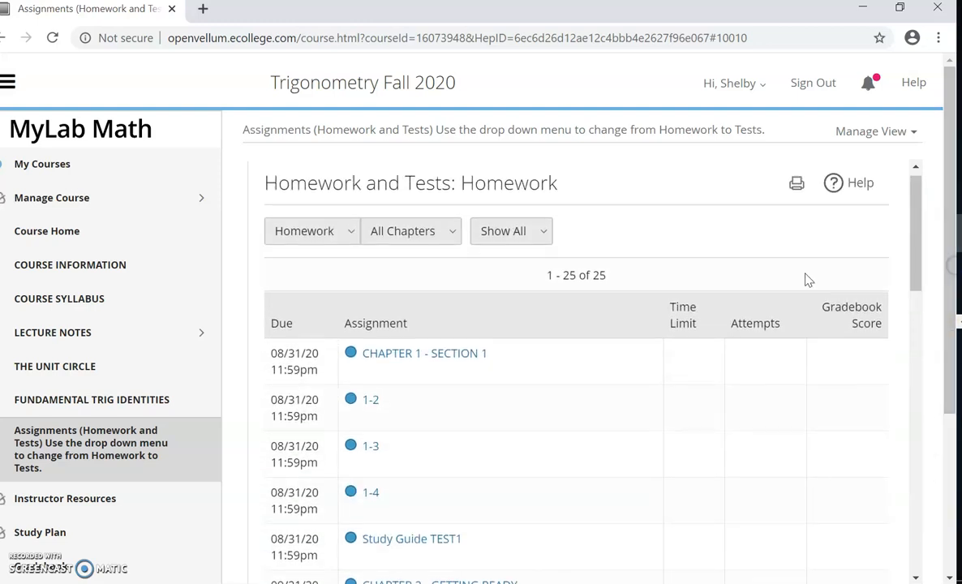
mouse_move(410, 365)
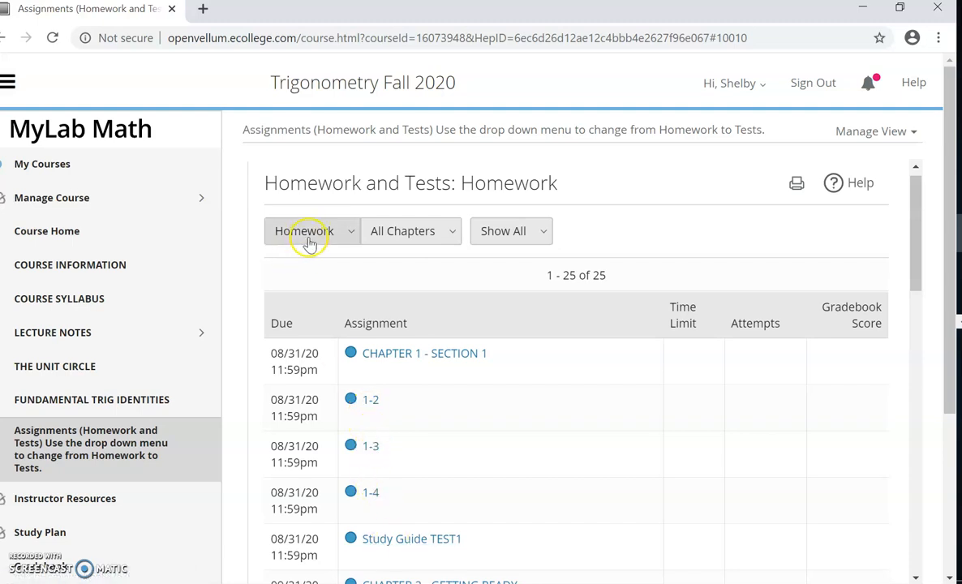
left_click(311, 231)
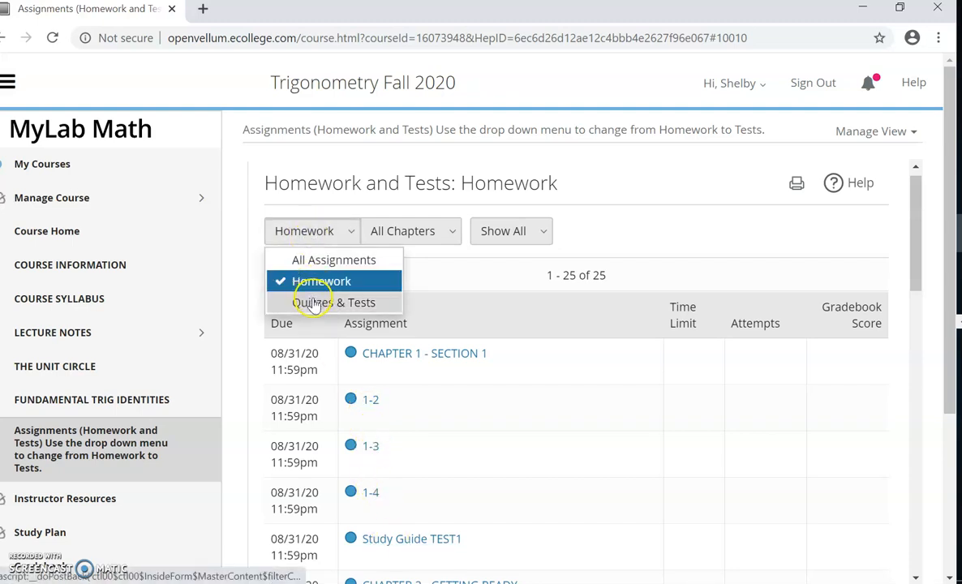
Filter assignments to Quizzes & Tests, listing Tests #1–#4, then reopen the type filter.
left_click(334, 302)
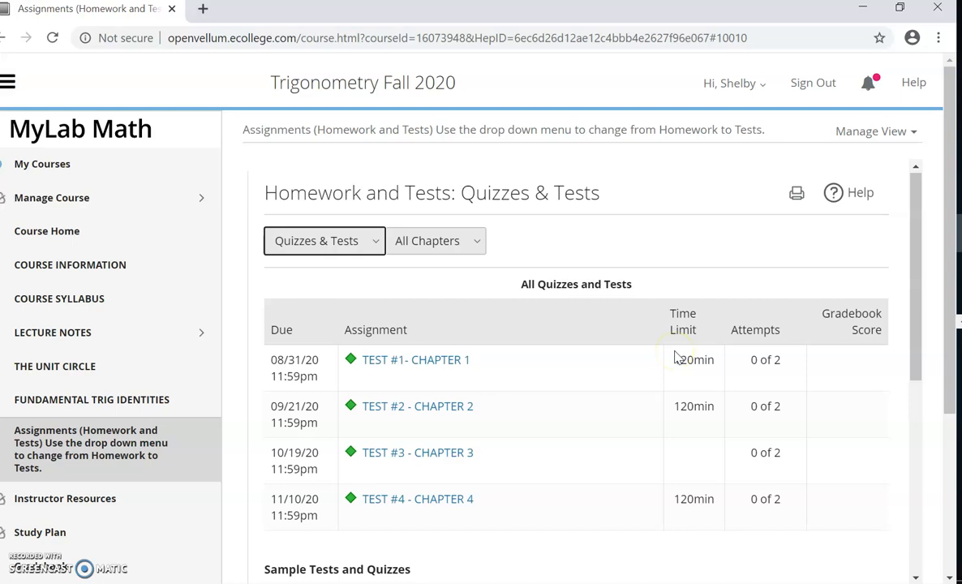
mouse_move(753, 378)
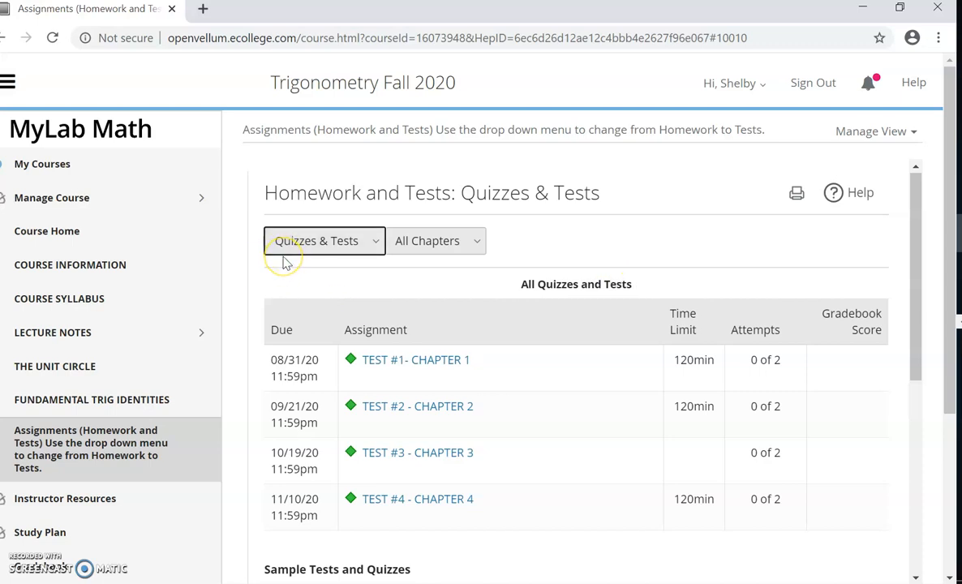
mouse_move(609, 430)
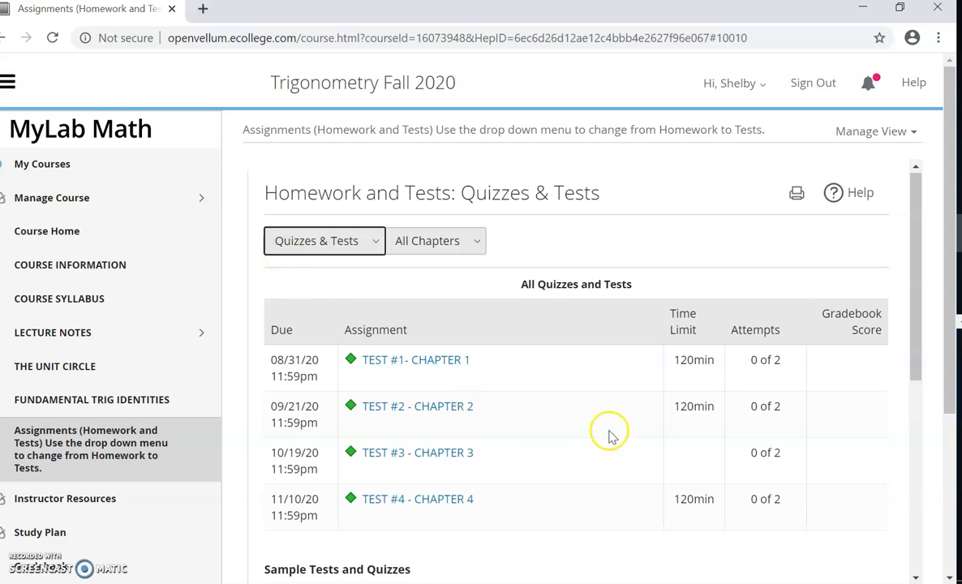
mouse_move(622, 452)
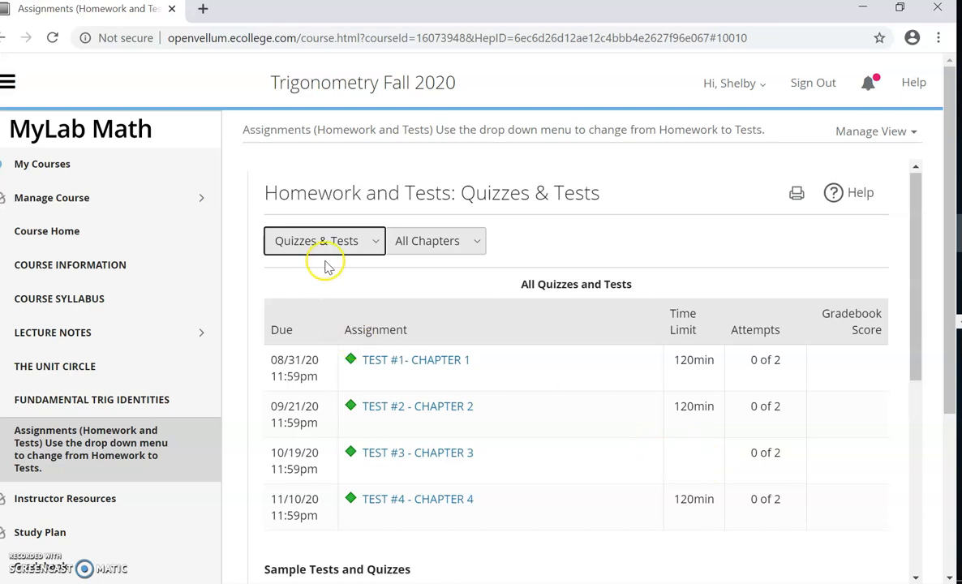
left_click(324, 240)
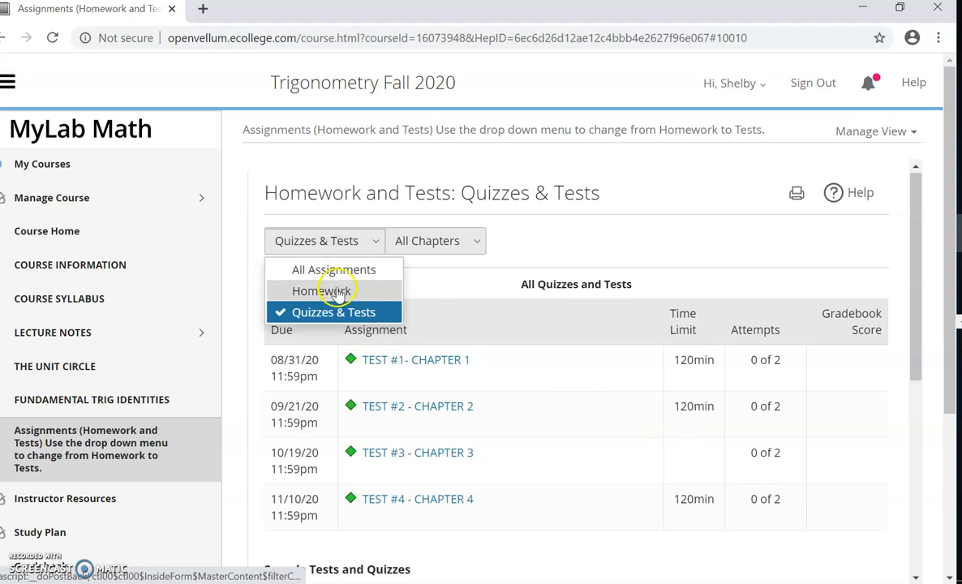
Switch the filter to Homework and scroll the list from Chapter 1 – Section 1.
left_click(333, 291)
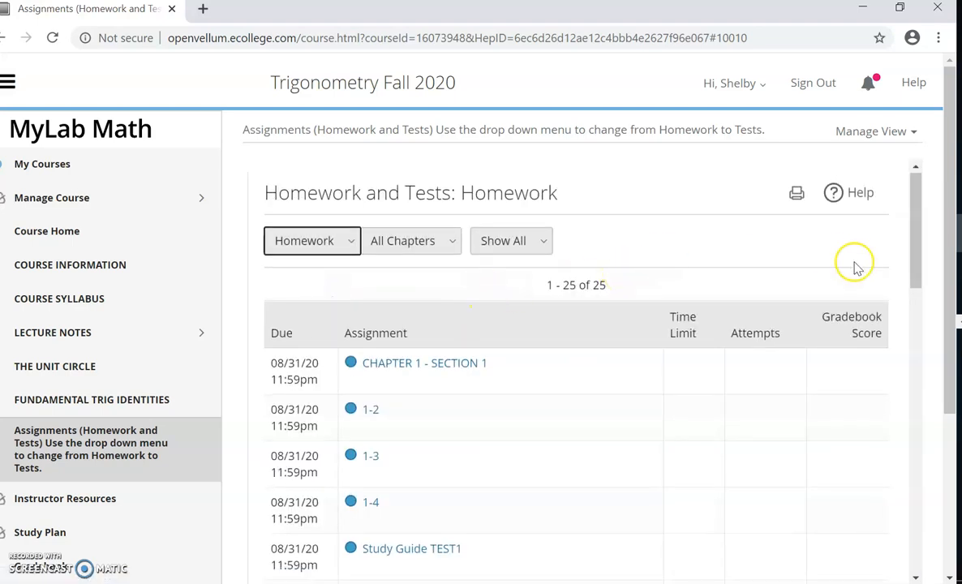
scroll("down", 3)
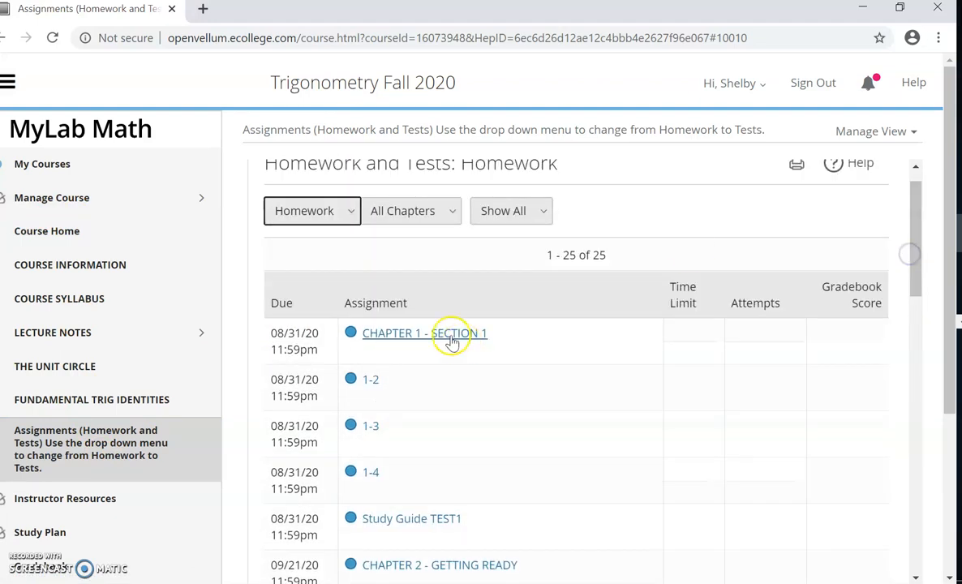
Open the Chapter 1 – Section 1 homework and launch its 36-question player.
left_click(424, 333)
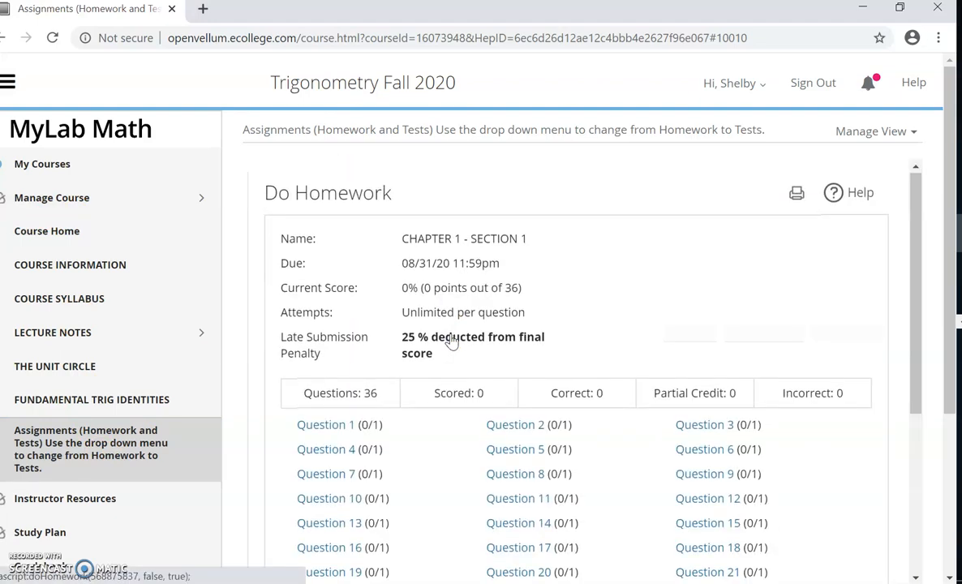
left_click(325, 424)
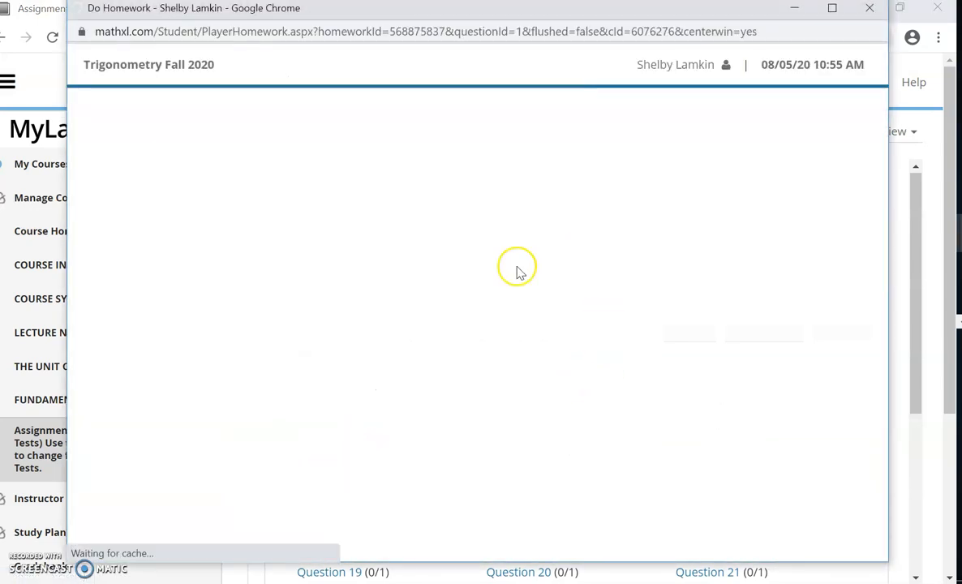
mouse_move(371, 212)
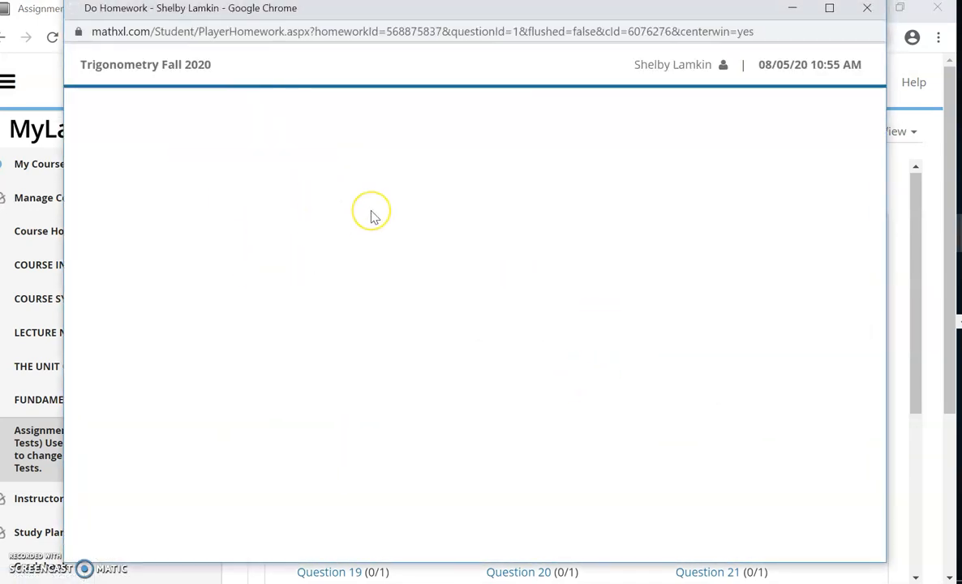
mouse_move(465, 73)
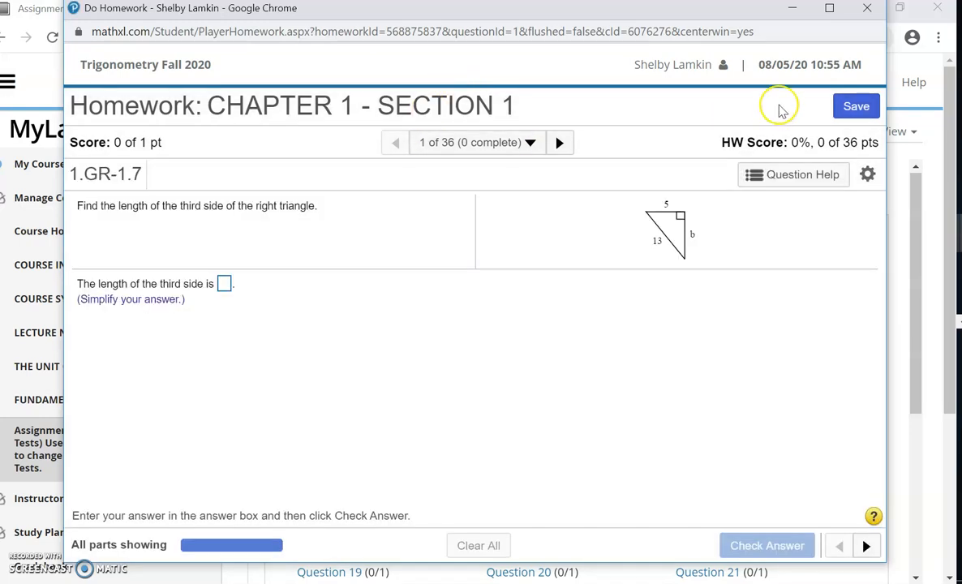
mouse_move(794, 174)
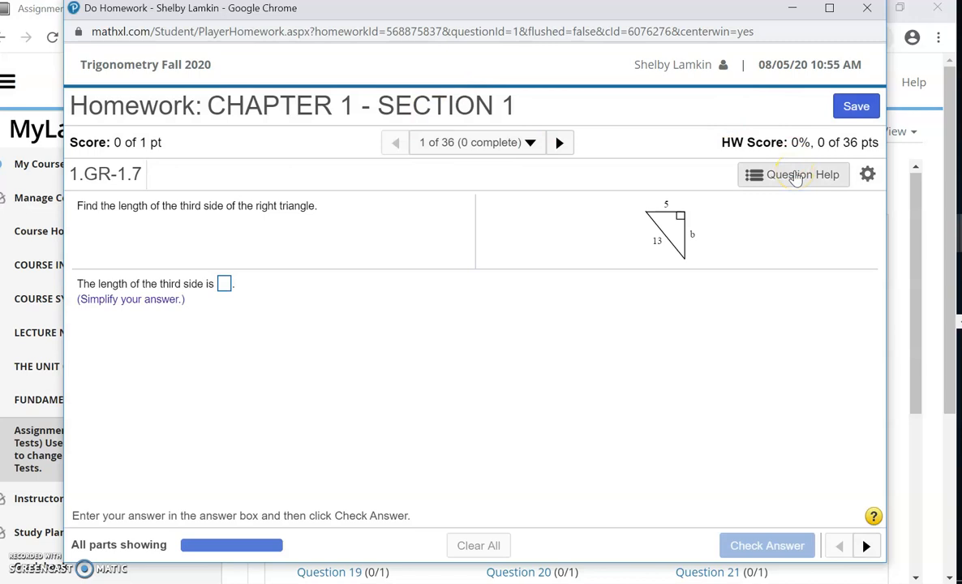
View Question Help on question 1, then move to question 2.
left_click(792, 174)
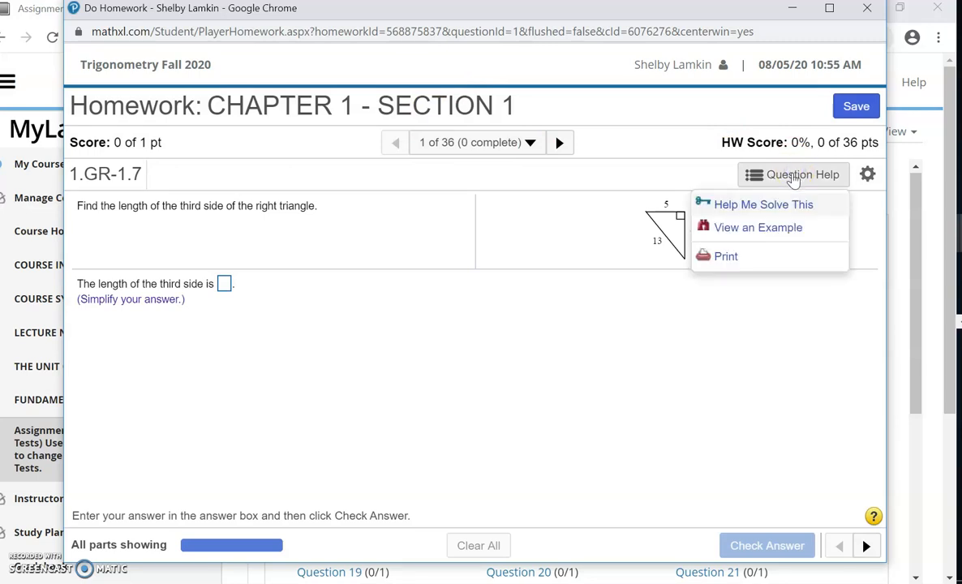
mouse_move(776, 205)
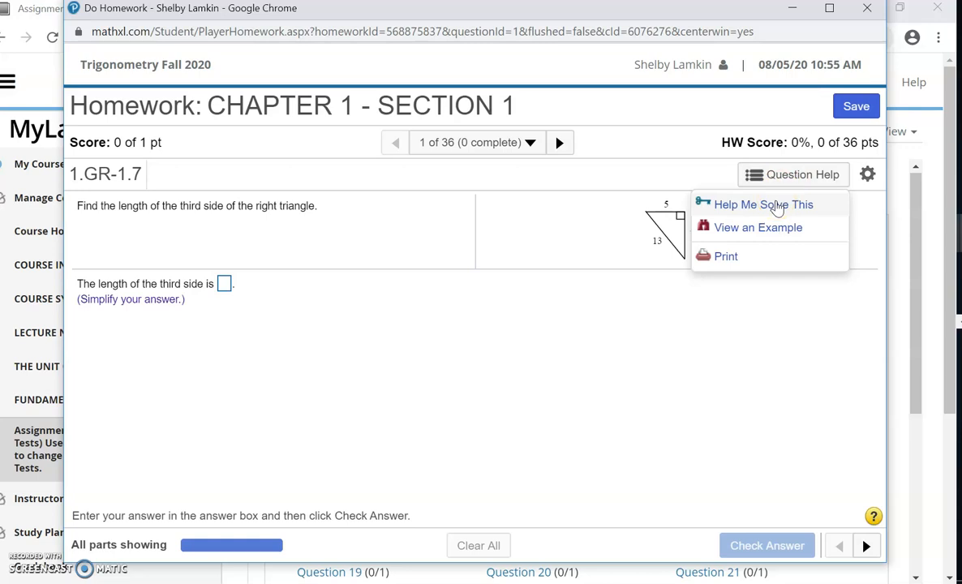
mouse_move(776, 211)
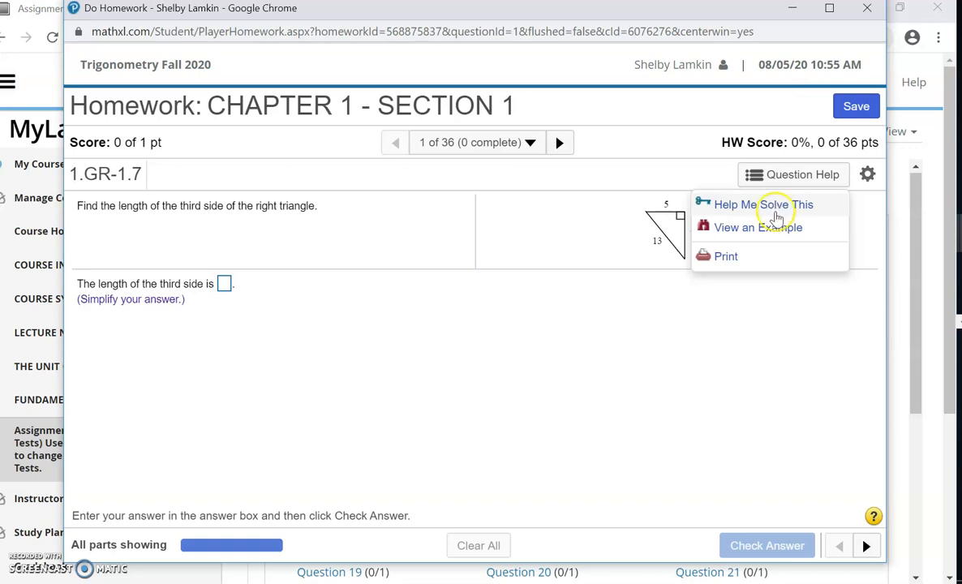
mouse_move(776, 226)
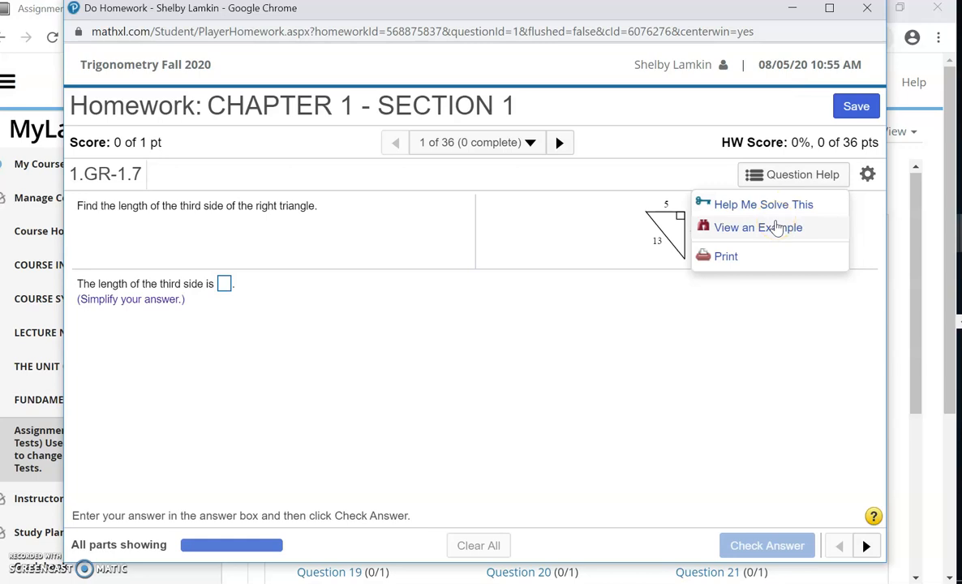
mouse_move(753, 256)
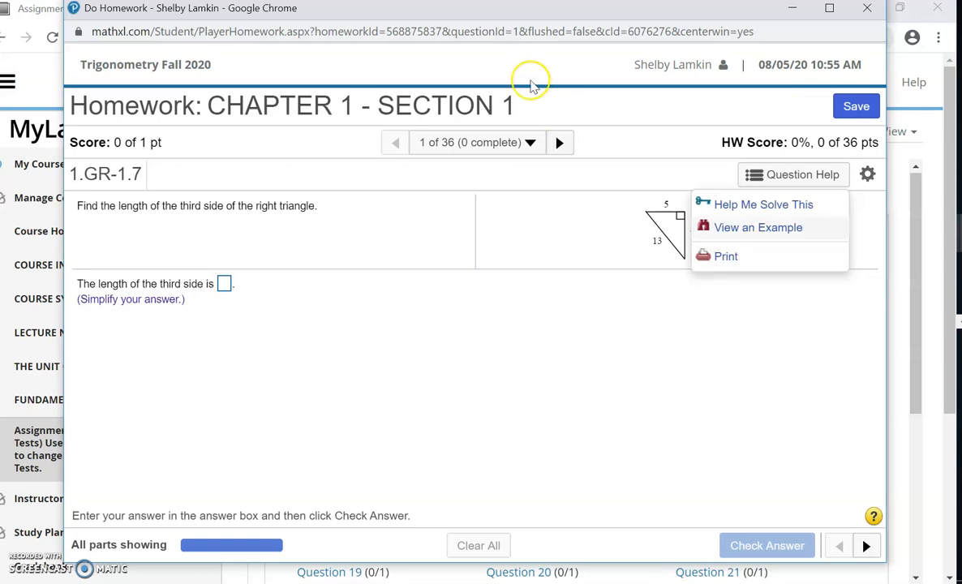
left_click(560, 142)
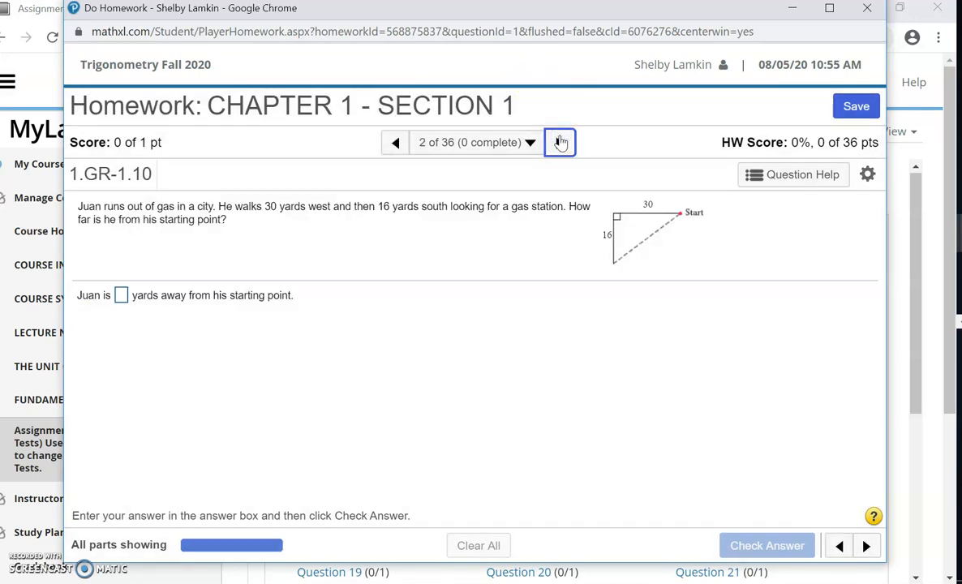
Step through questions 2 to 5, viewing Question Help along the way.
left_click(792, 175)
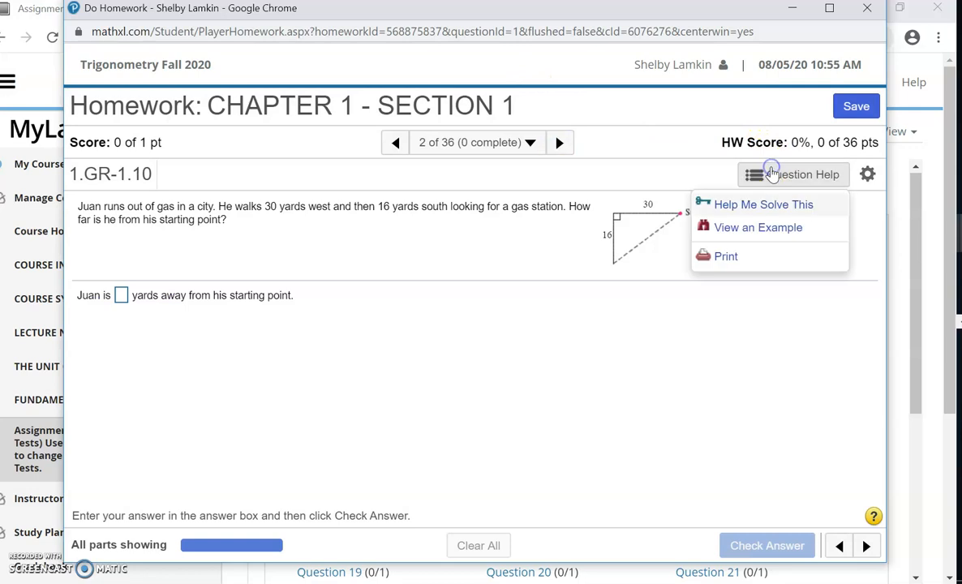
left_click(560, 142)
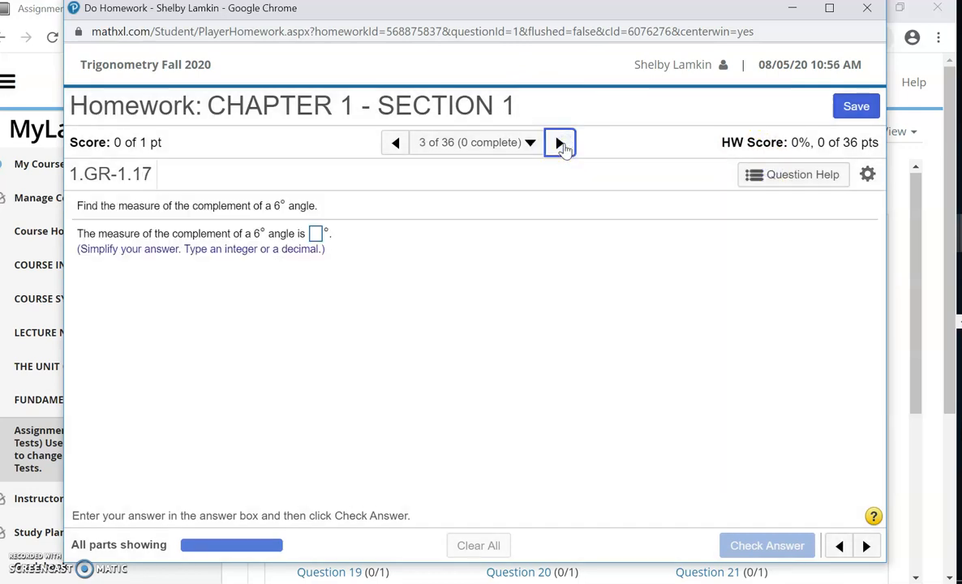
left_click(793, 174)
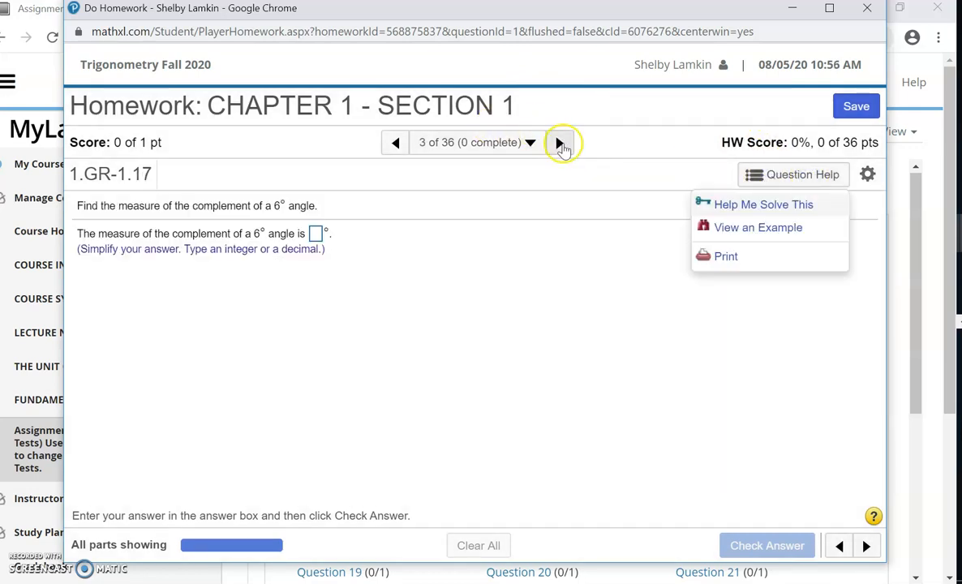
left_click(560, 142)
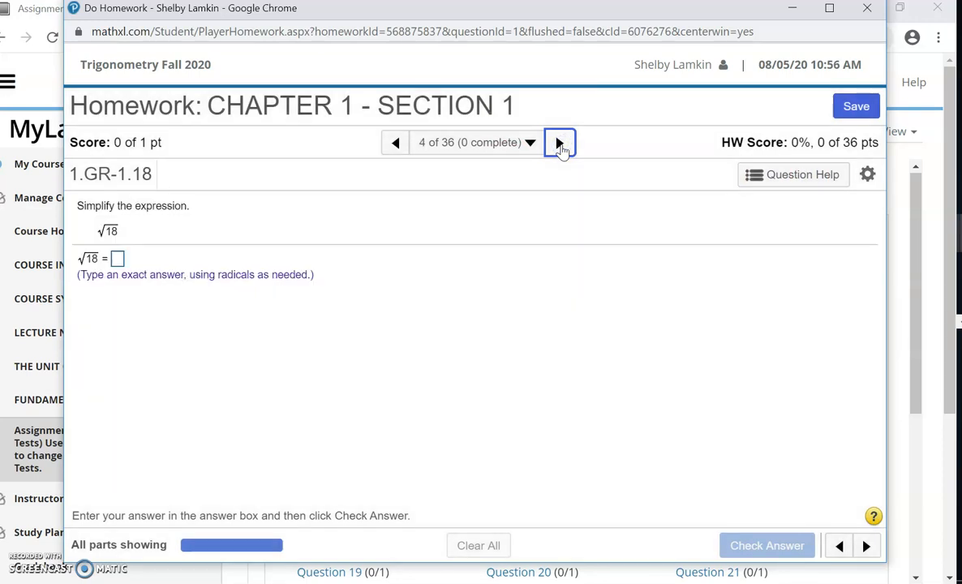
left_click(560, 143)
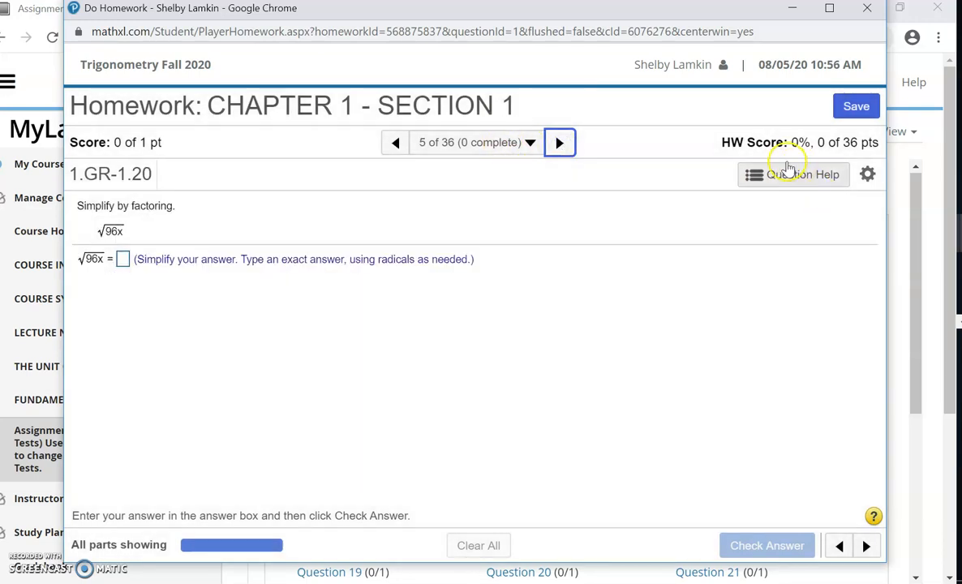
left_click(793, 174)
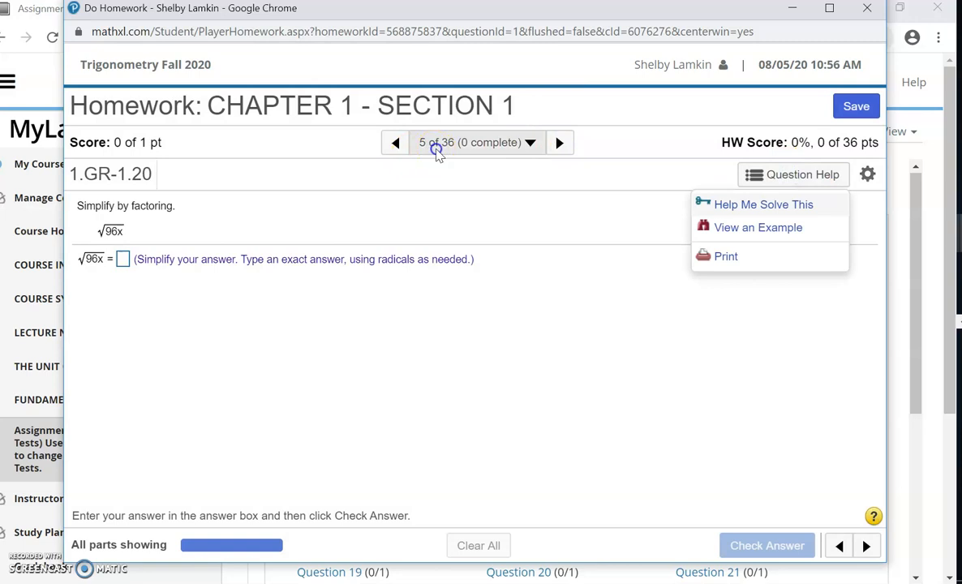
Jump to question 36 via Homework Overview, view its help, then close and leave the player.
left_click(477, 142)
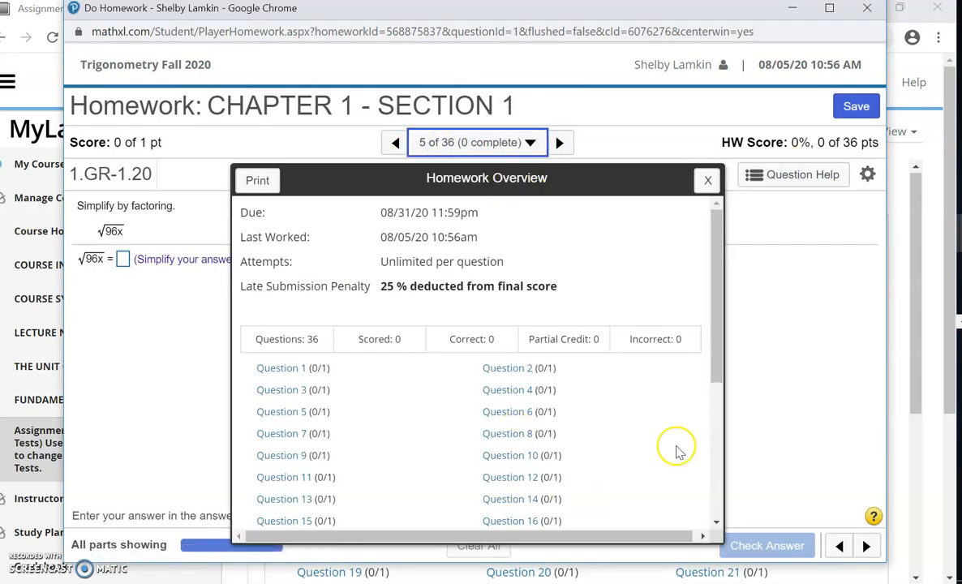
scroll("down", 3)
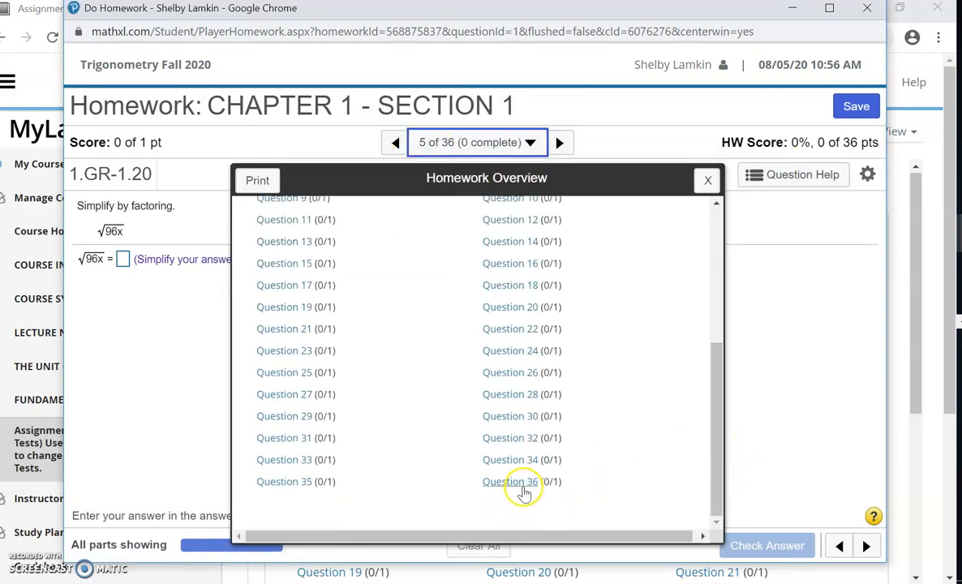
left_click(510, 481)
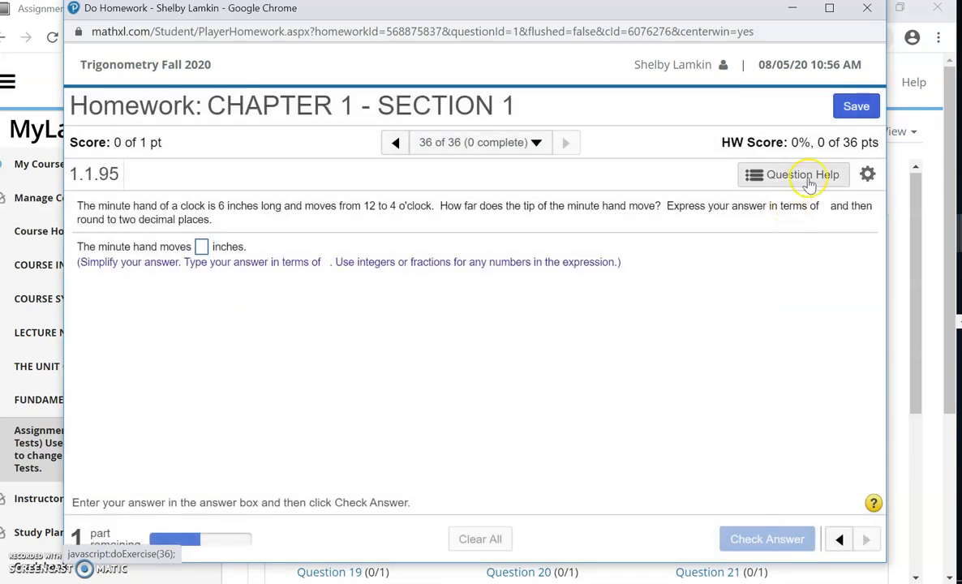
left_click(801, 175)
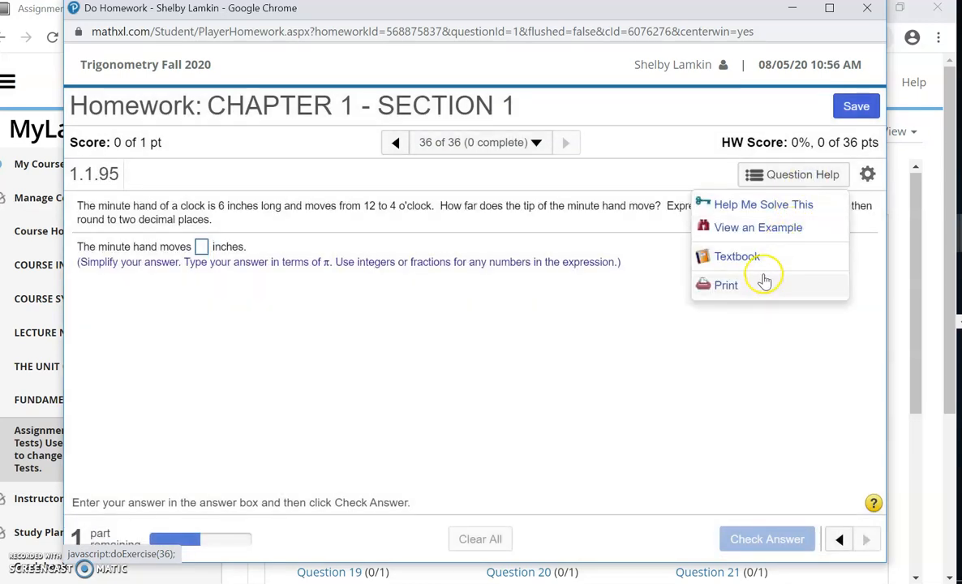
mouse_move(761, 257)
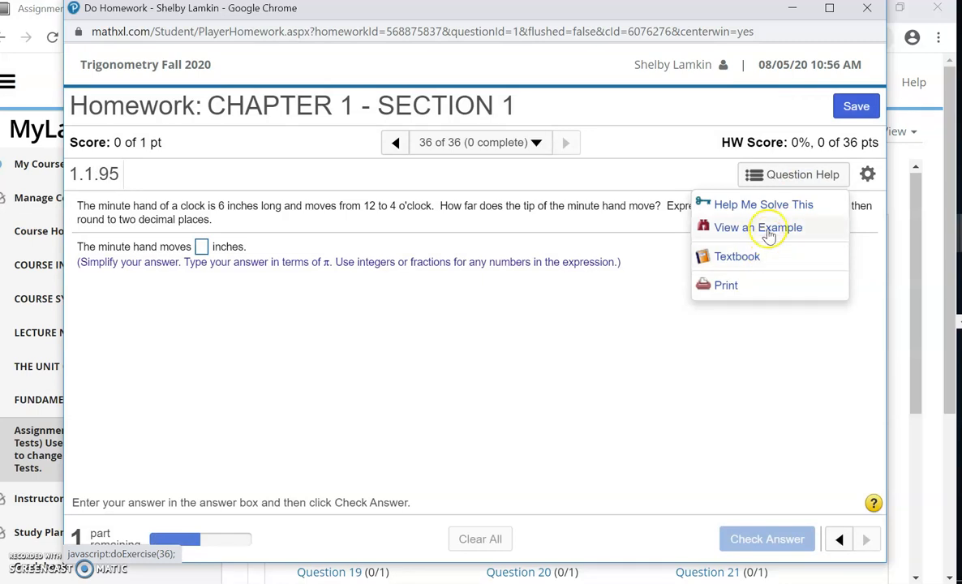
mouse_move(783, 204)
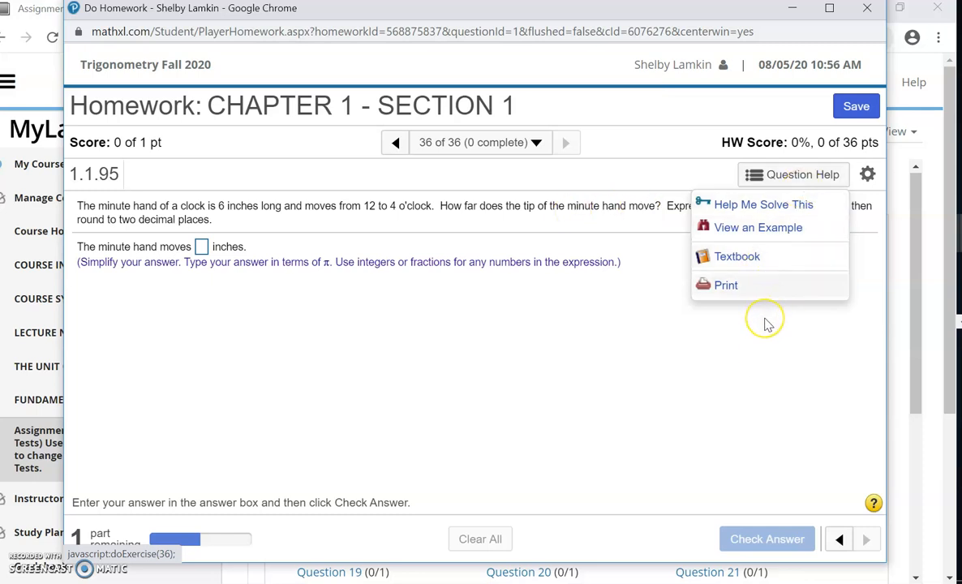
mouse_move(766, 325)
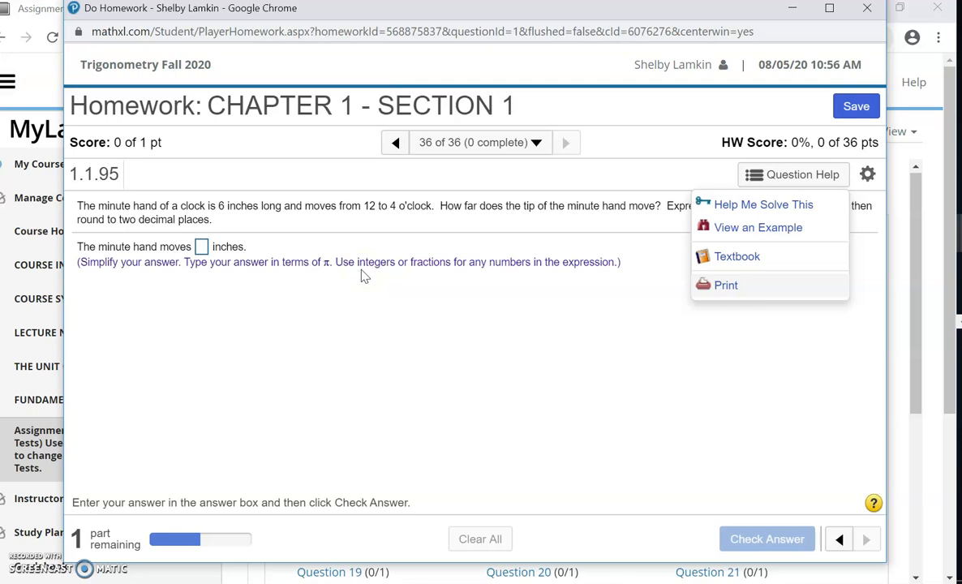
mouse_move(691, 23)
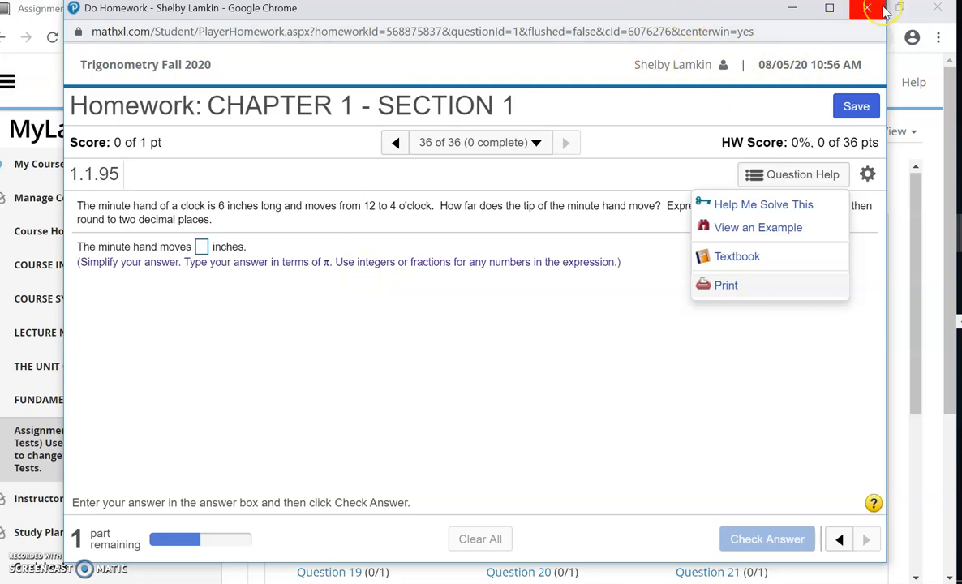
mouse_move(866, 8)
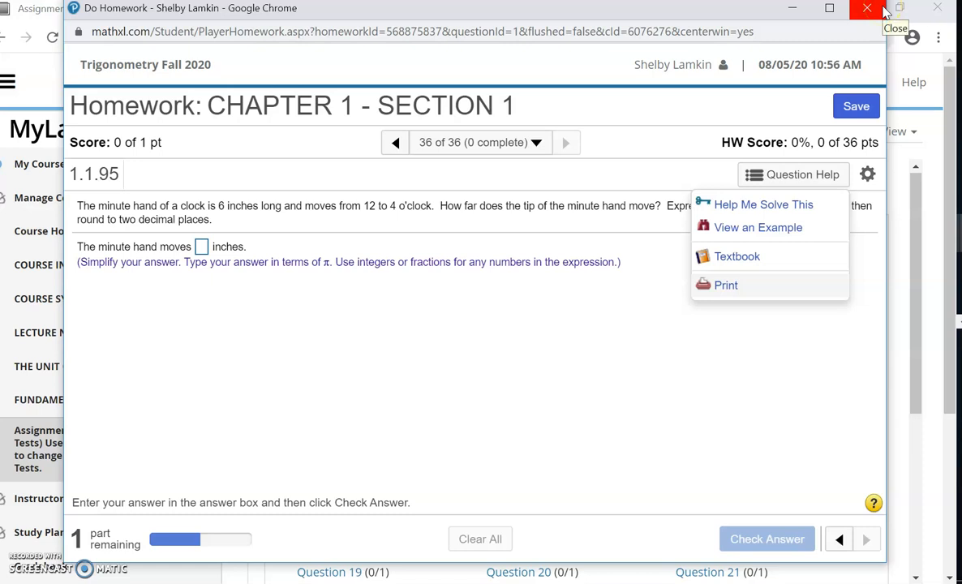
mouse_move(496, 286)
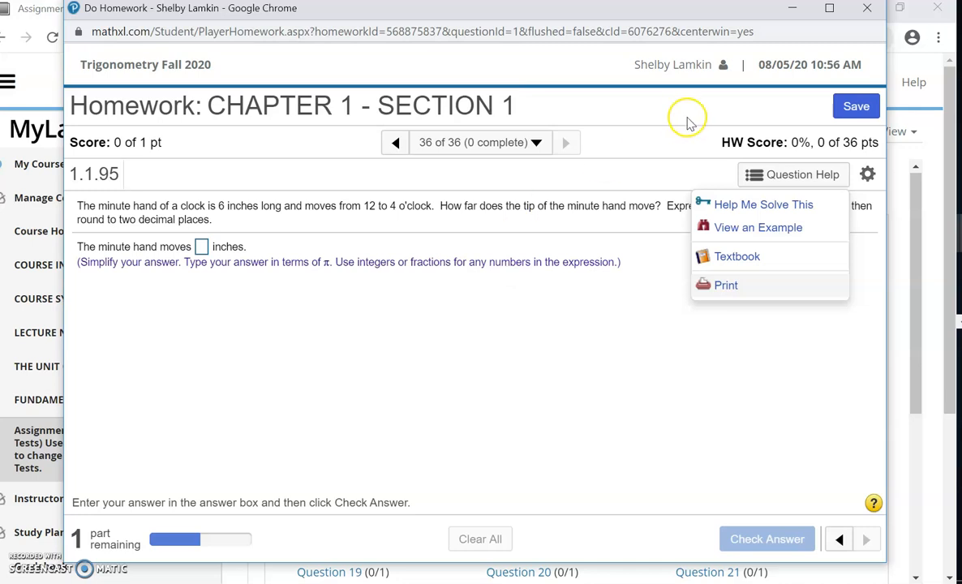
left_click(867, 8)
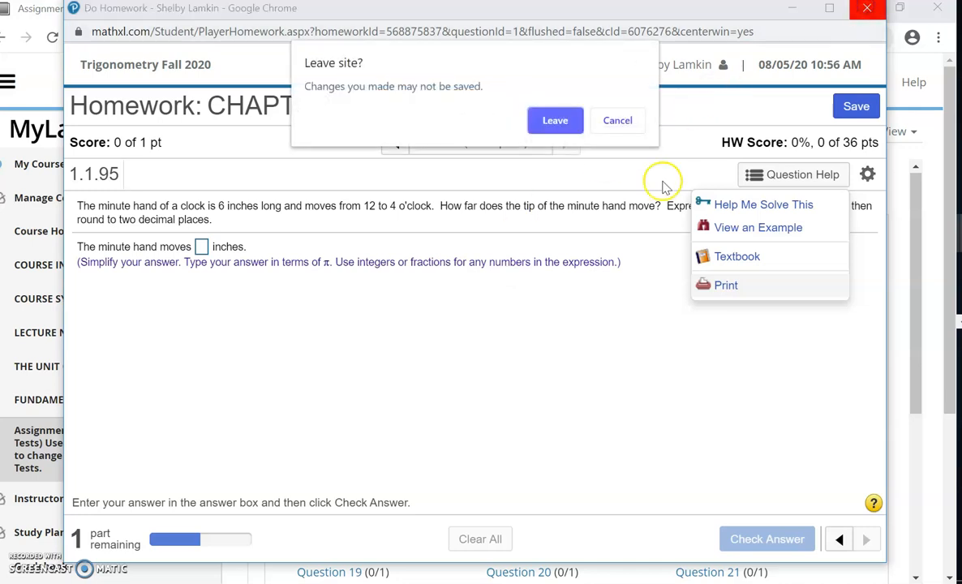
left_click(555, 120)
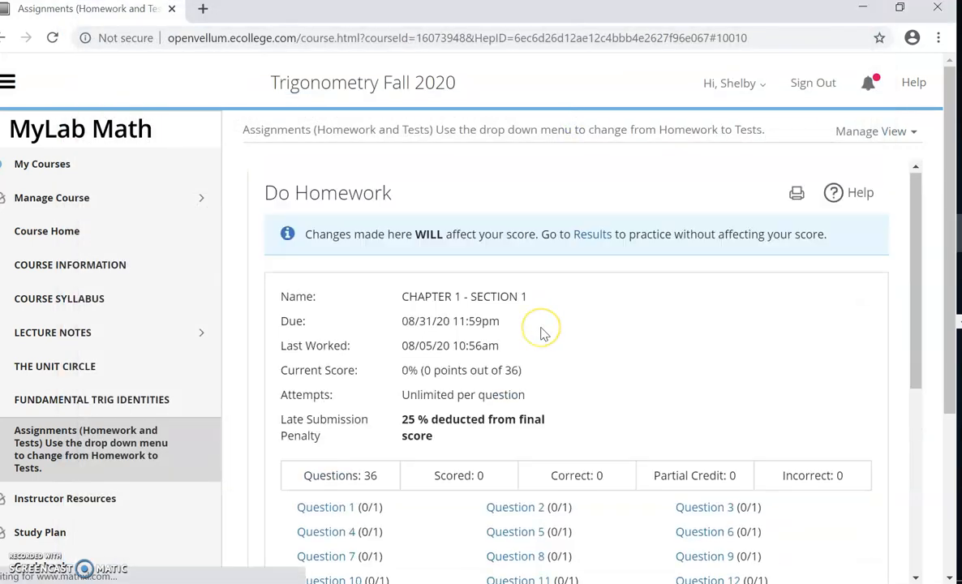
mouse_move(544, 333)
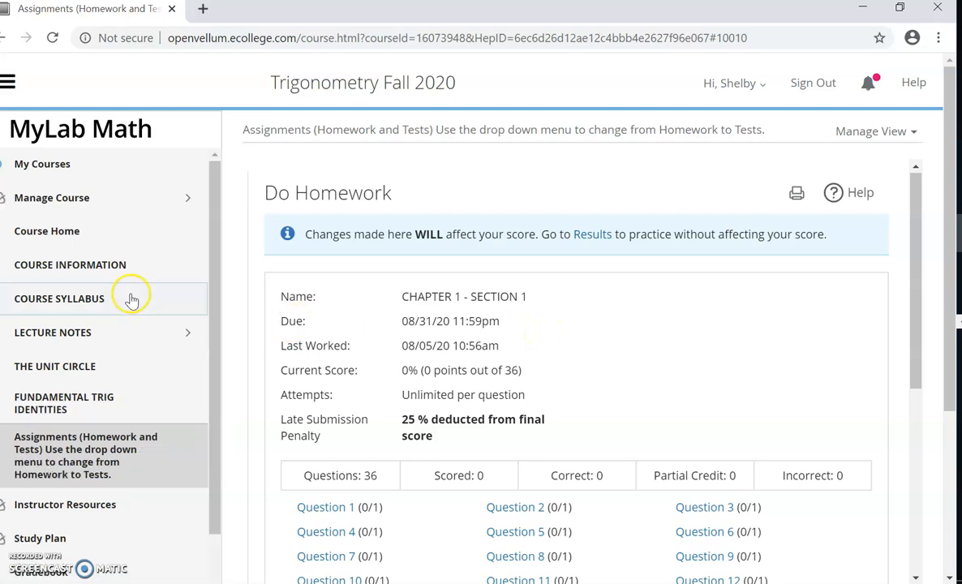
mouse_move(120, 265)
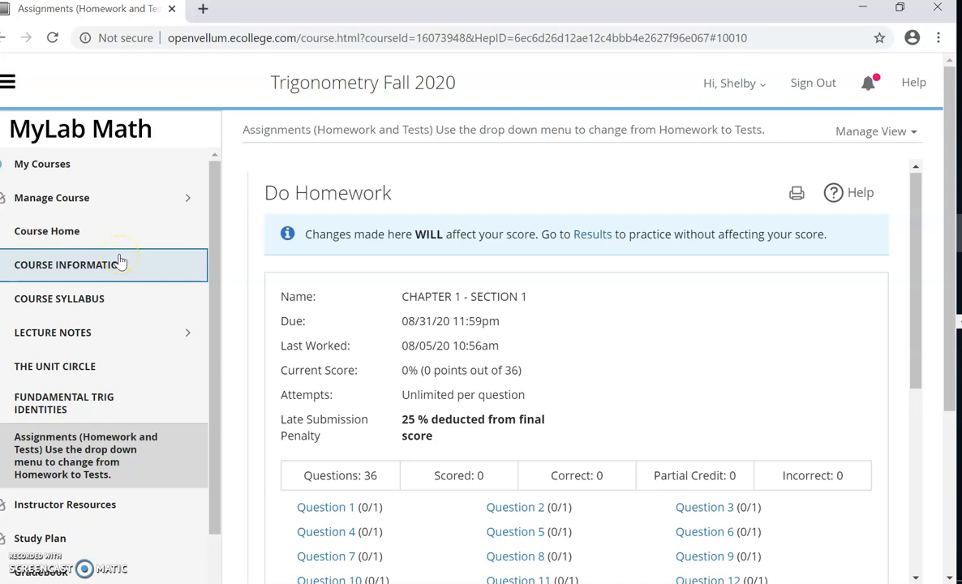
View the MATH 1033 Plane Trigonometry welcome page, then the Chapter 1 lecture notes.
left_click(70, 265)
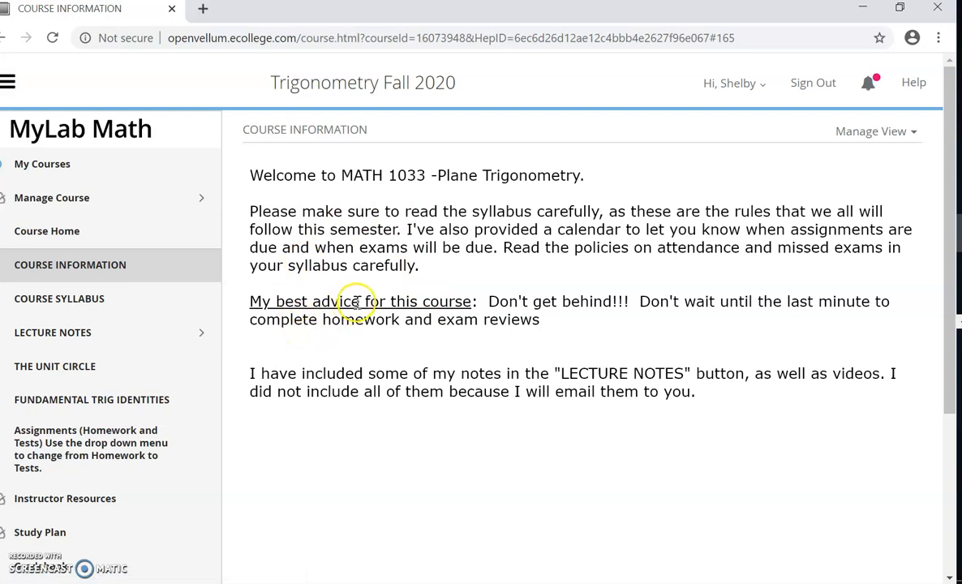
left_click(58, 299)
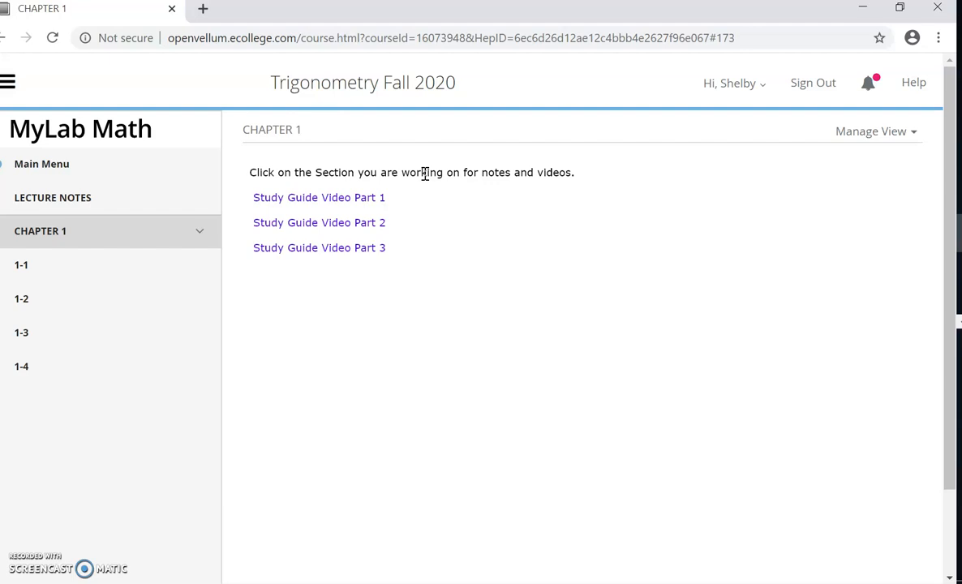
mouse_move(341, 210)
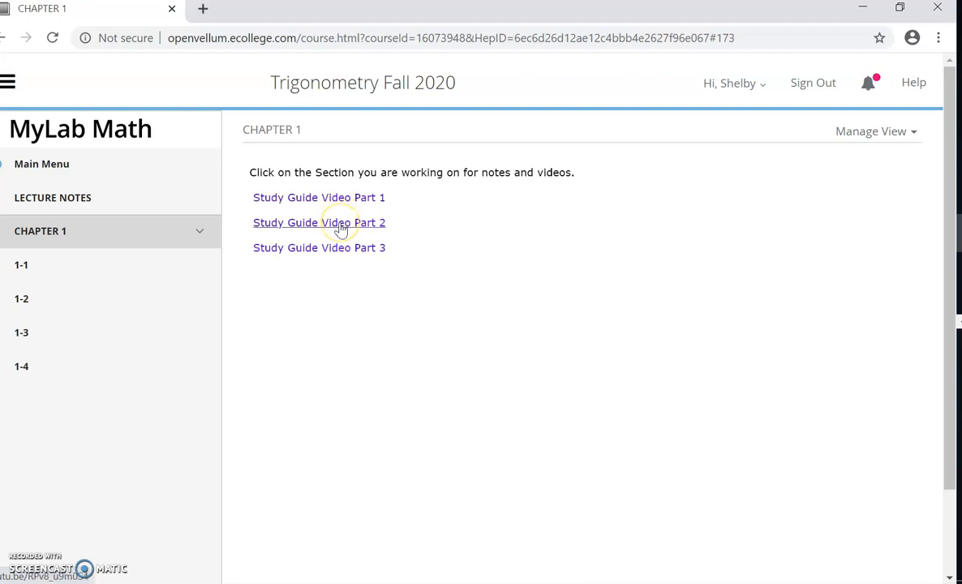
mouse_move(144, 264)
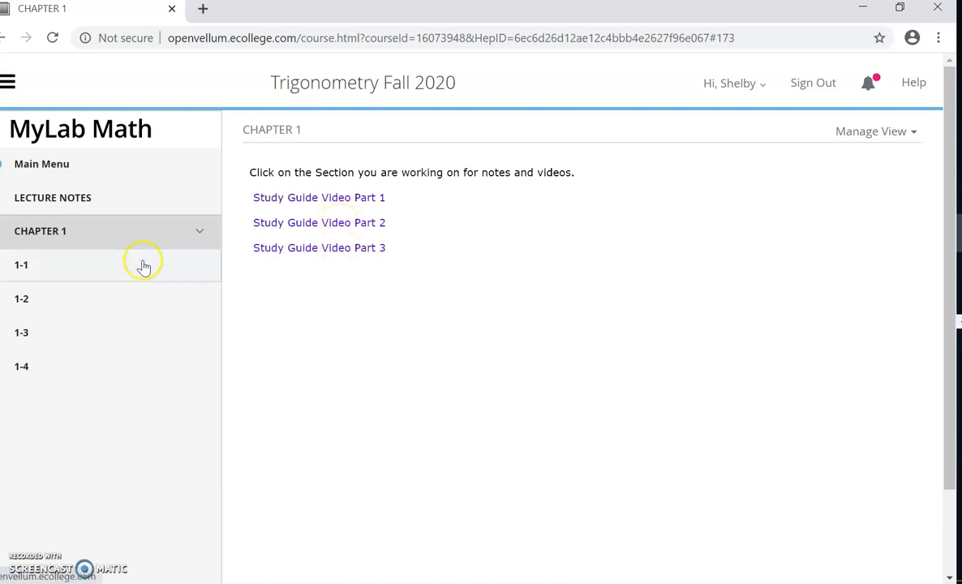
mouse_move(355, 239)
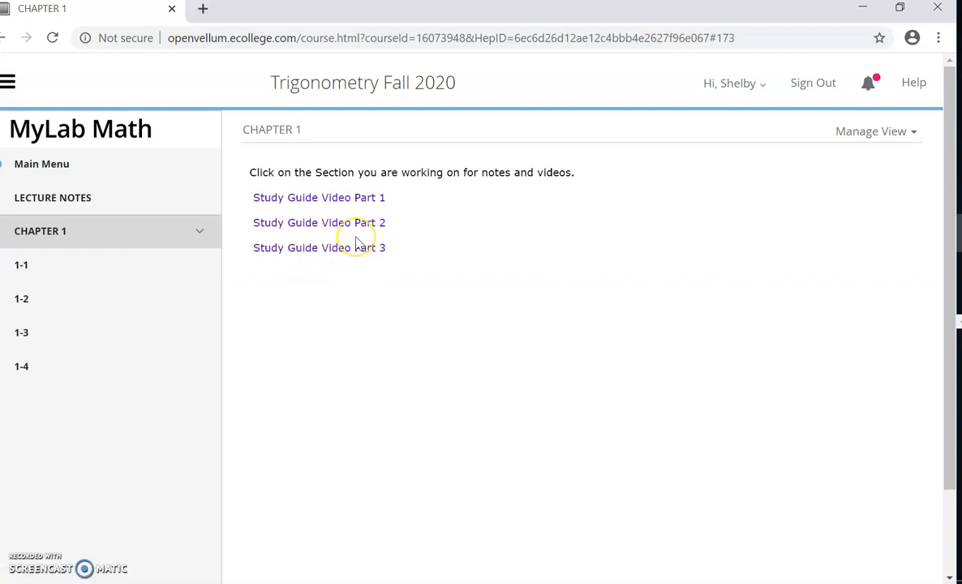
mouse_move(350, 207)
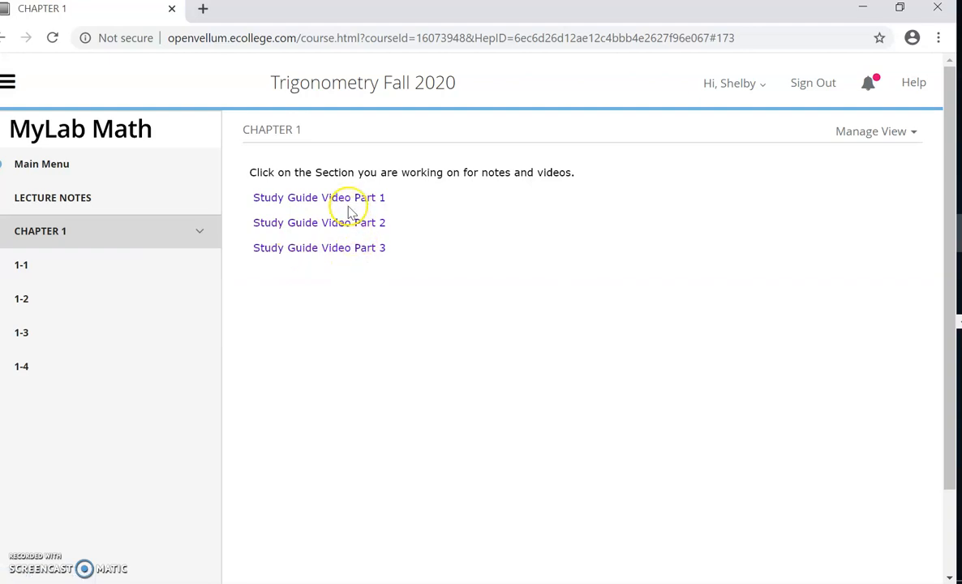
Open the section 1-1 notes page and play its 'Trig 1 1' video.
left_click(21, 265)
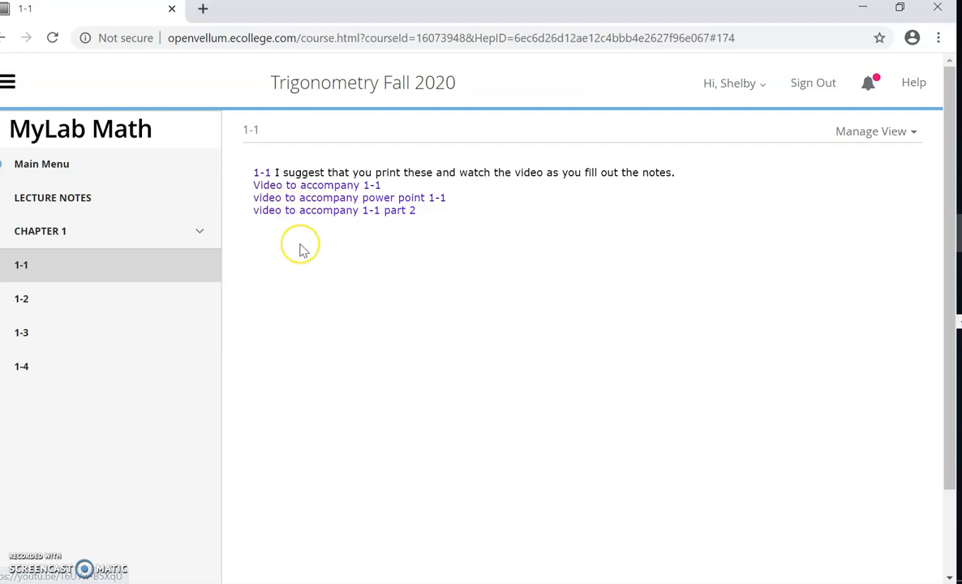
mouse_move(302, 249)
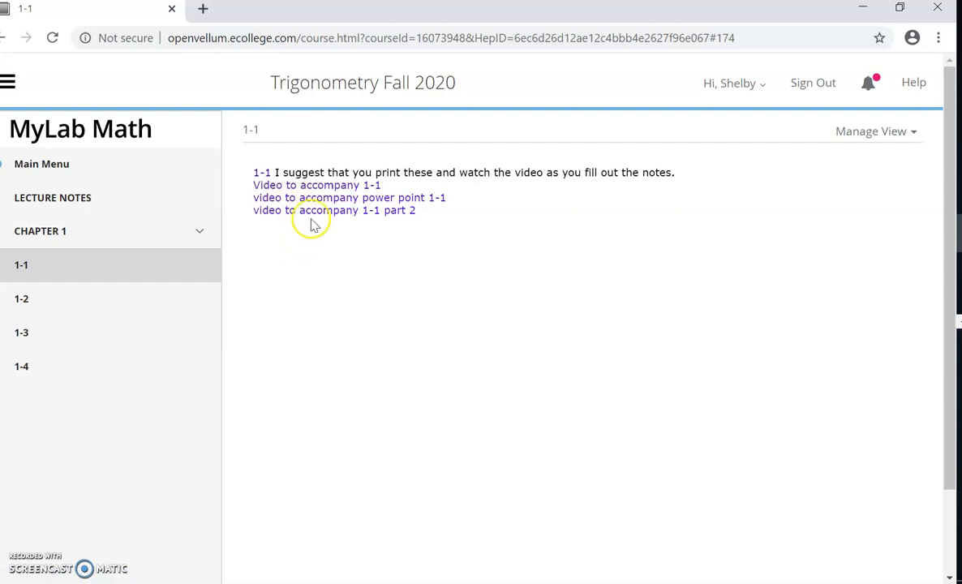
left_click(316, 197)
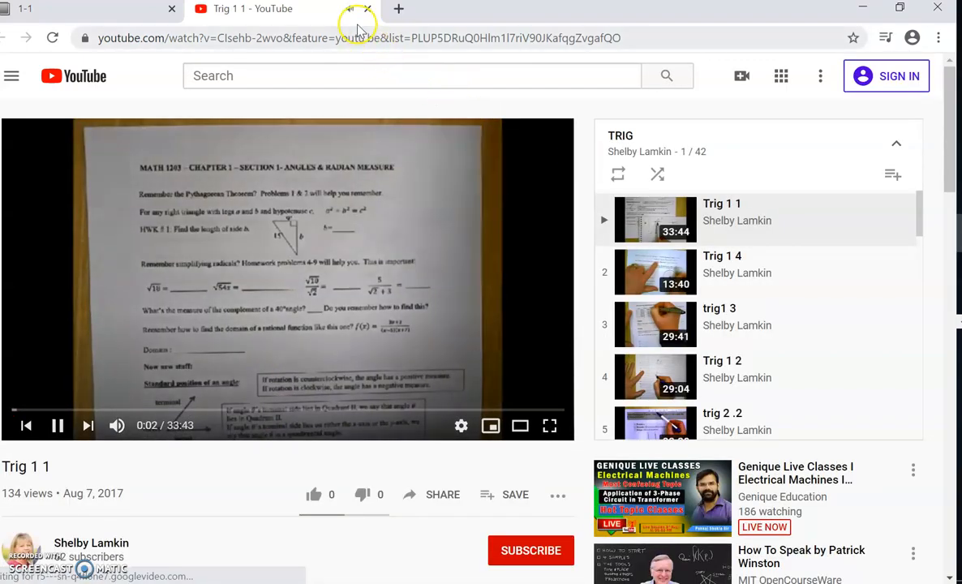
mouse_move(370, 9)
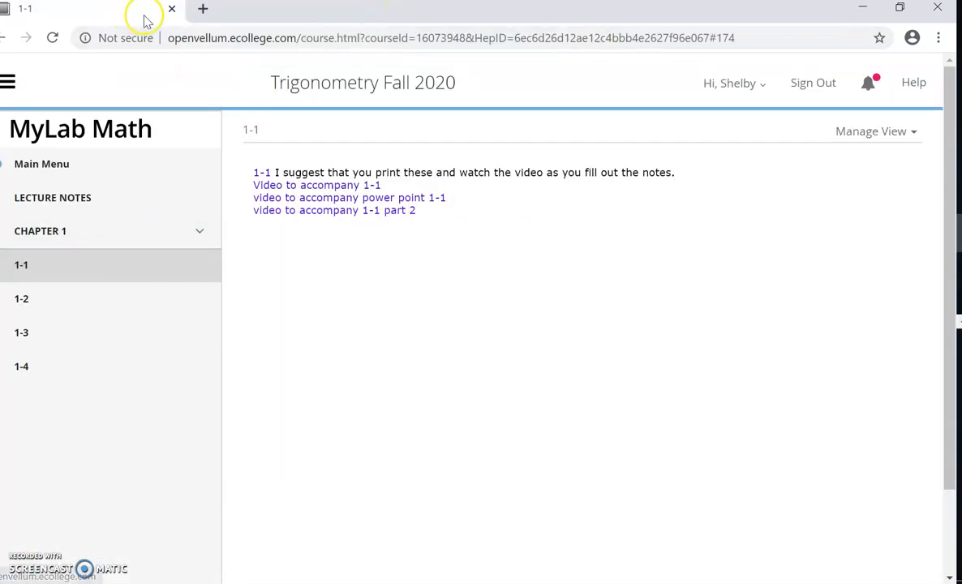
mouse_move(171, 9)
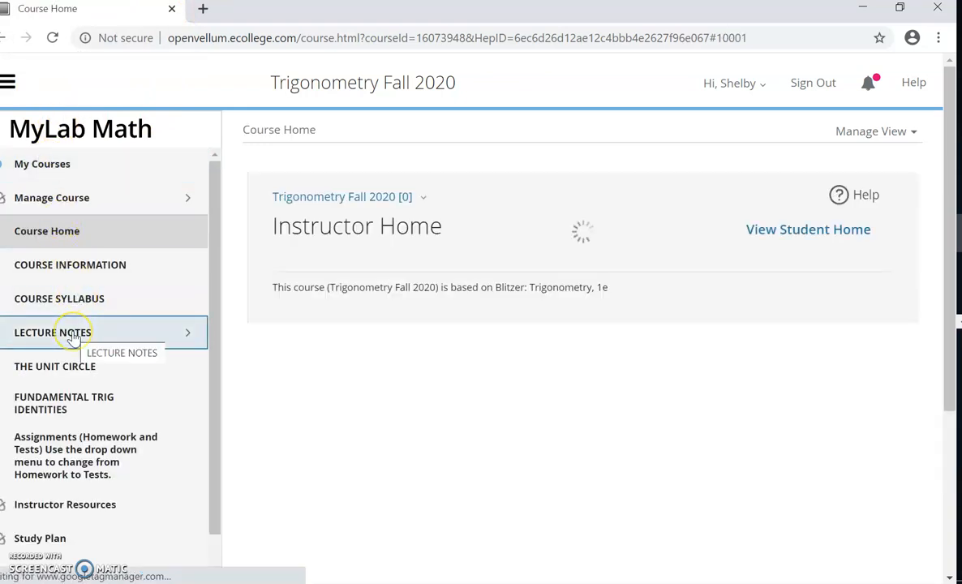
View the Unit Circle and Fundamental Trig Identities pages, then reach Chapter Contents.
left_click(54, 366)
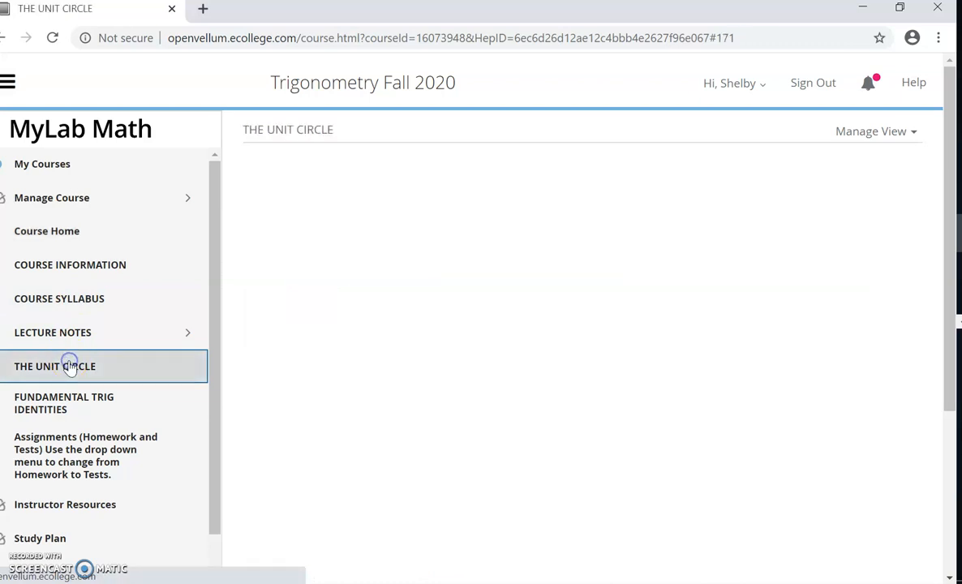
left_click(55, 366)
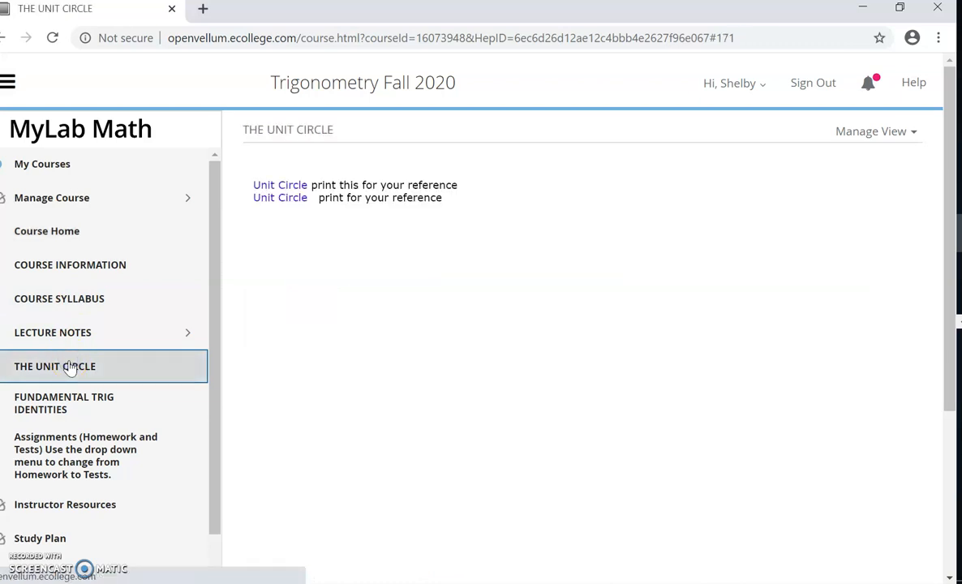
left_click(64, 402)
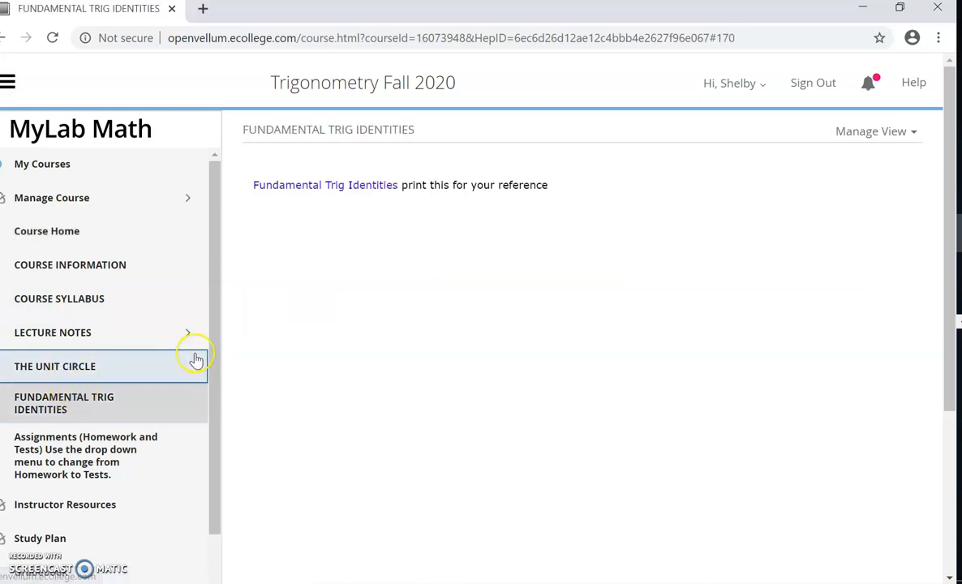
scroll("down", 3)
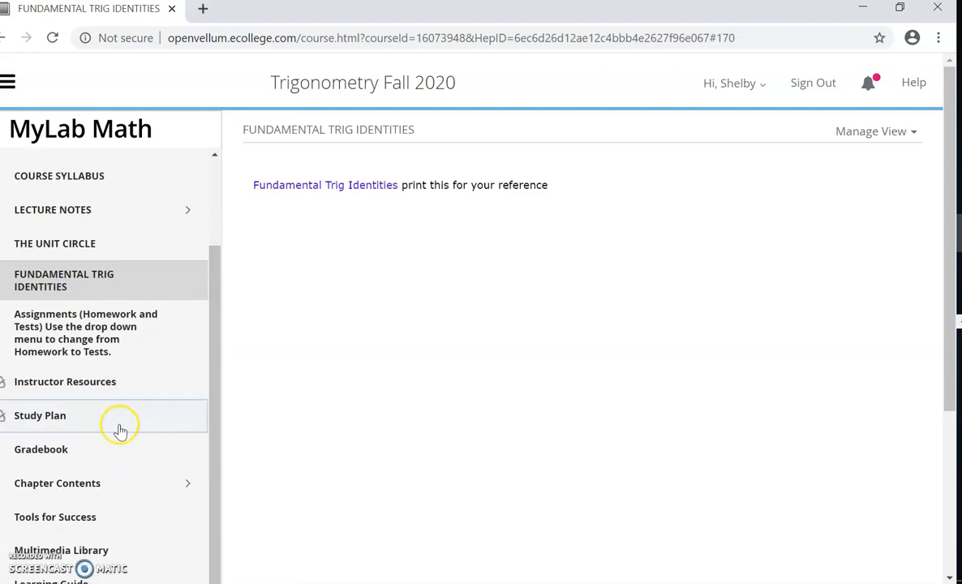
mouse_move(221, 452)
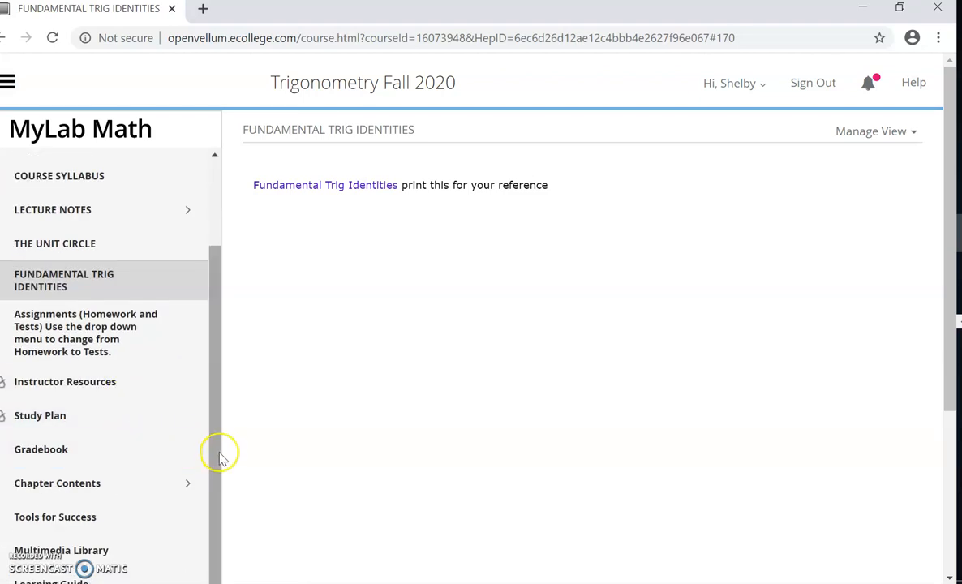
left_click(57, 483)
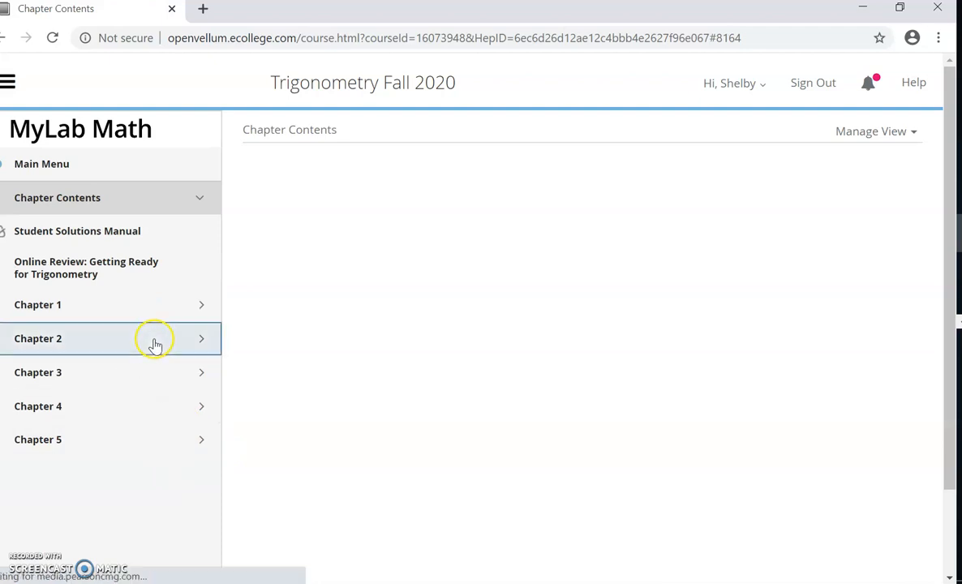
Open Chapter 1: Angles and Trigonometric Functions to view its contents.
left_click(37, 304)
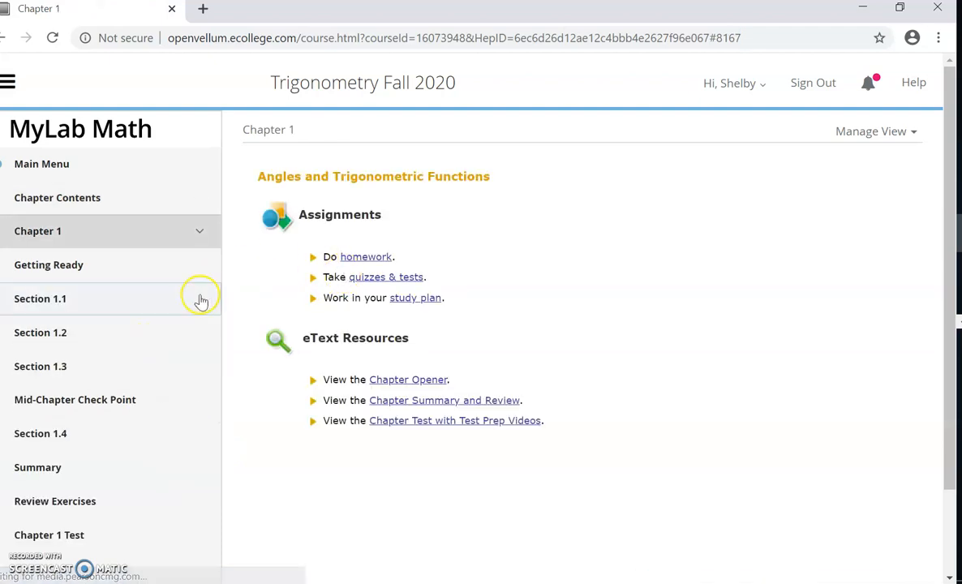
mouse_move(426, 324)
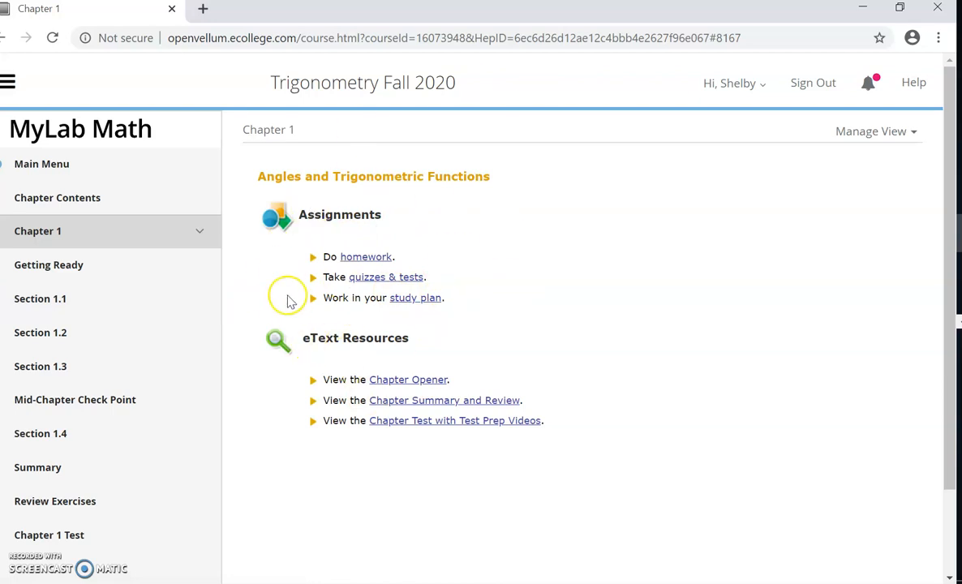
mouse_move(225, 355)
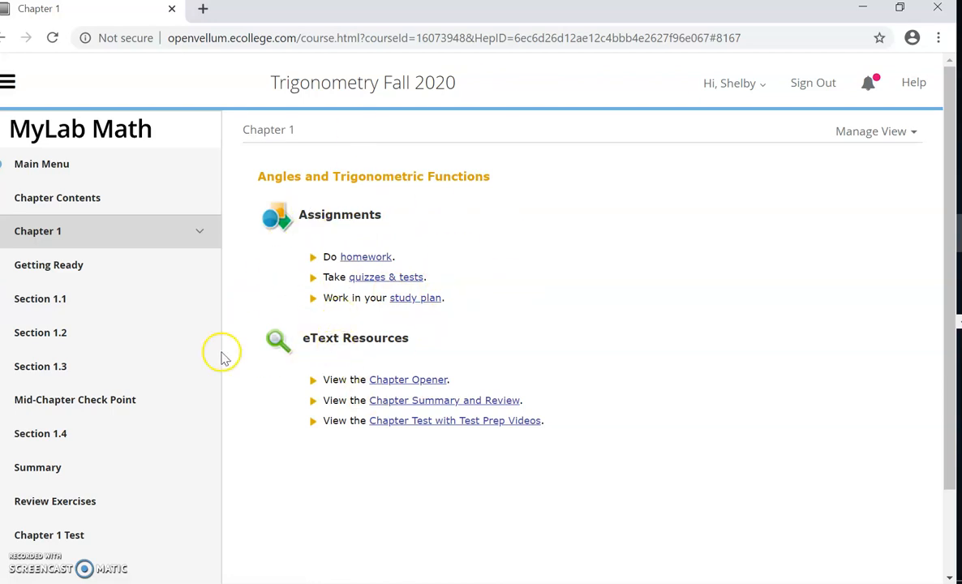
mouse_move(81, 176)
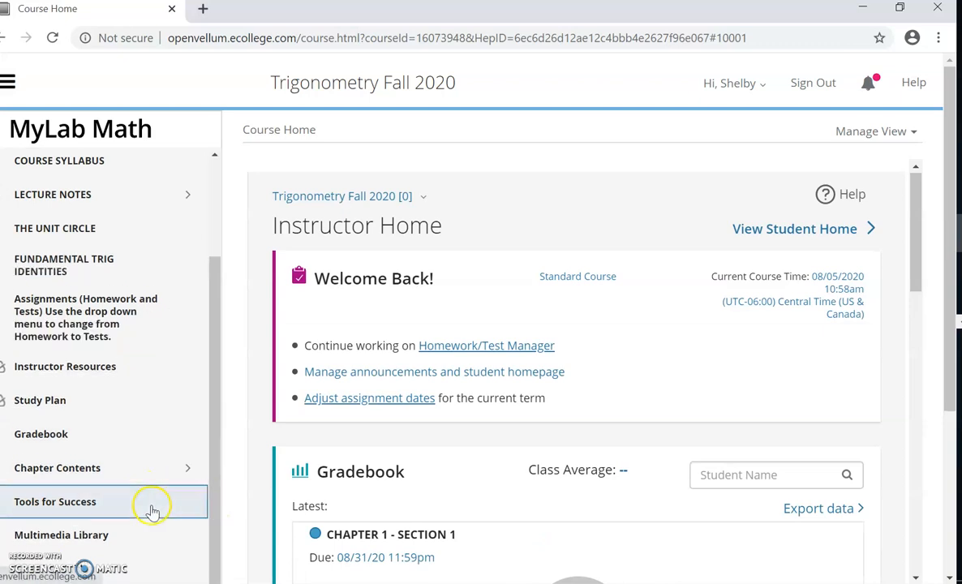
Browse the Tools for Success page, then open the Learning Guide page.
left_click(55, 502)
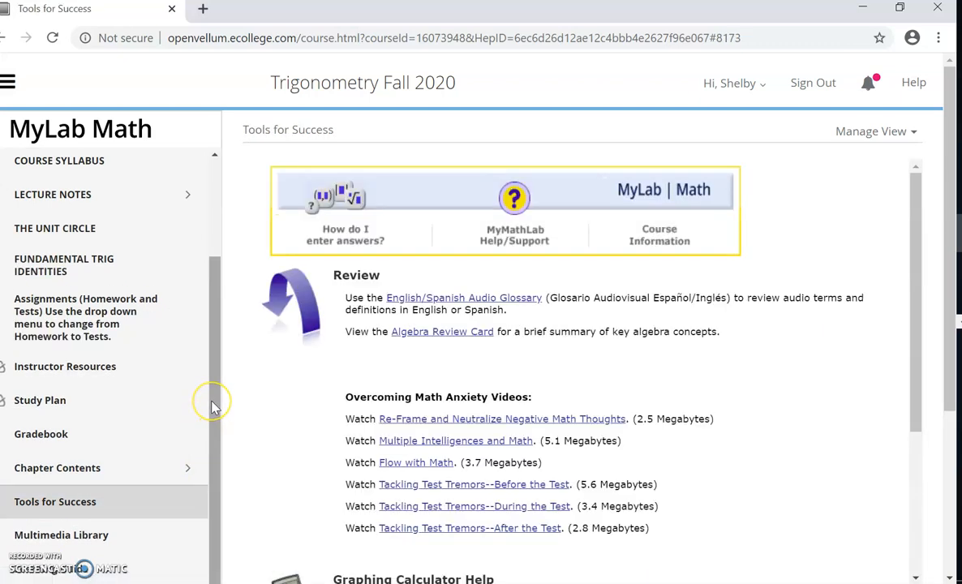
scroll("down", 3)
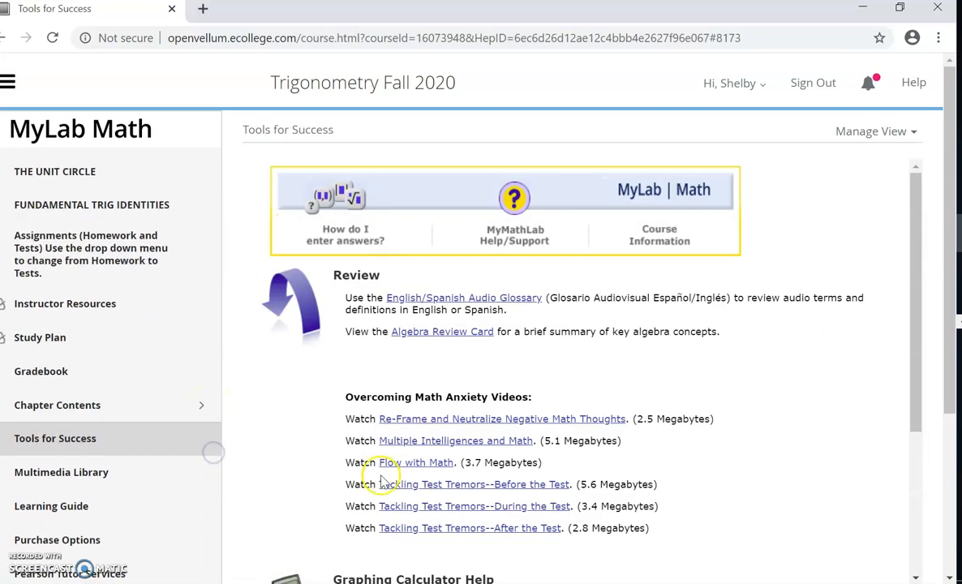
scroll("down", 3)
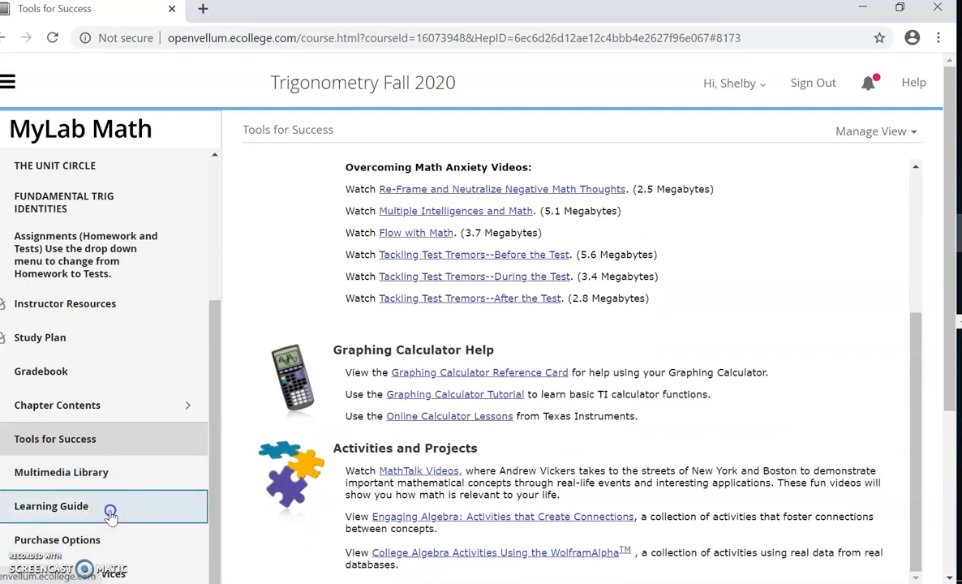
left_click(51, 506)
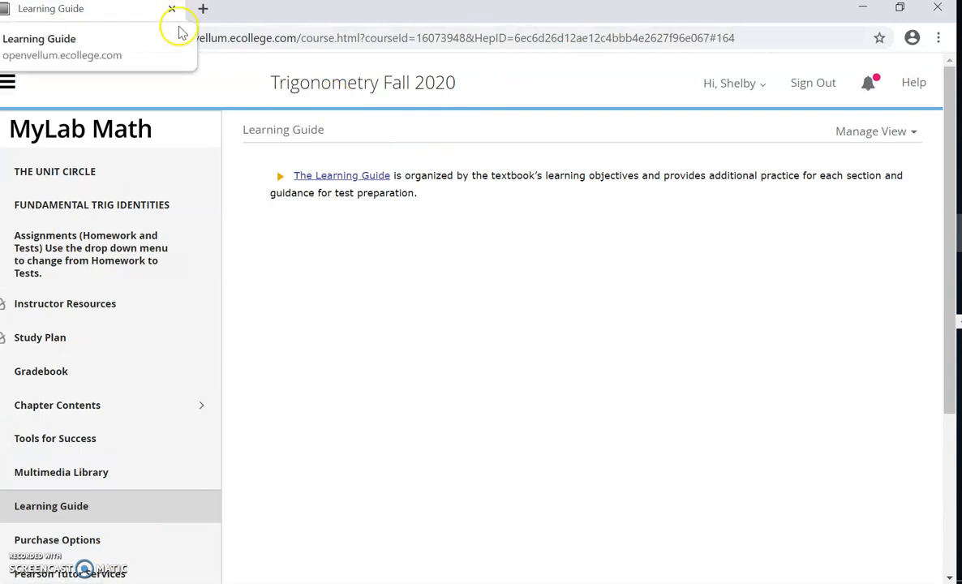
mouse_move(363, 246)
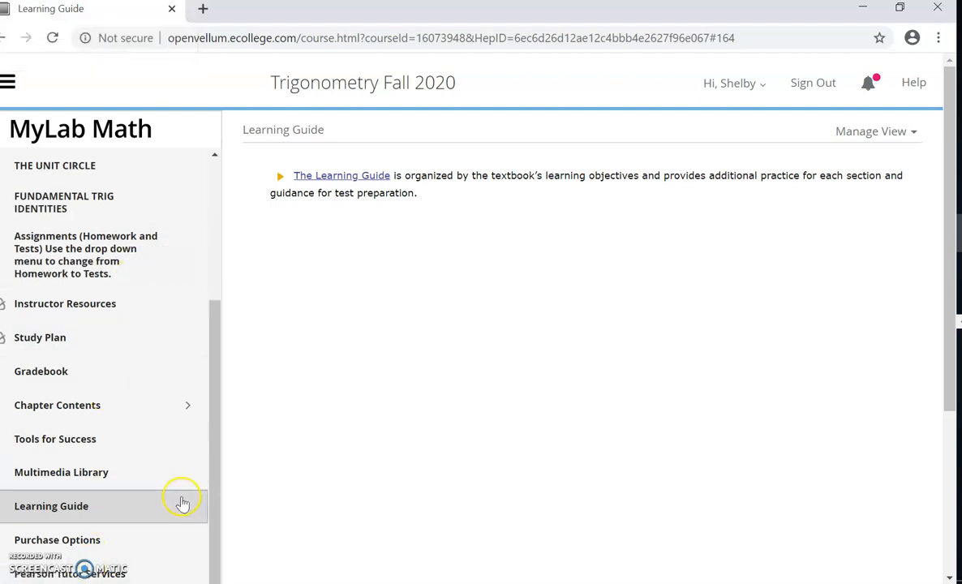
mouse_move(215, 369)
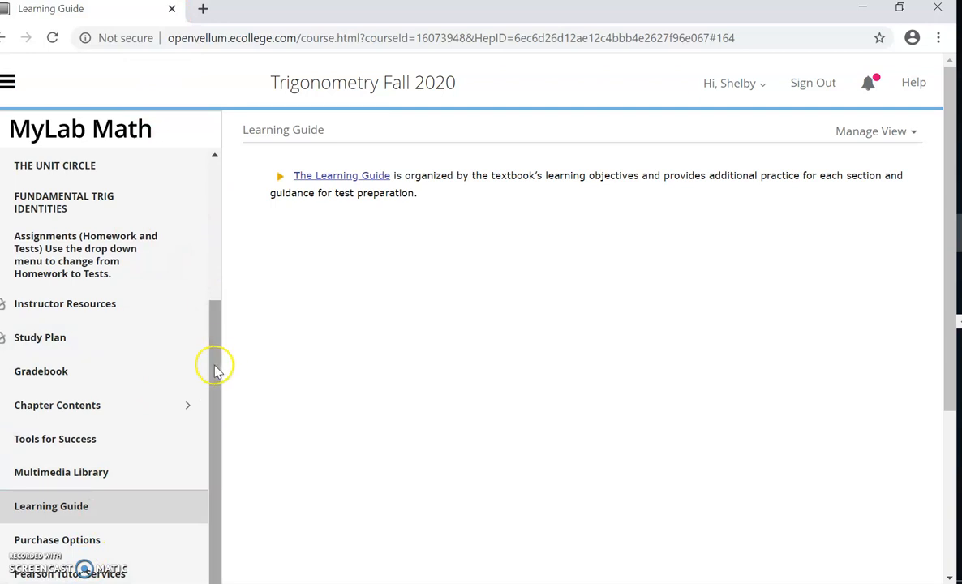